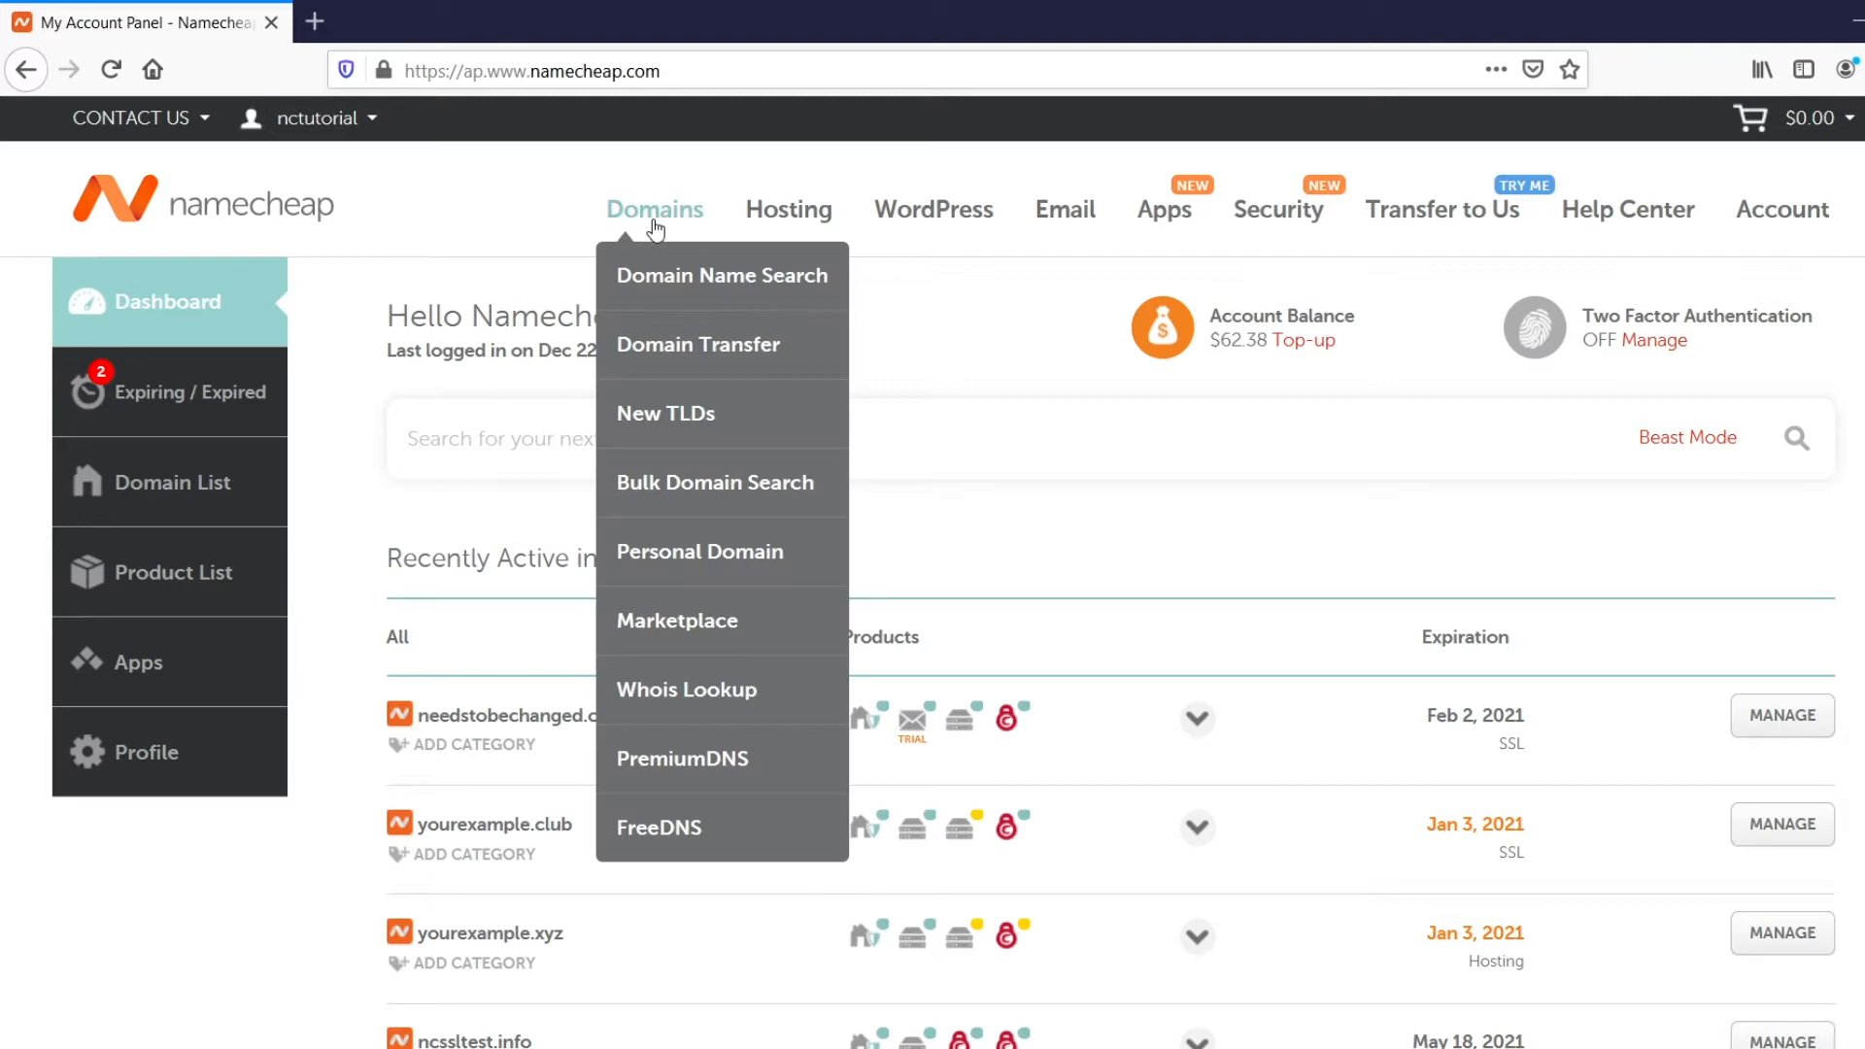
pyautogui.moveTo(736, 701)
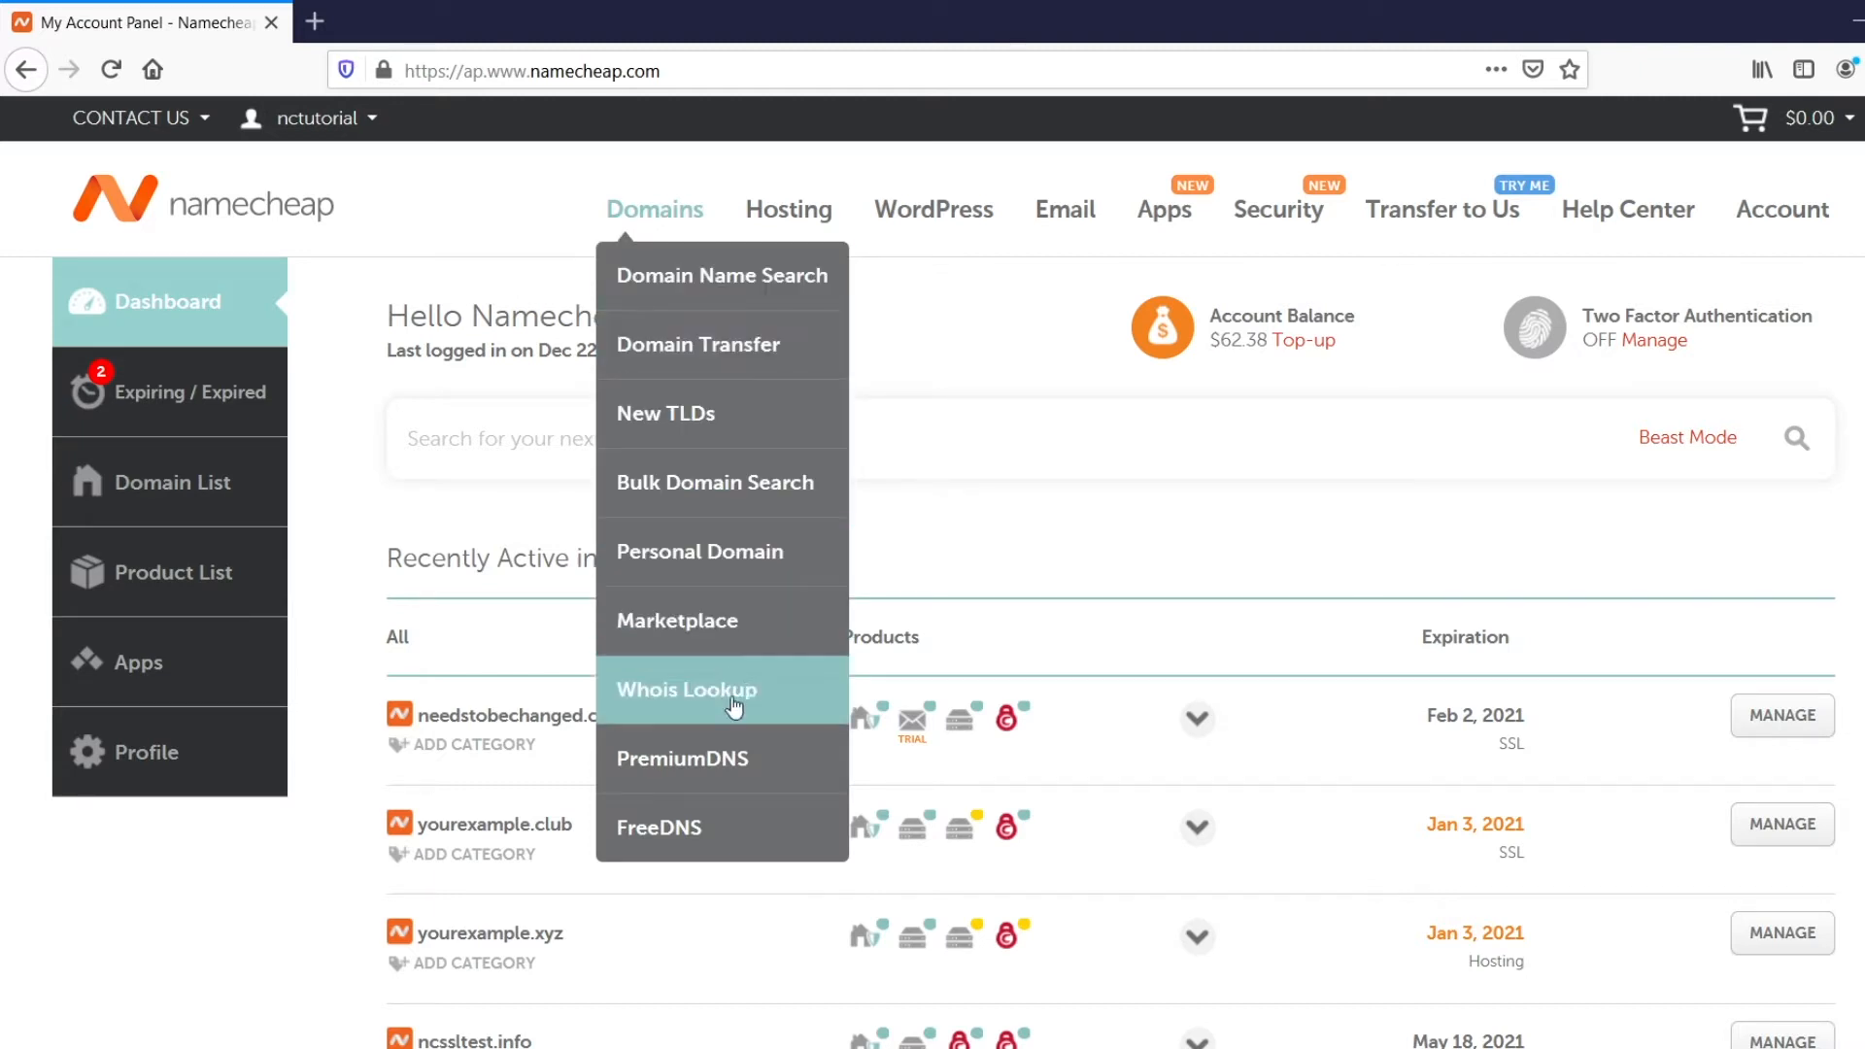
# Step: Open FreeDNS and enter yourdomainexample.com in the domain search field
pyautogui.click(658, 827)
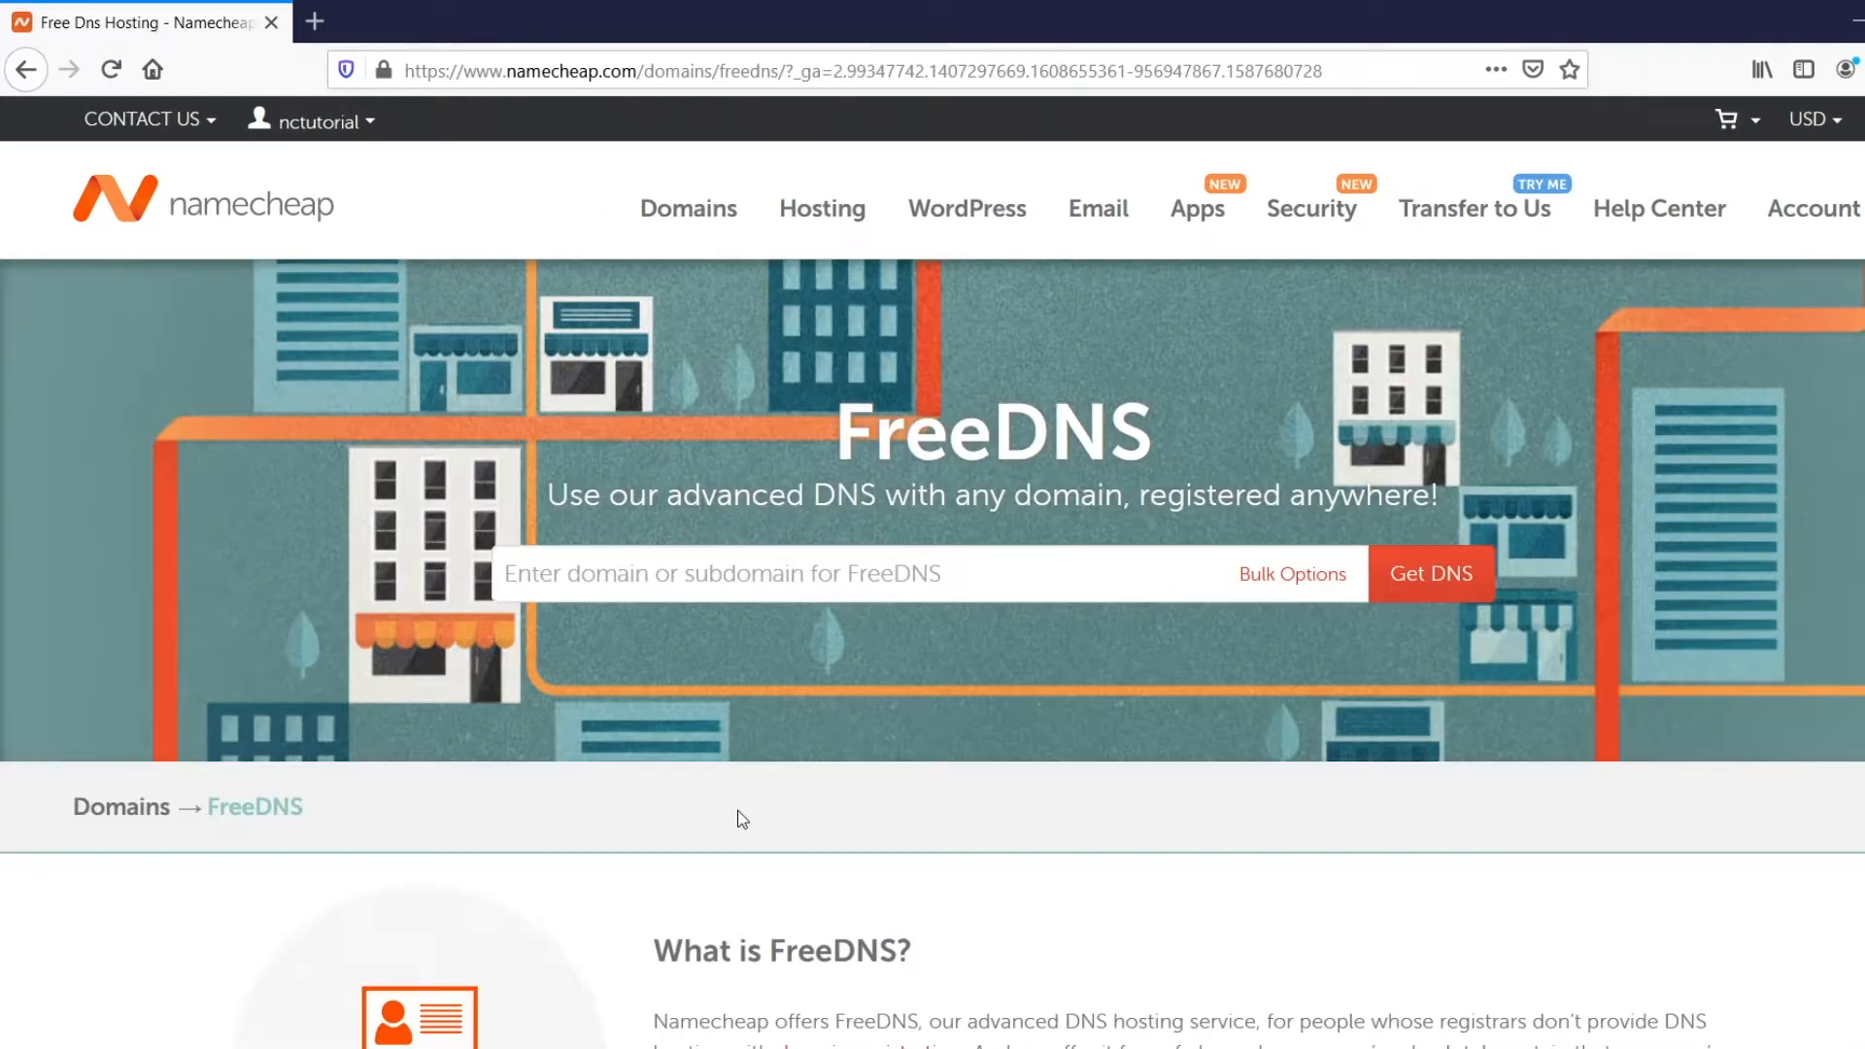
pyautogui.write('yourd')
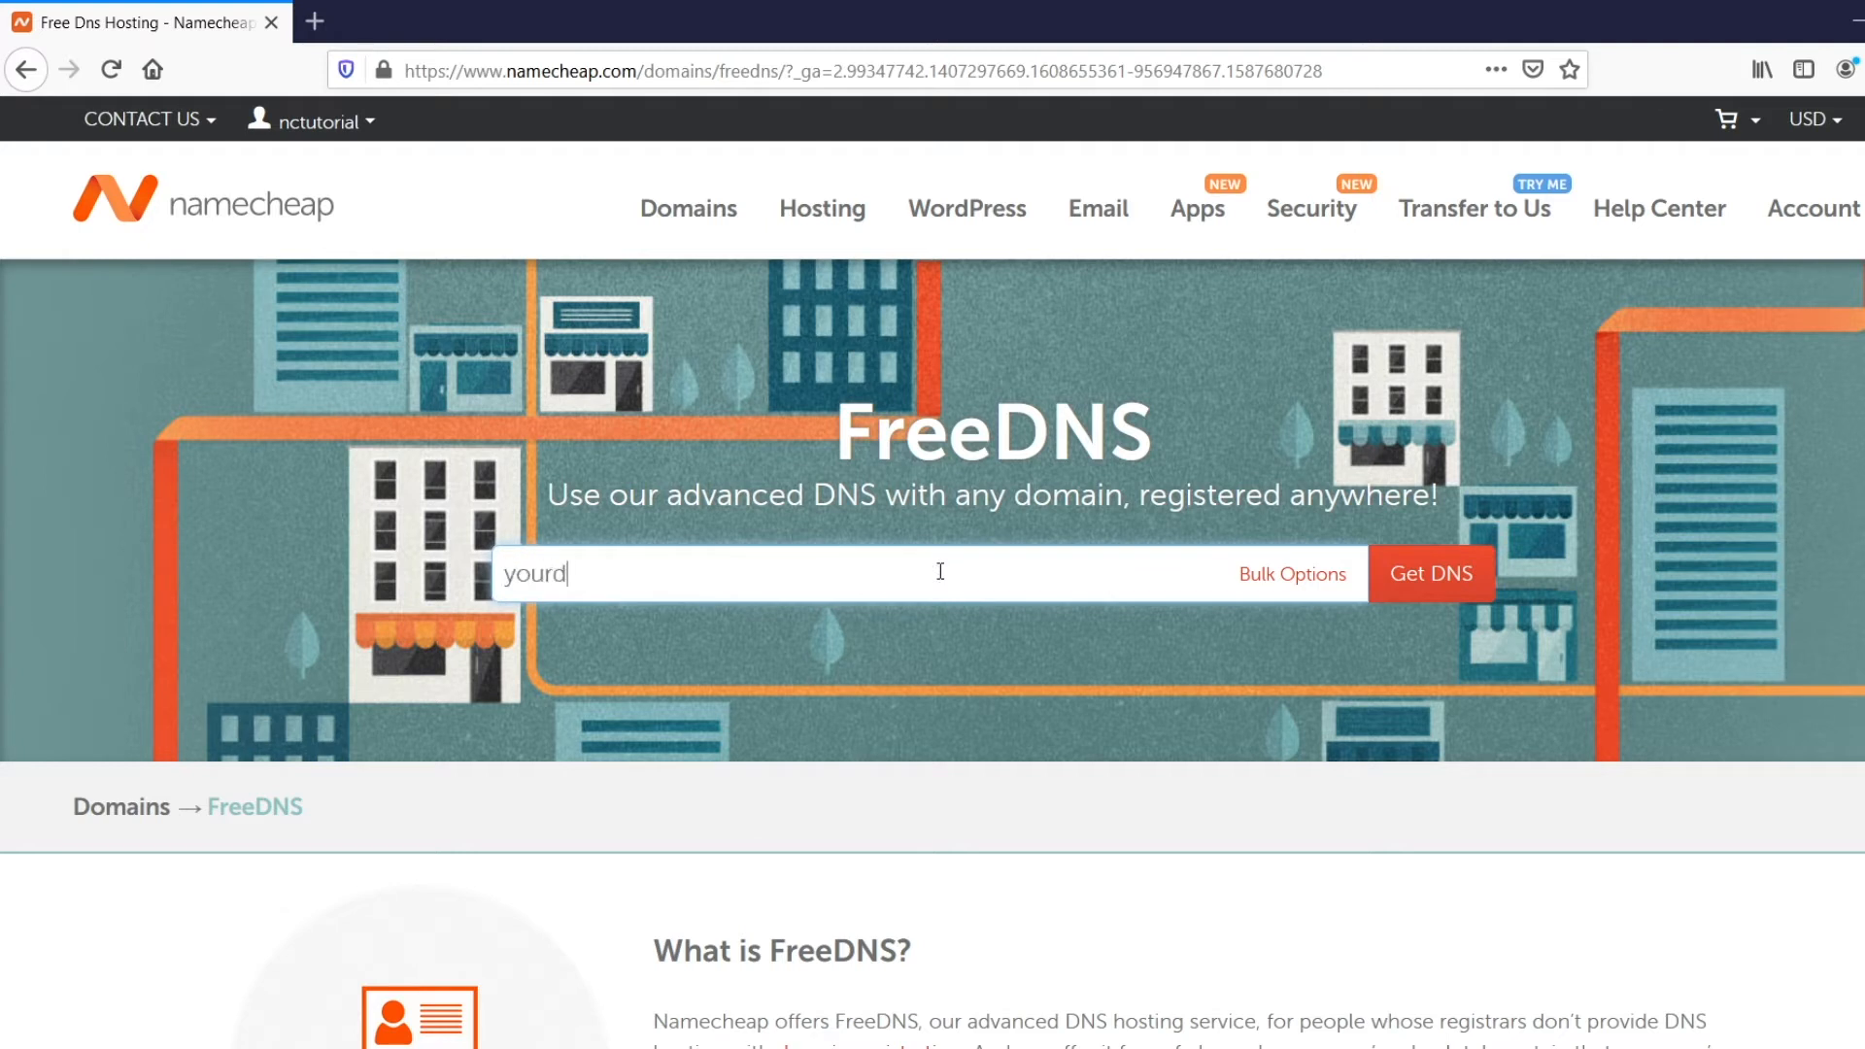
pyautogui.write('omainexample.c')
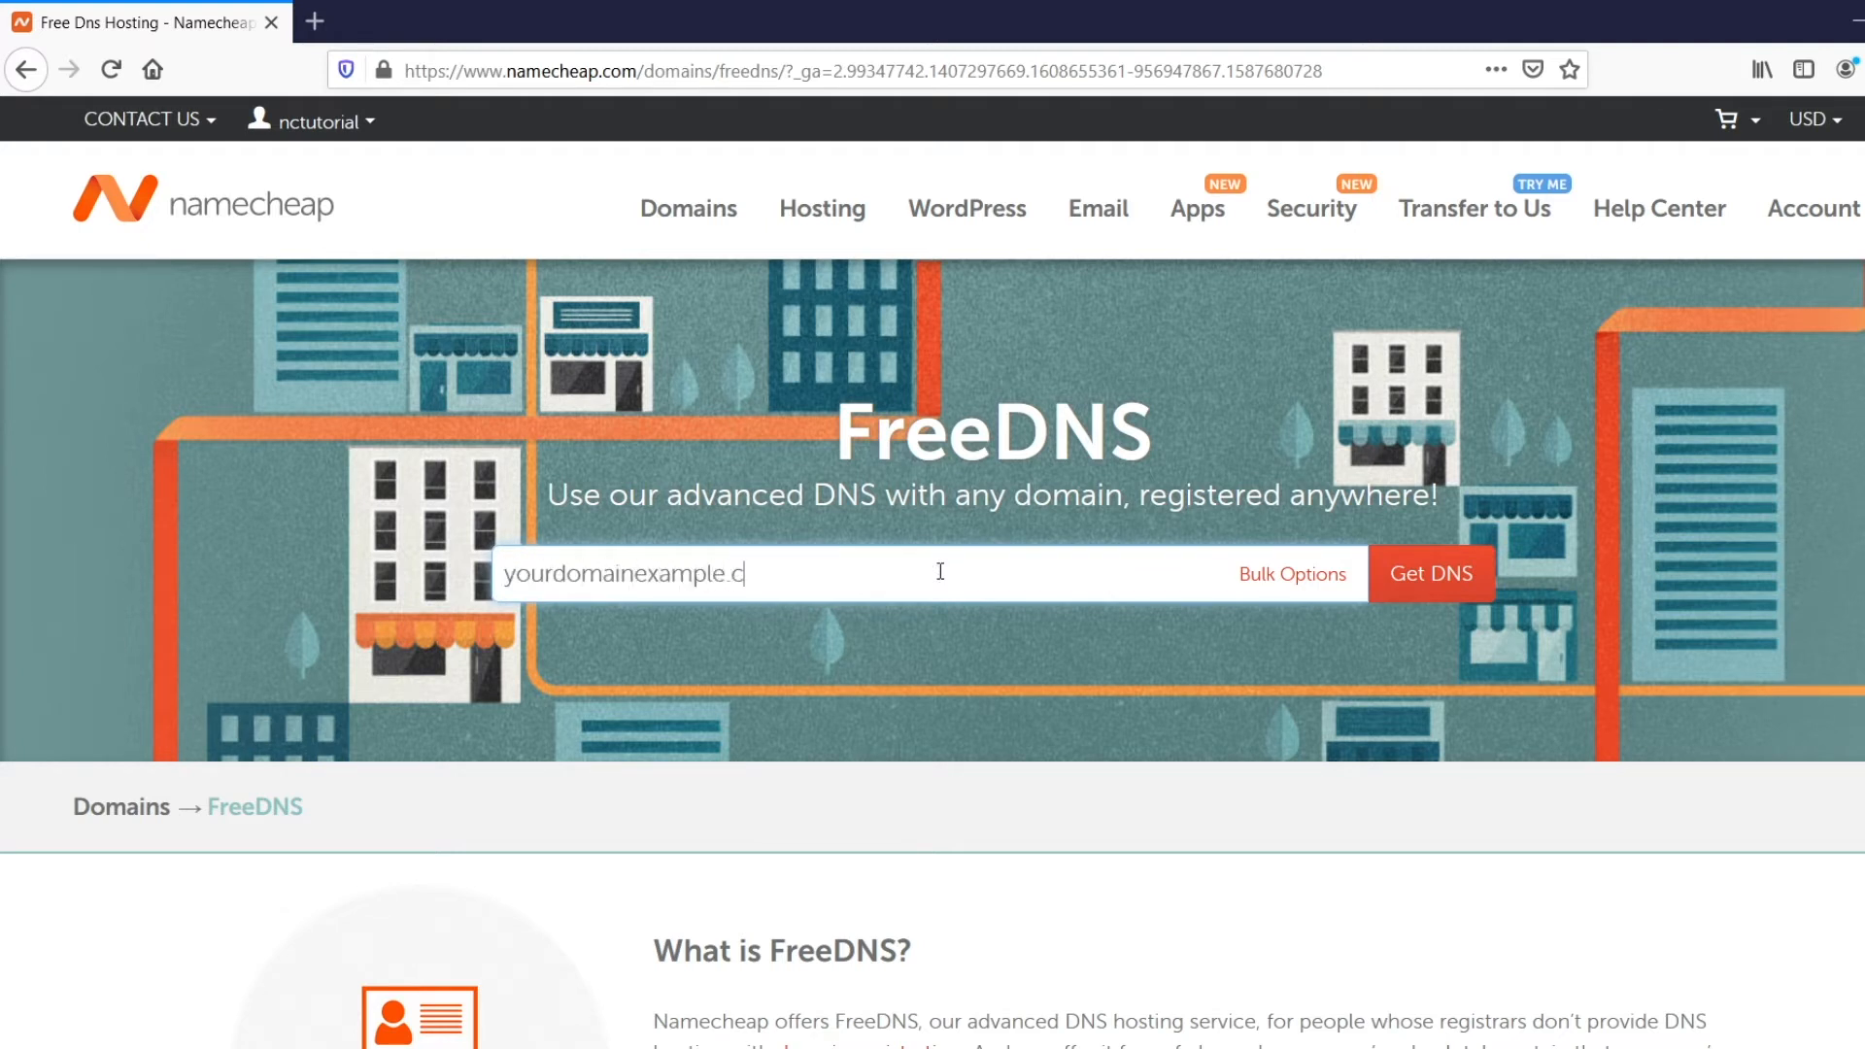
pyautogui.write('om')
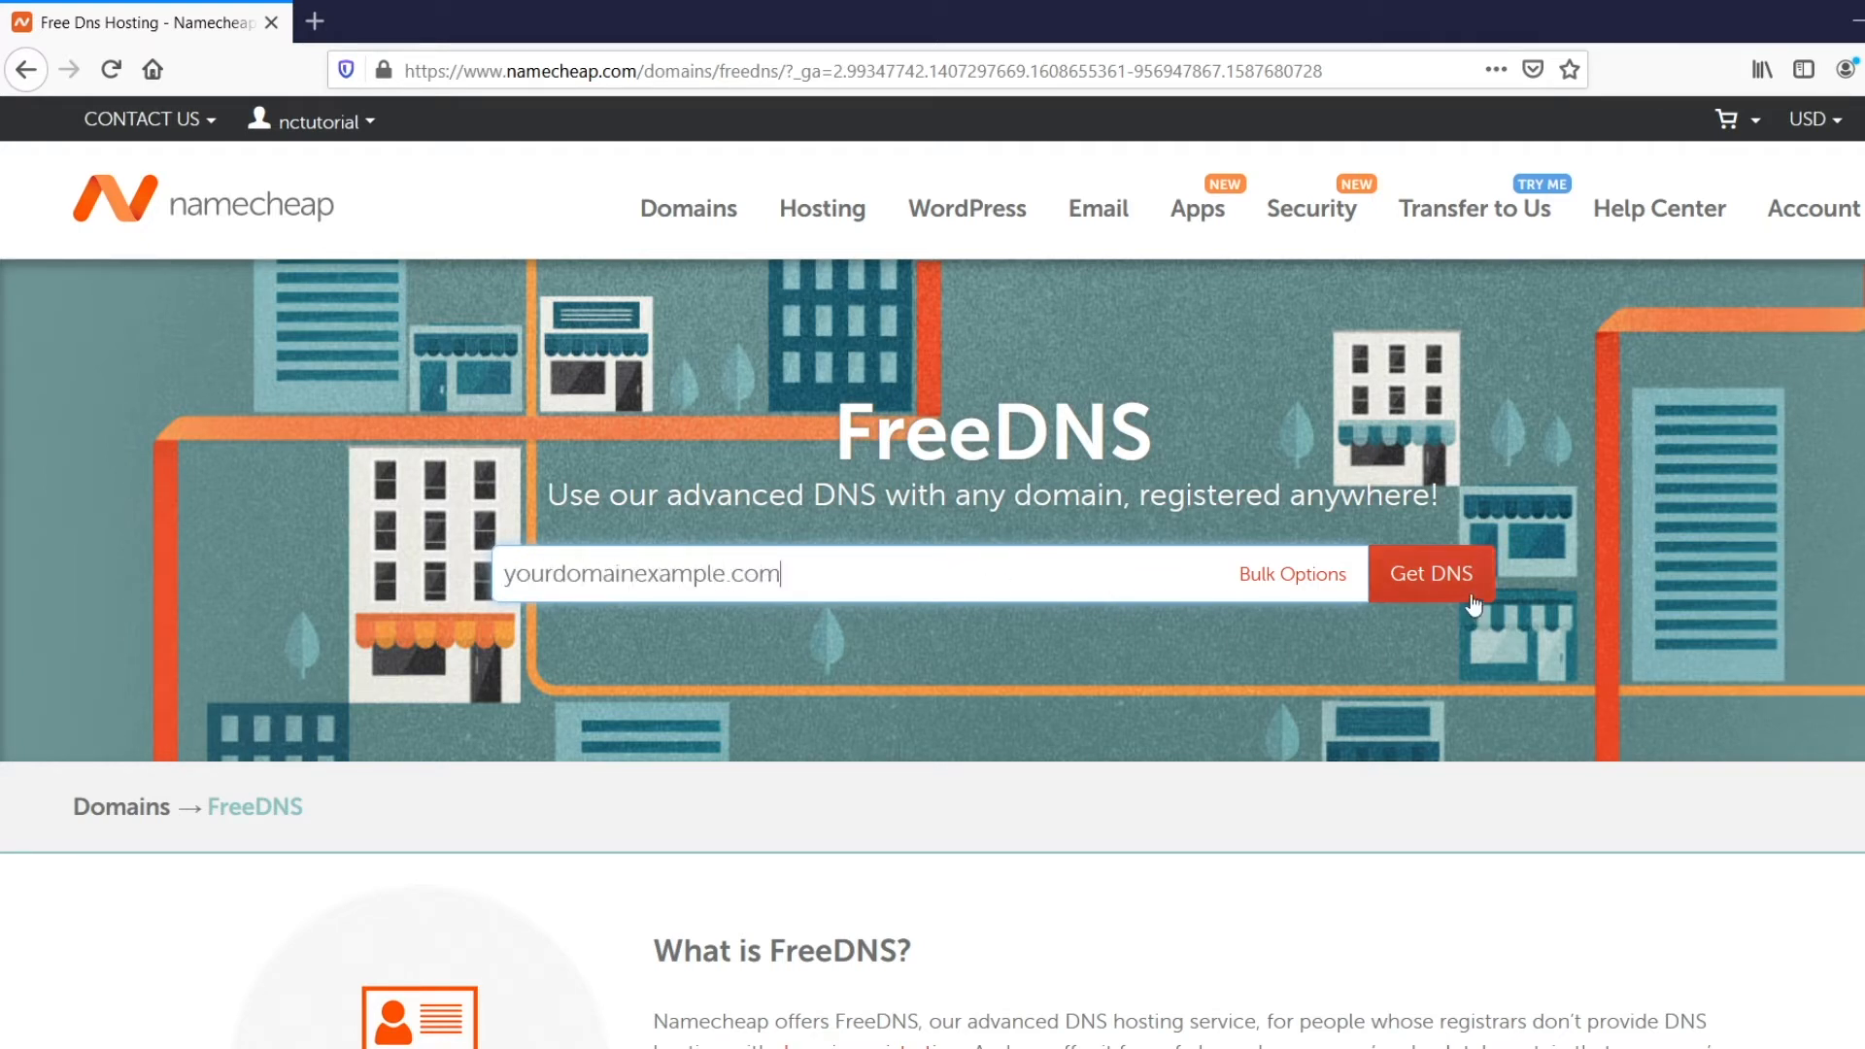
# Step: Check yourdomainexample.com's eligibility, add it to the cart, and set up FreeDNS
pyautogui.click(1431, 573)
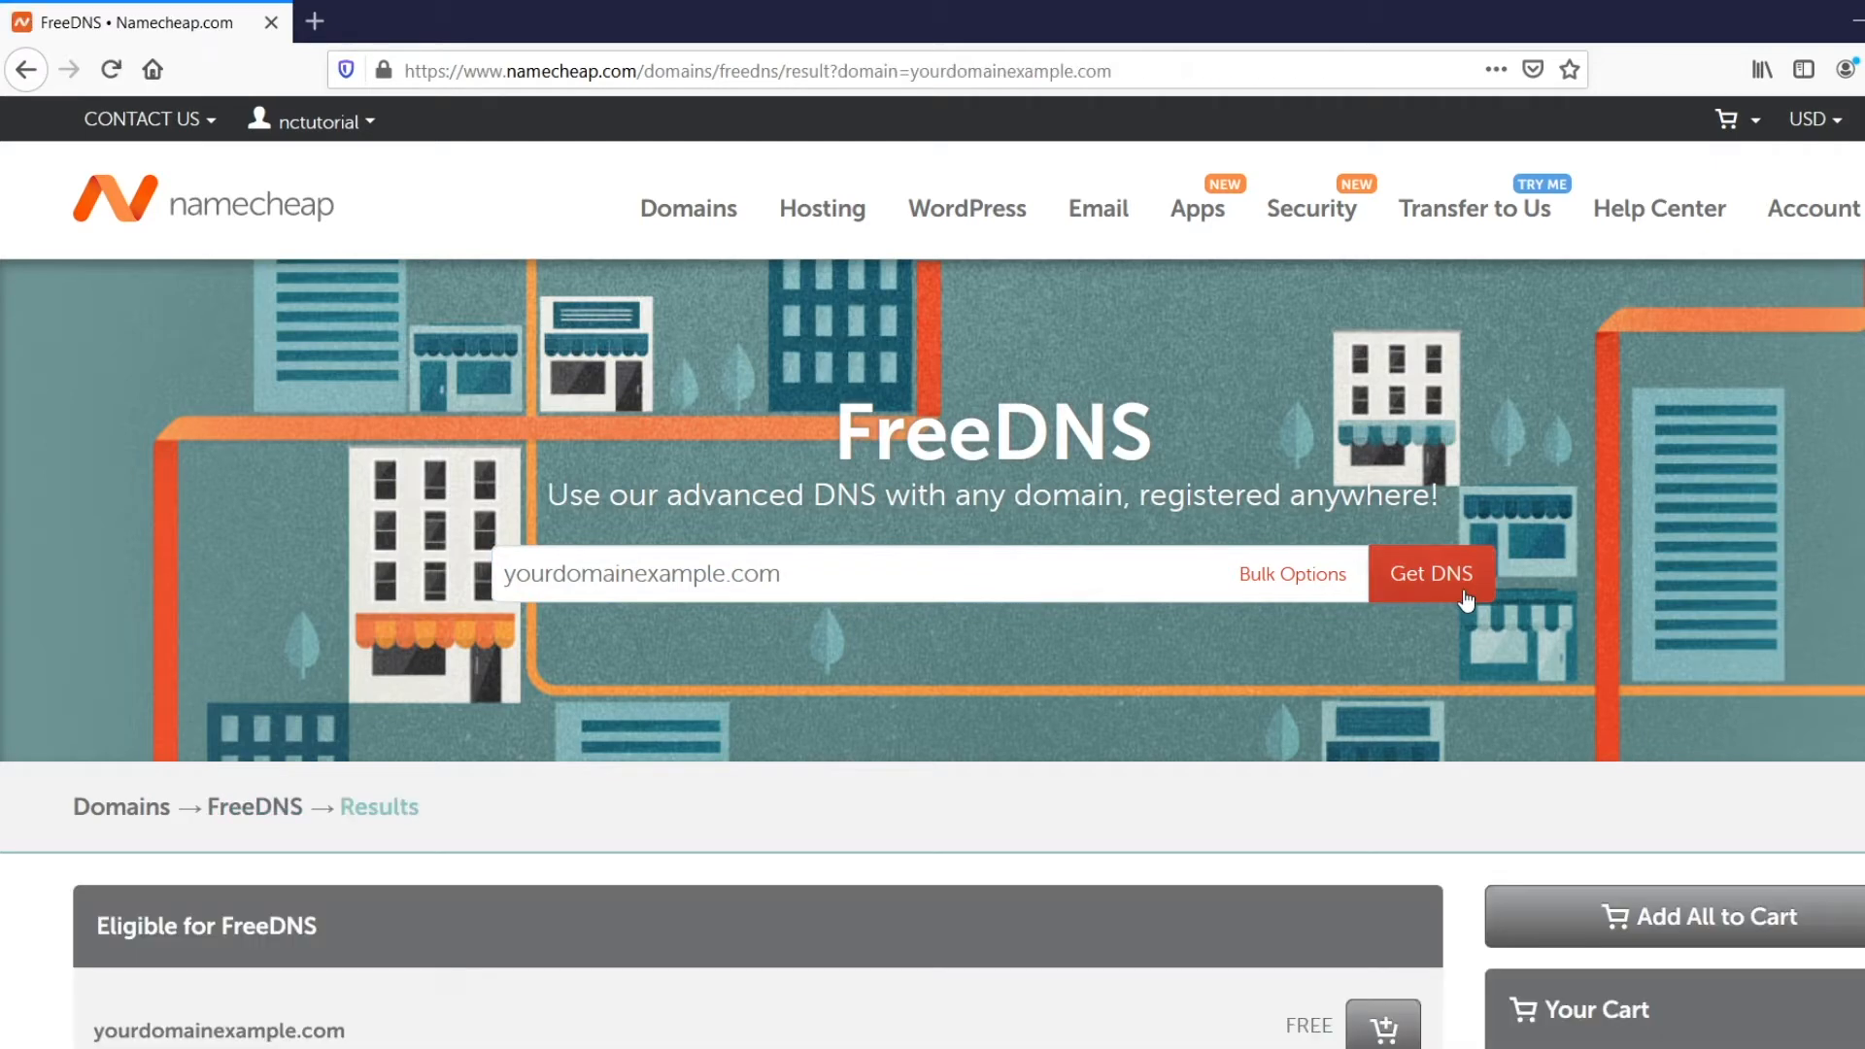
pyautogui.scroll(-3)
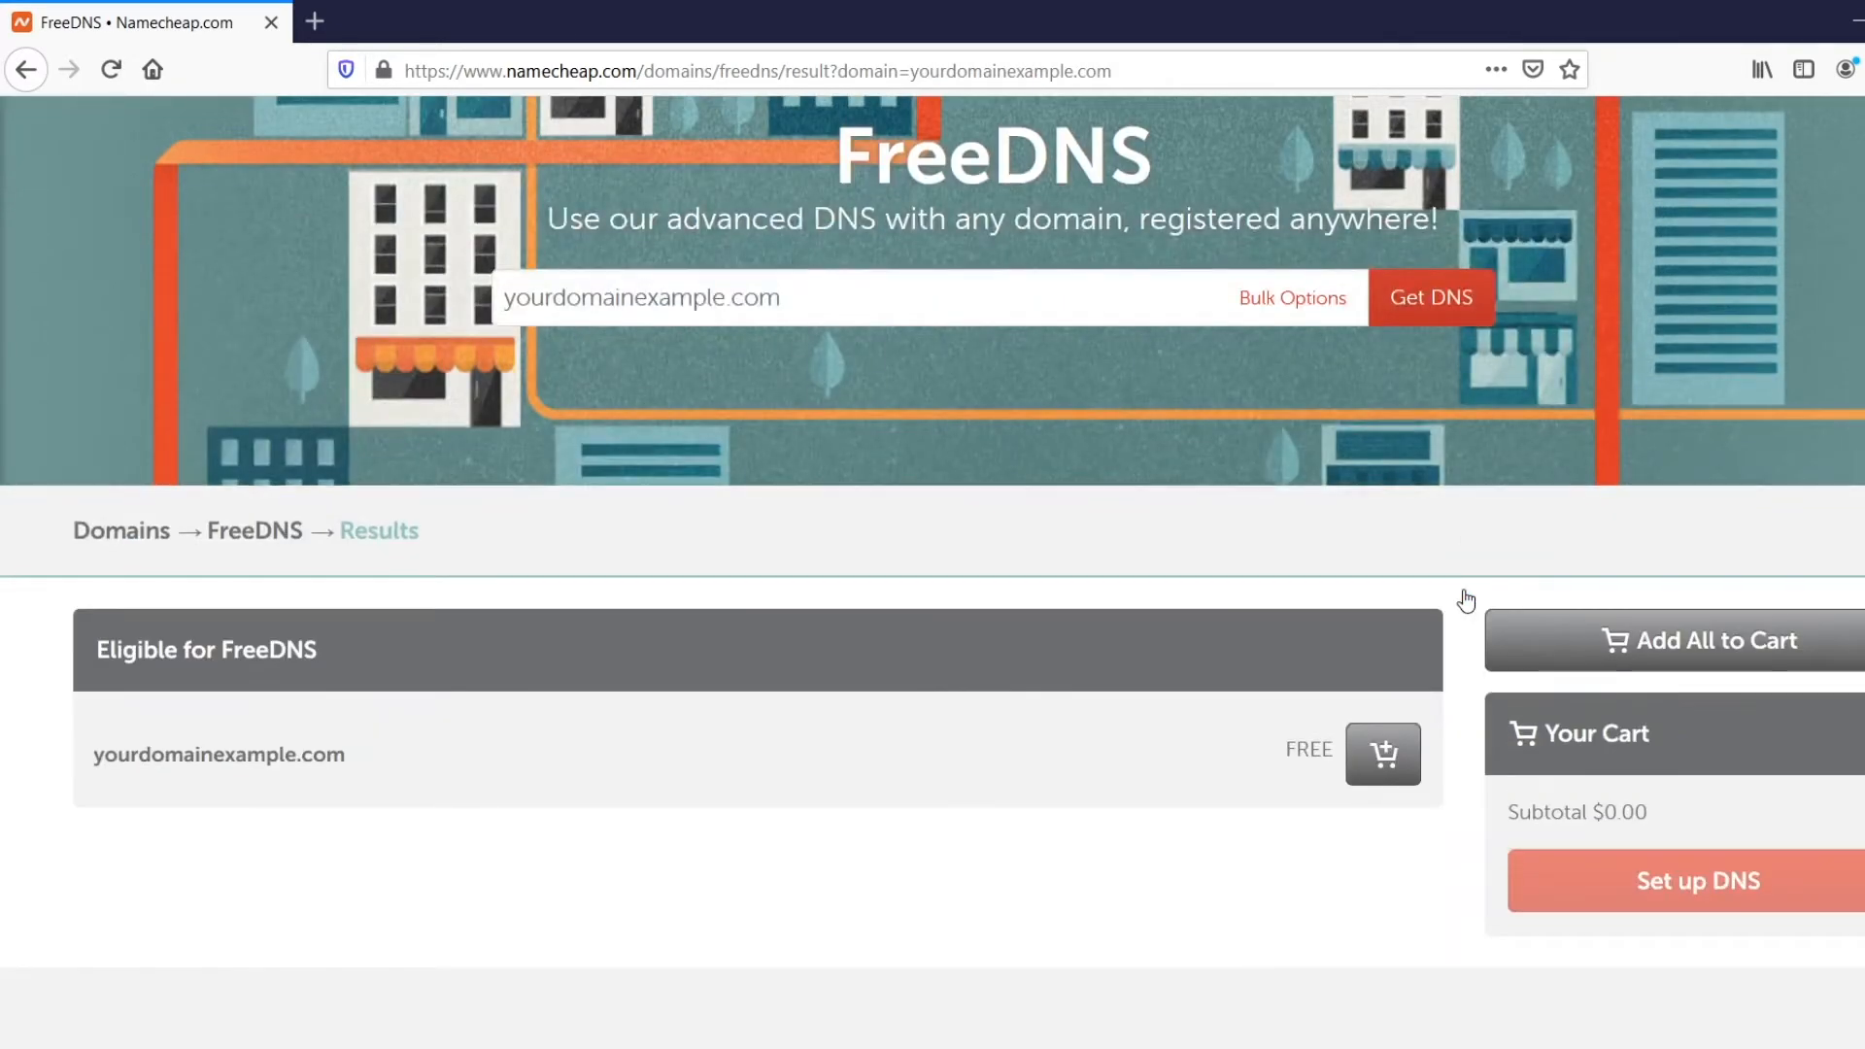
pyautogui.click(1383, 753)
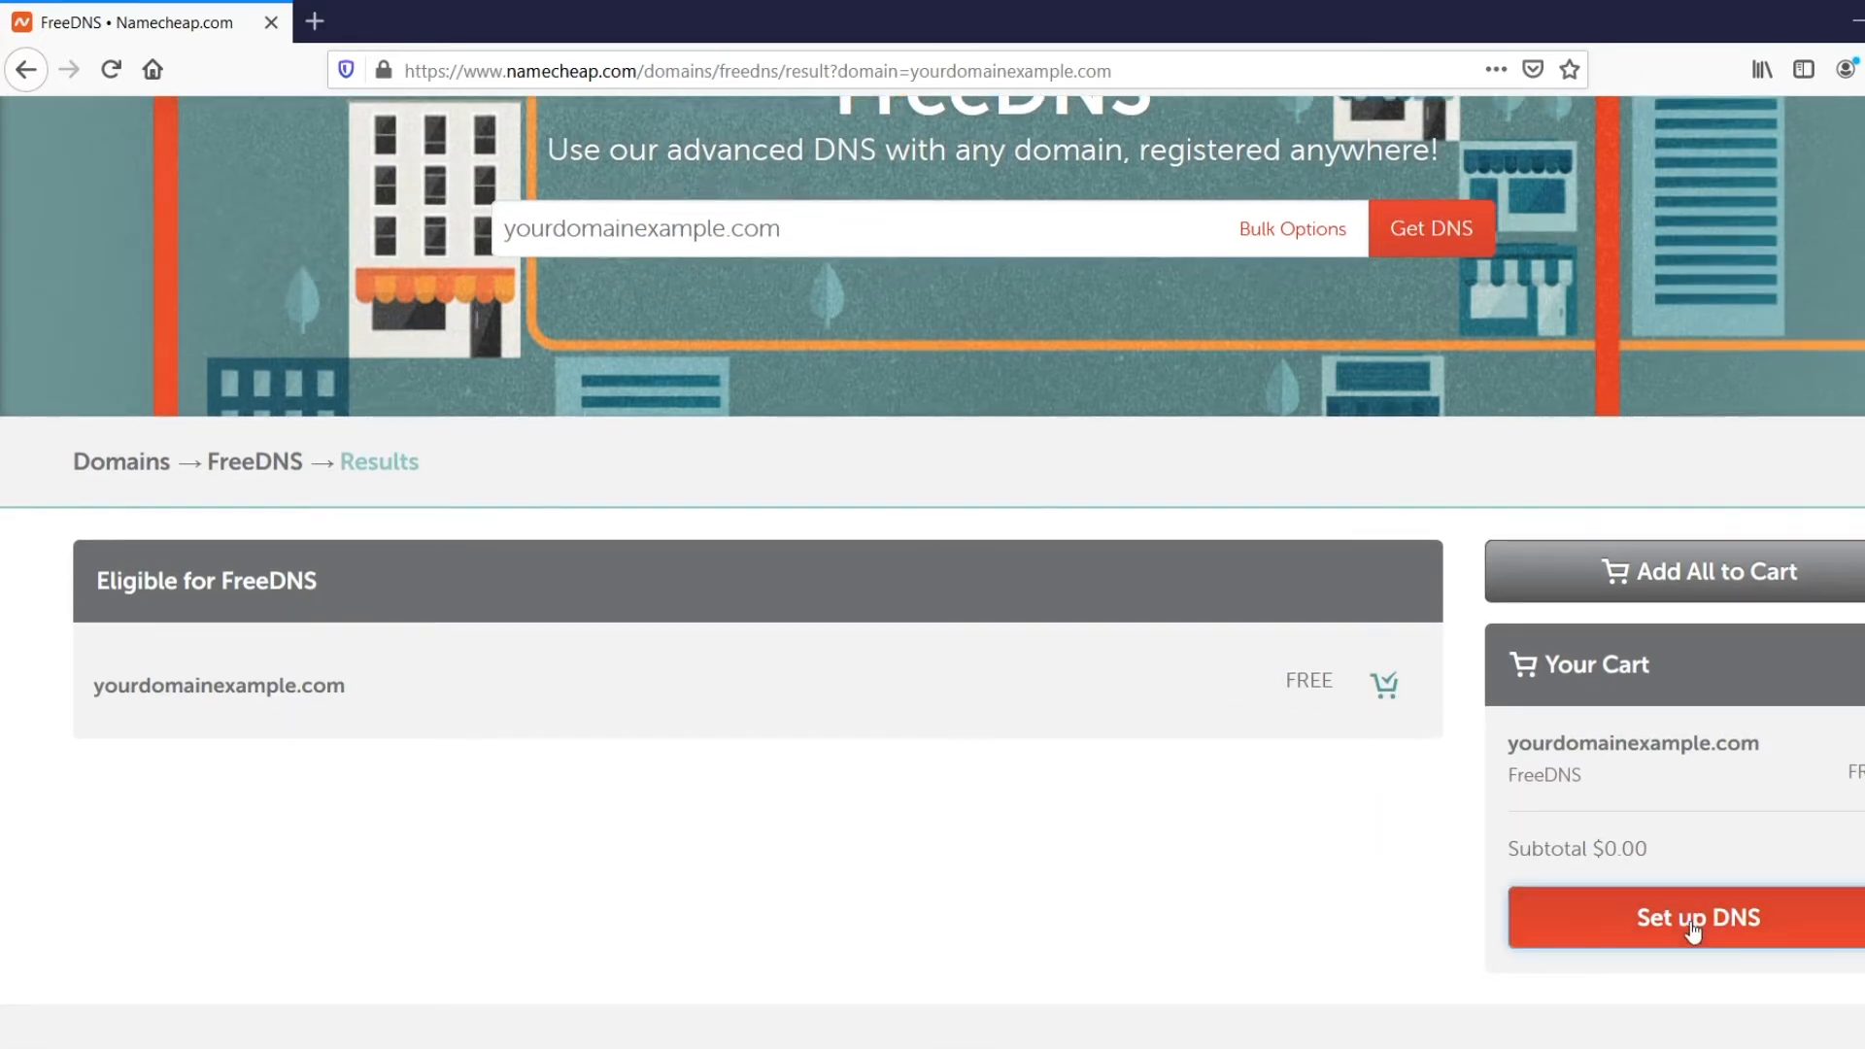
pyautogui.click(1697, 917)
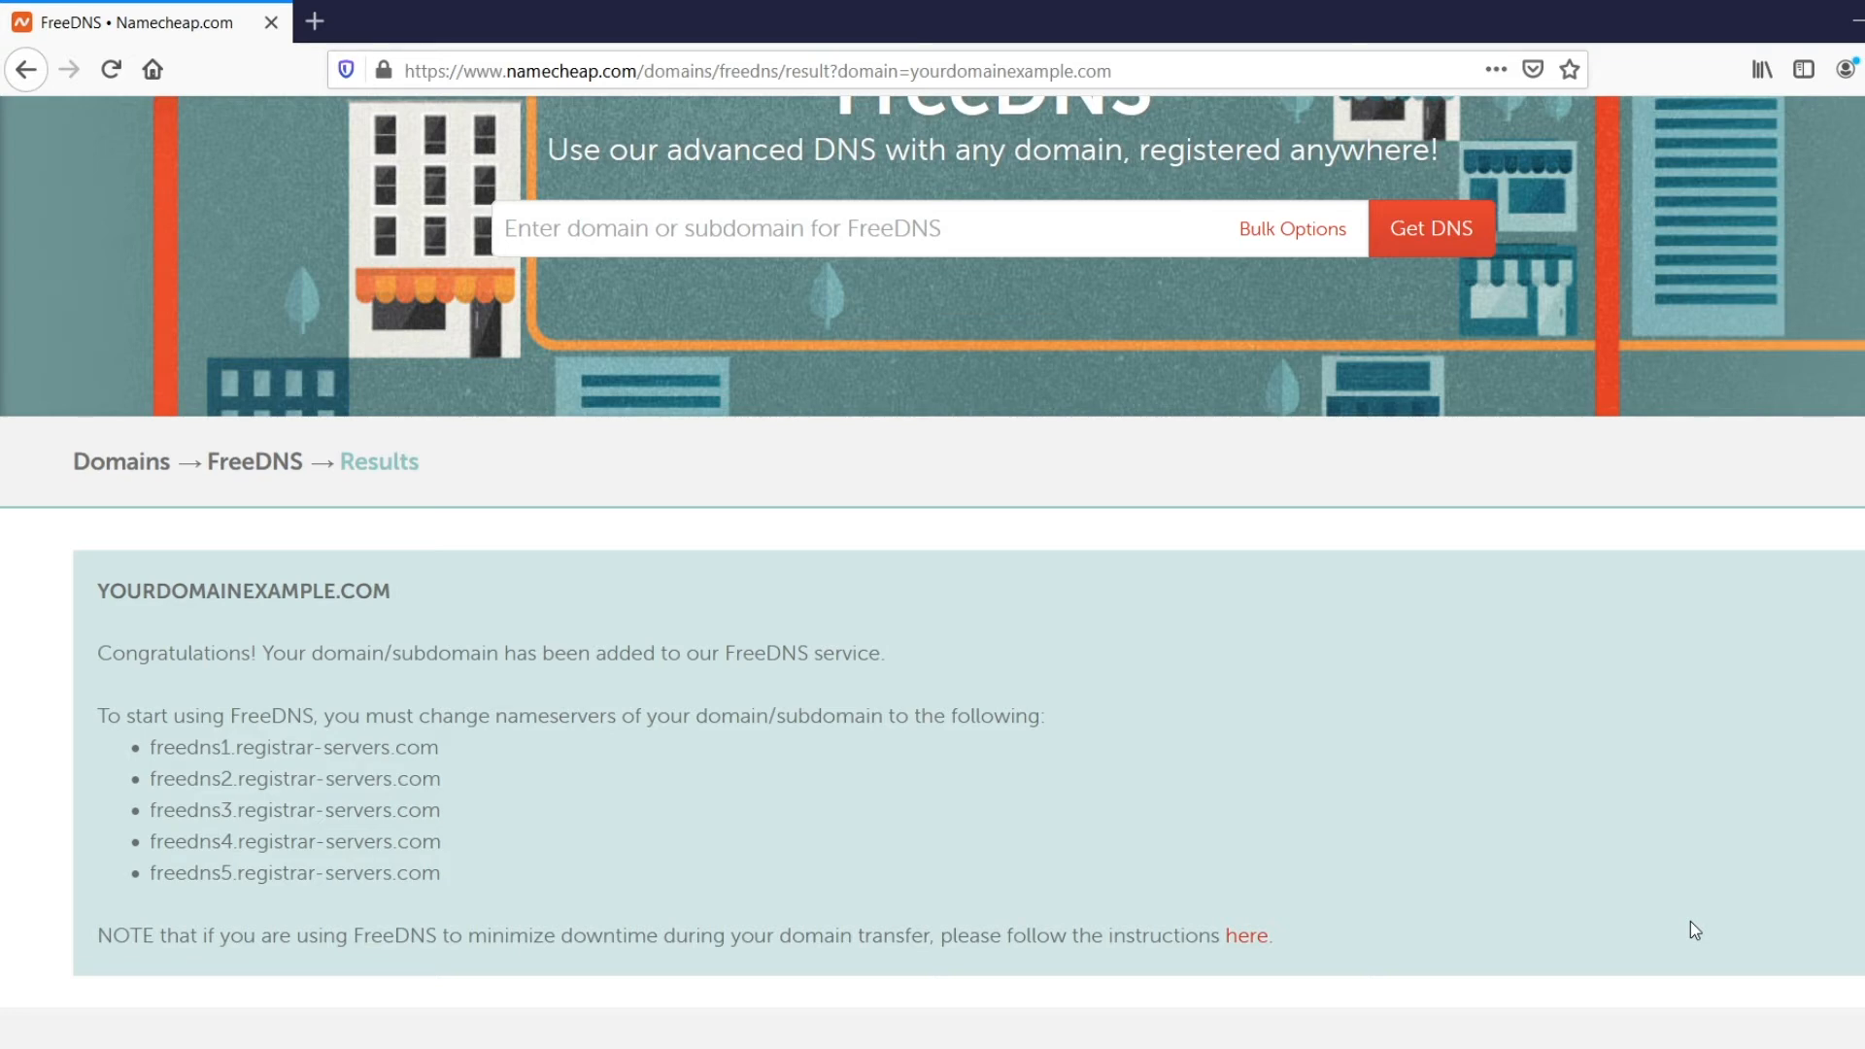
# Step: Go to the account dashboard's Domain List
pyautogui.scroll(3)
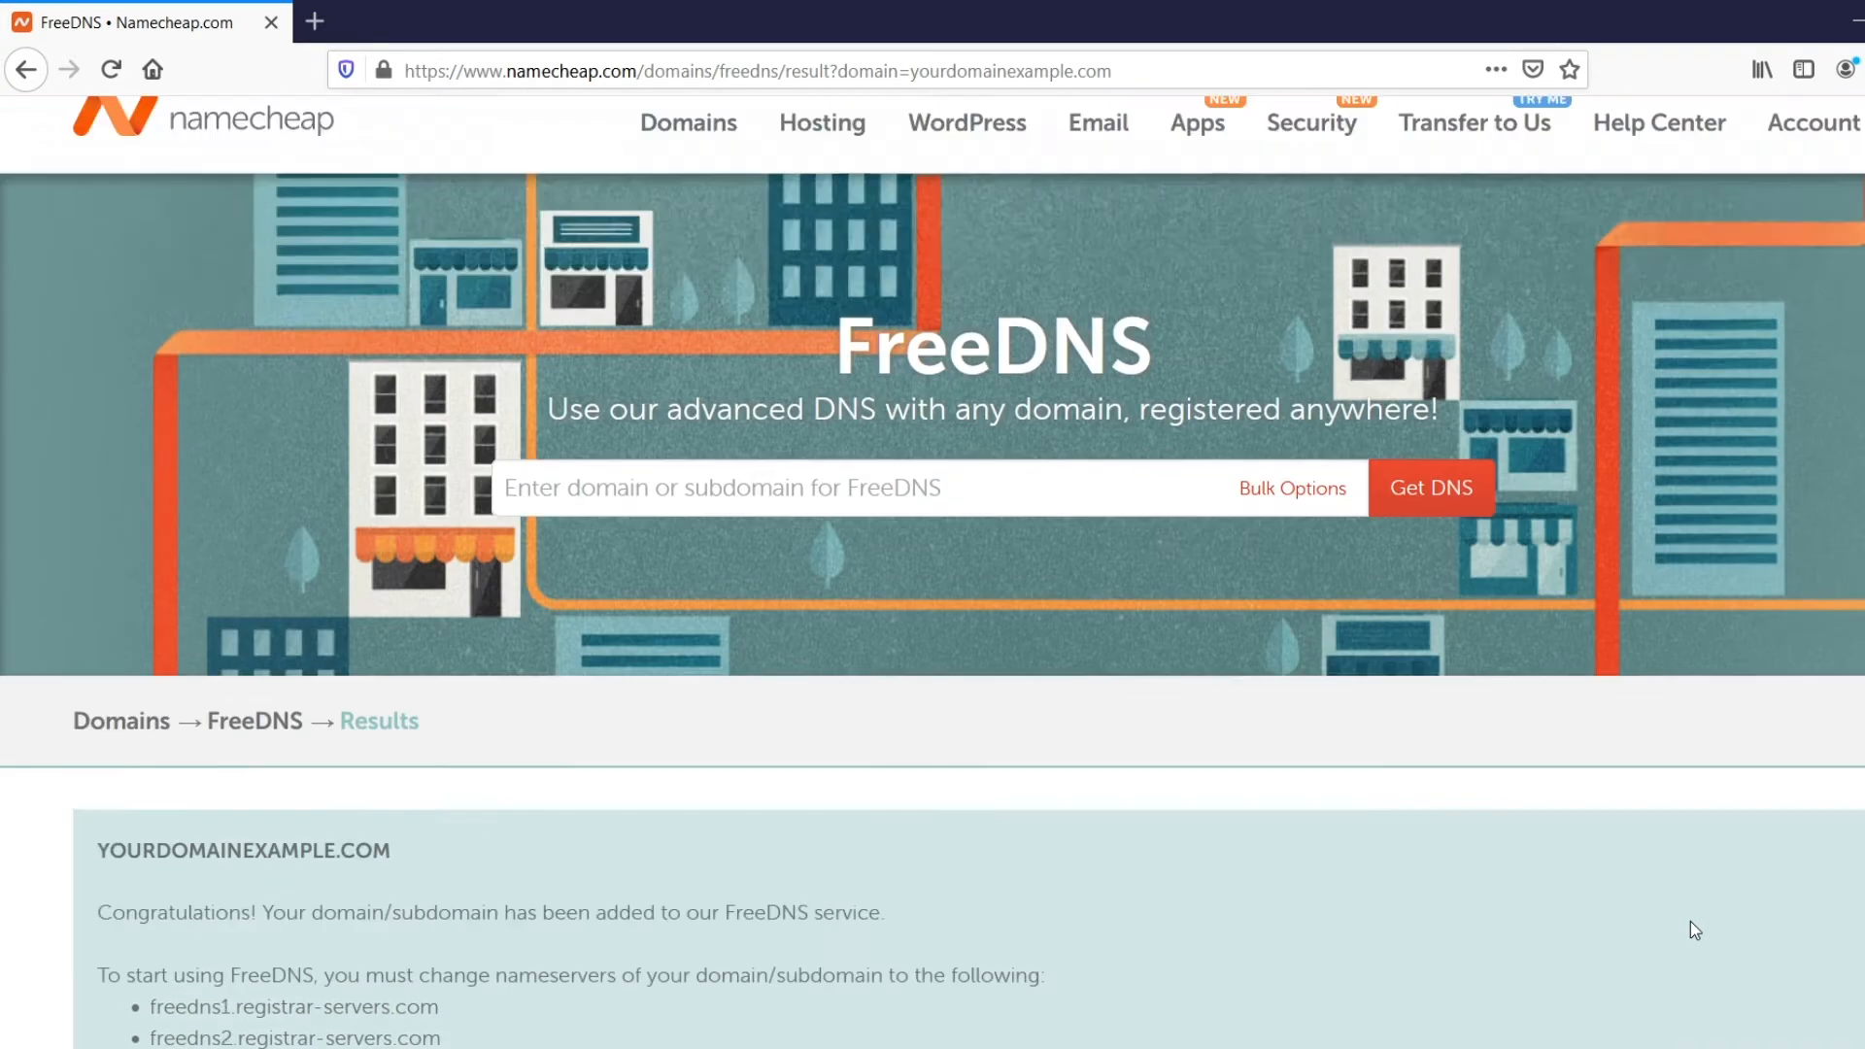
pyautogui.click(309, 120)
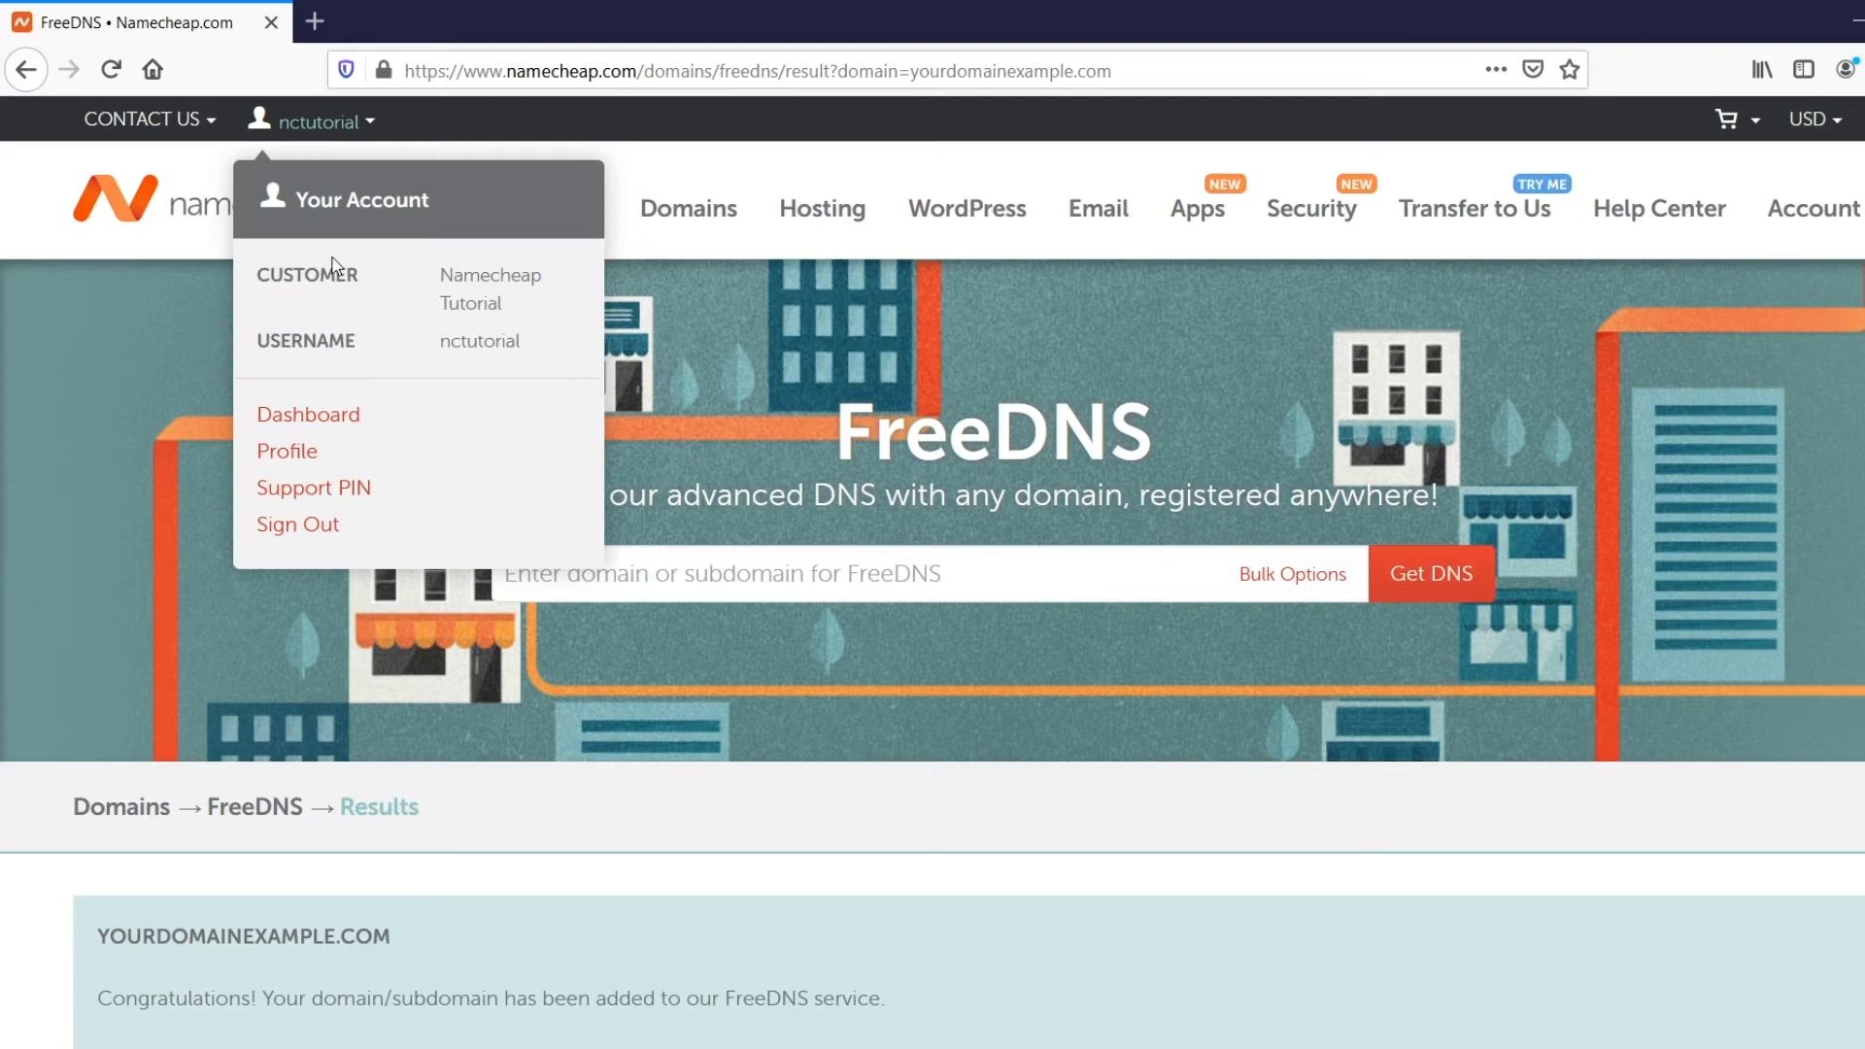
pyautogui.click(307, 414)
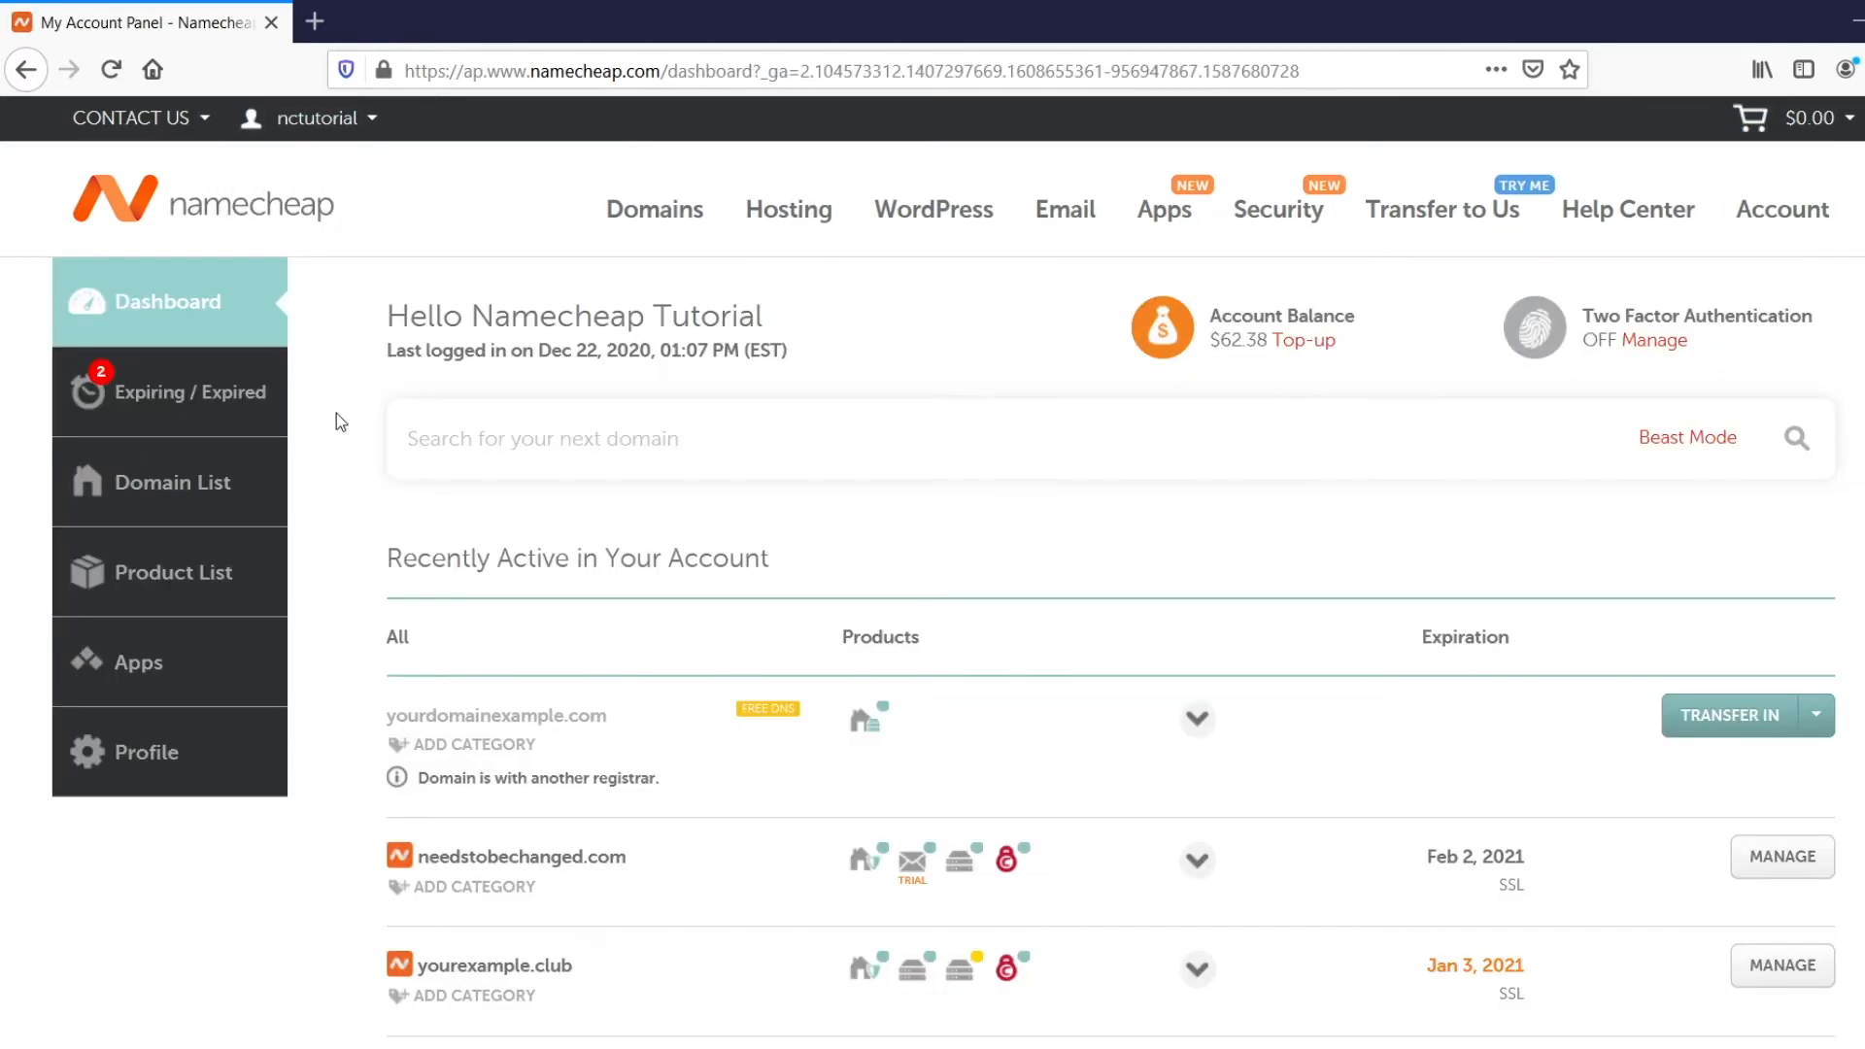
pyautogui.click(166, 483)
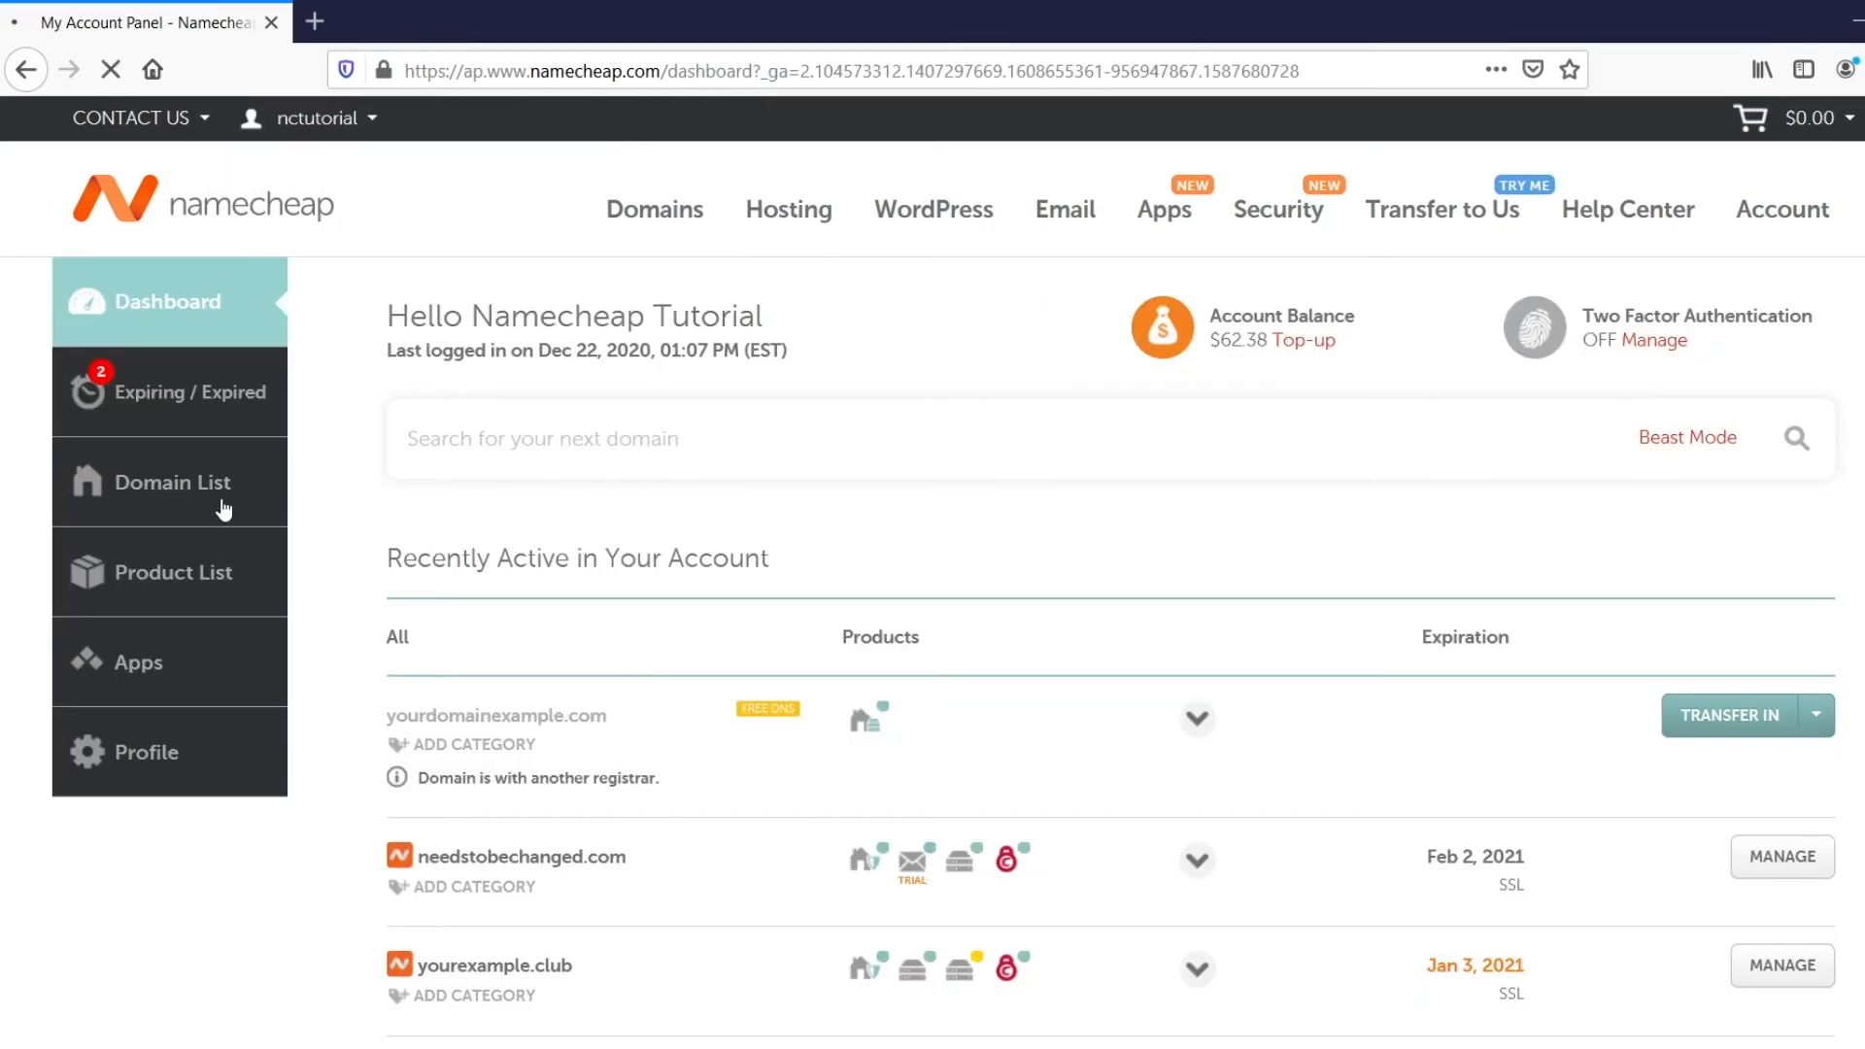
pyautogui.click(166, 482)
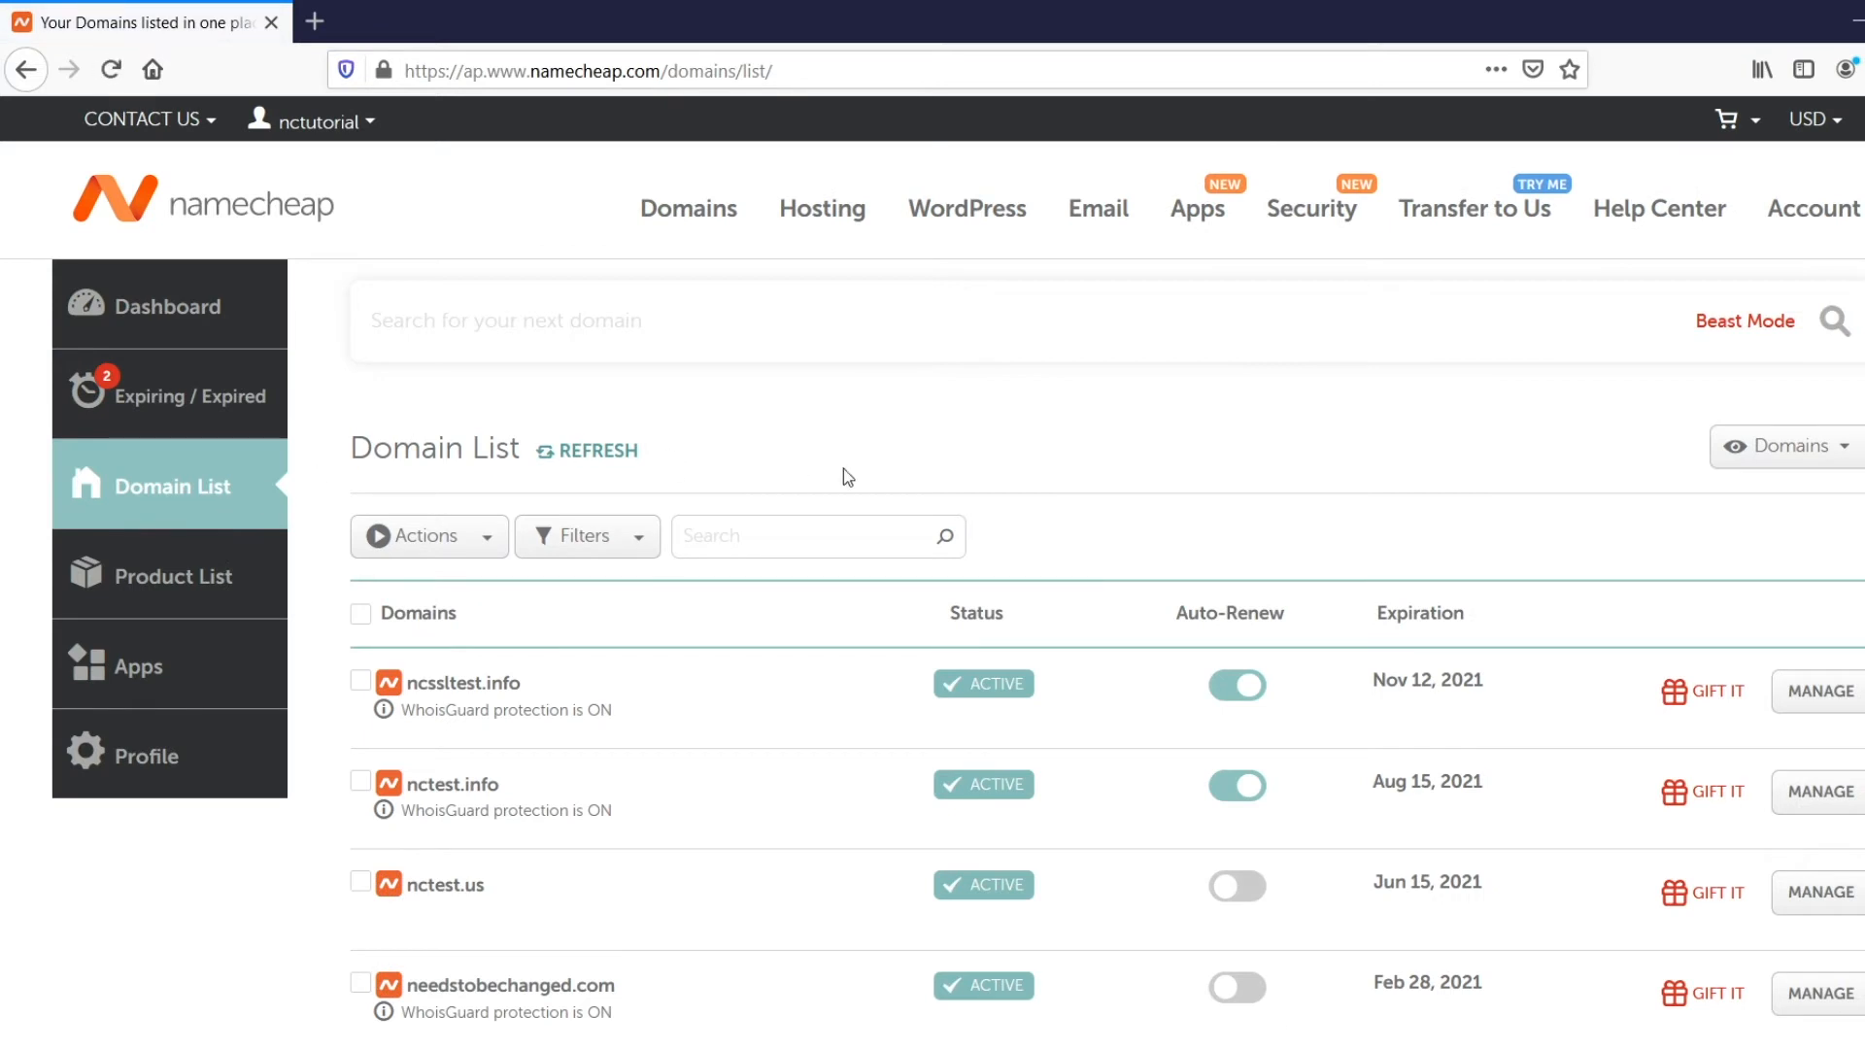
# Step: Show All Products and search the list for 'yourd'
pyautogui.click(1785, 446)
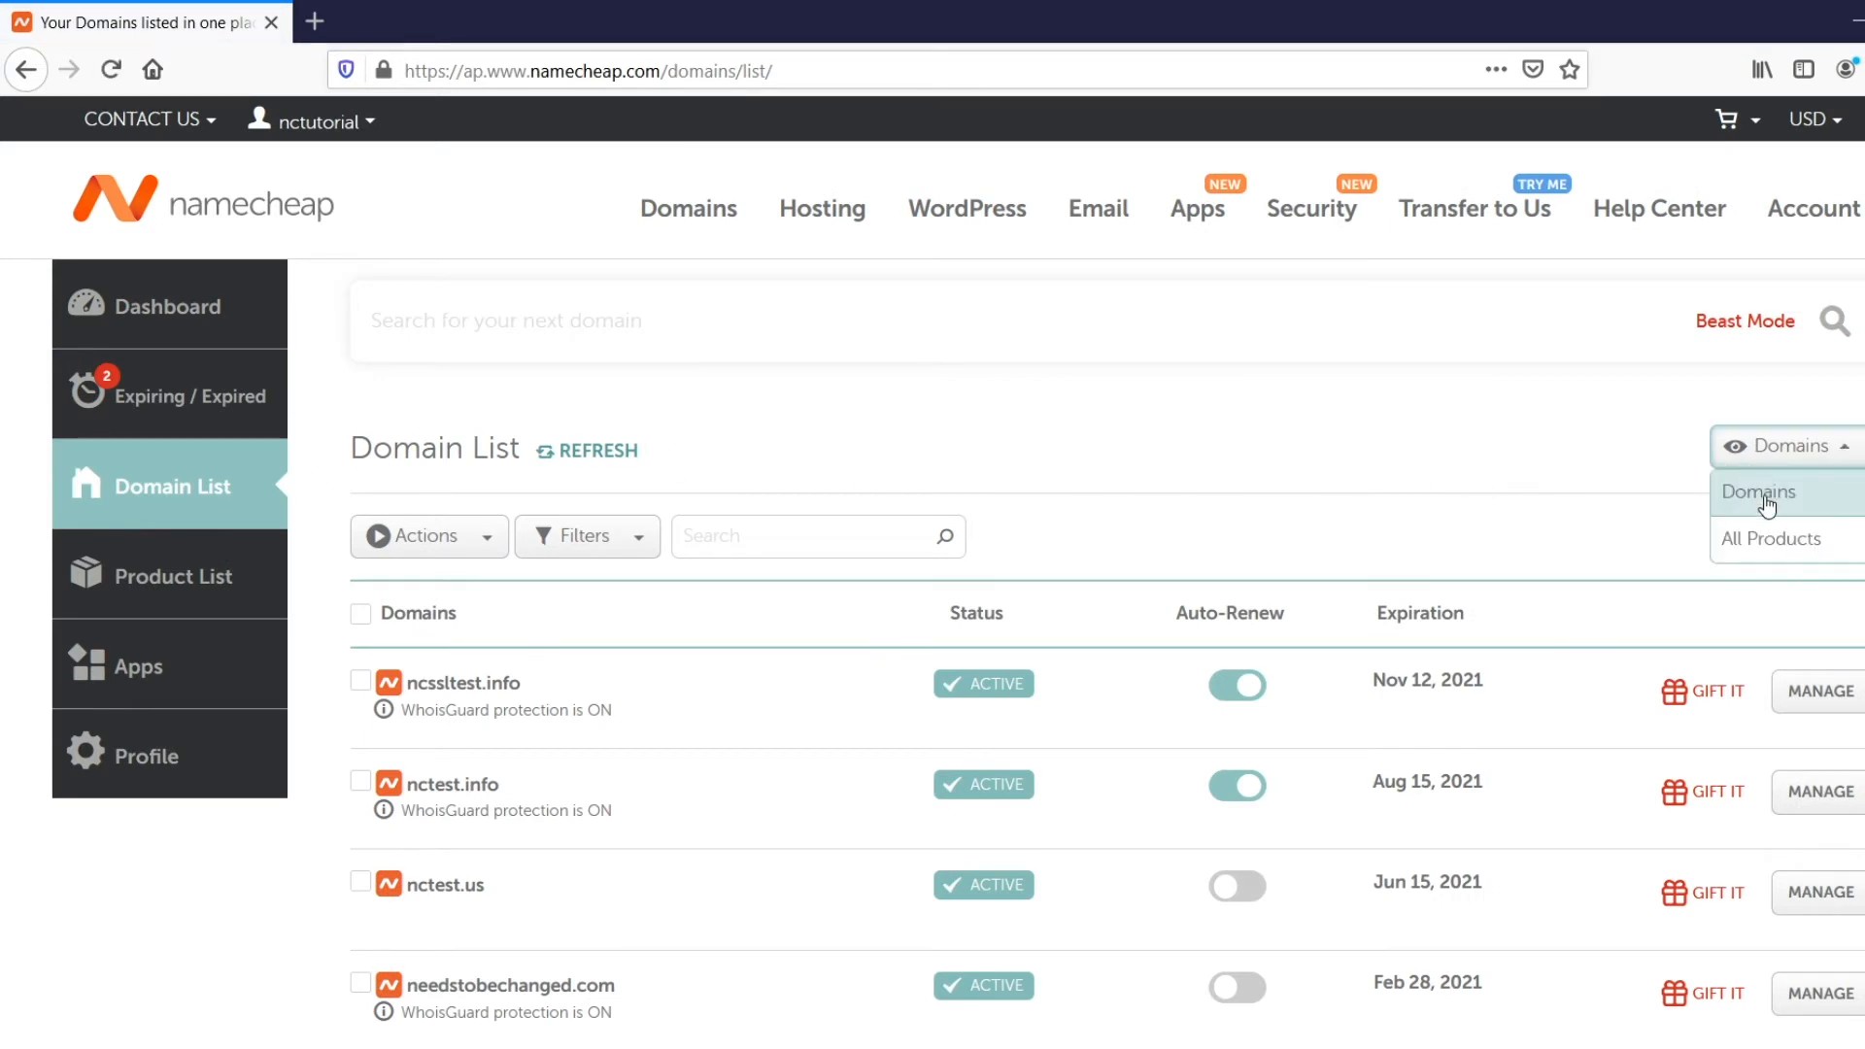
pyautogui.click(1771, 540)
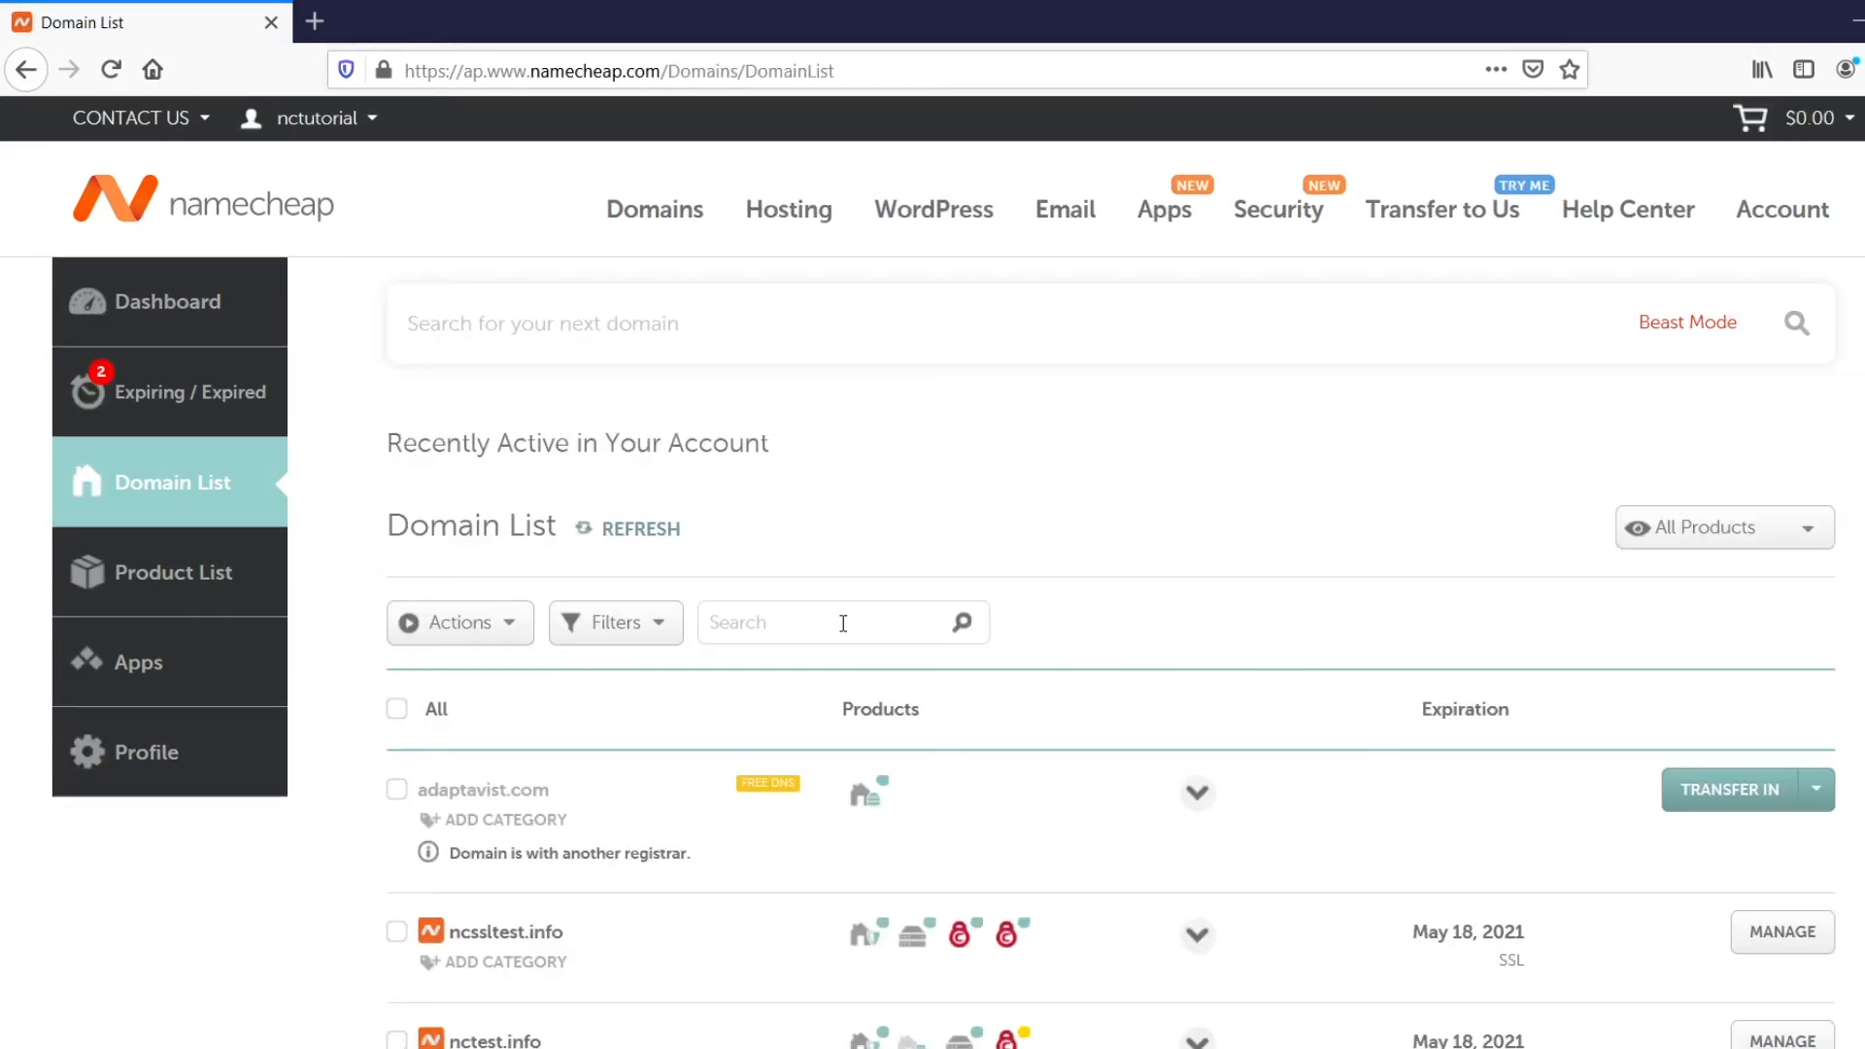
pyautogui.write('yourd')
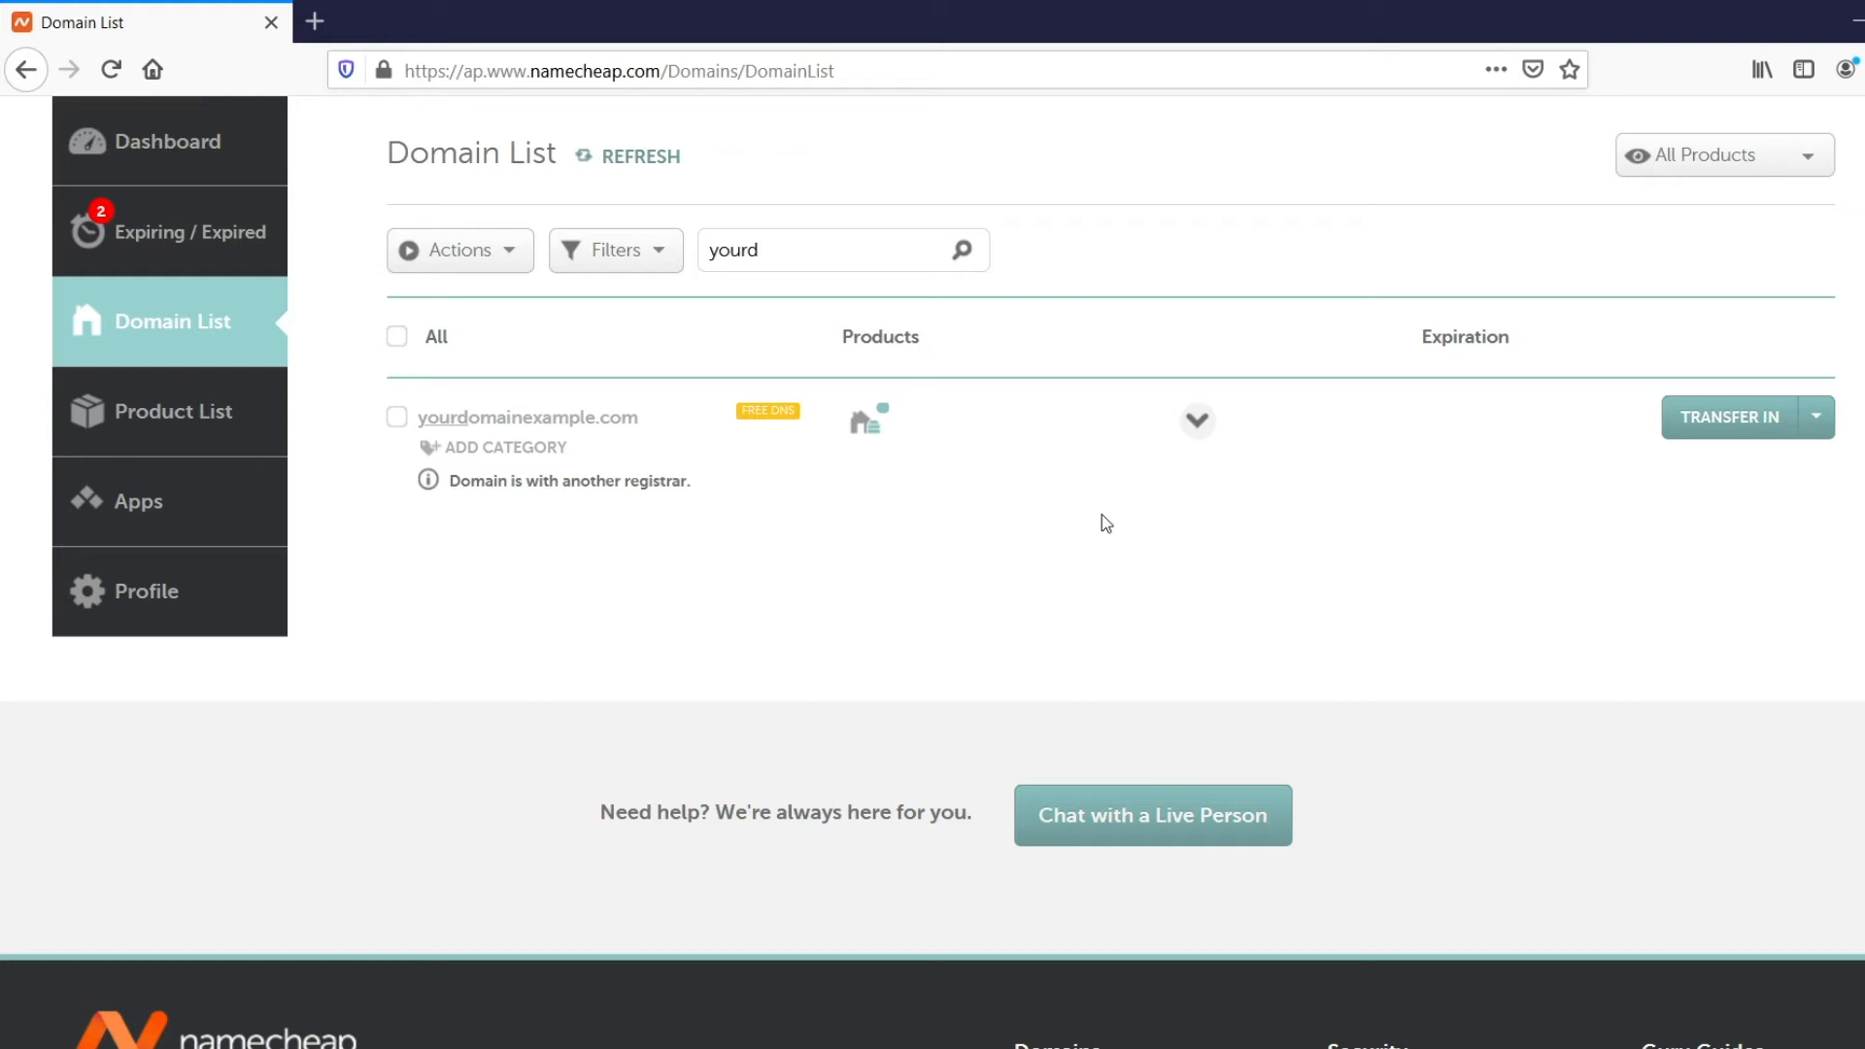
# Step: Expand yourdomainexample.com and open its Authorize FreeDNS options with Host Records
pyautogui.click(1197, 420)
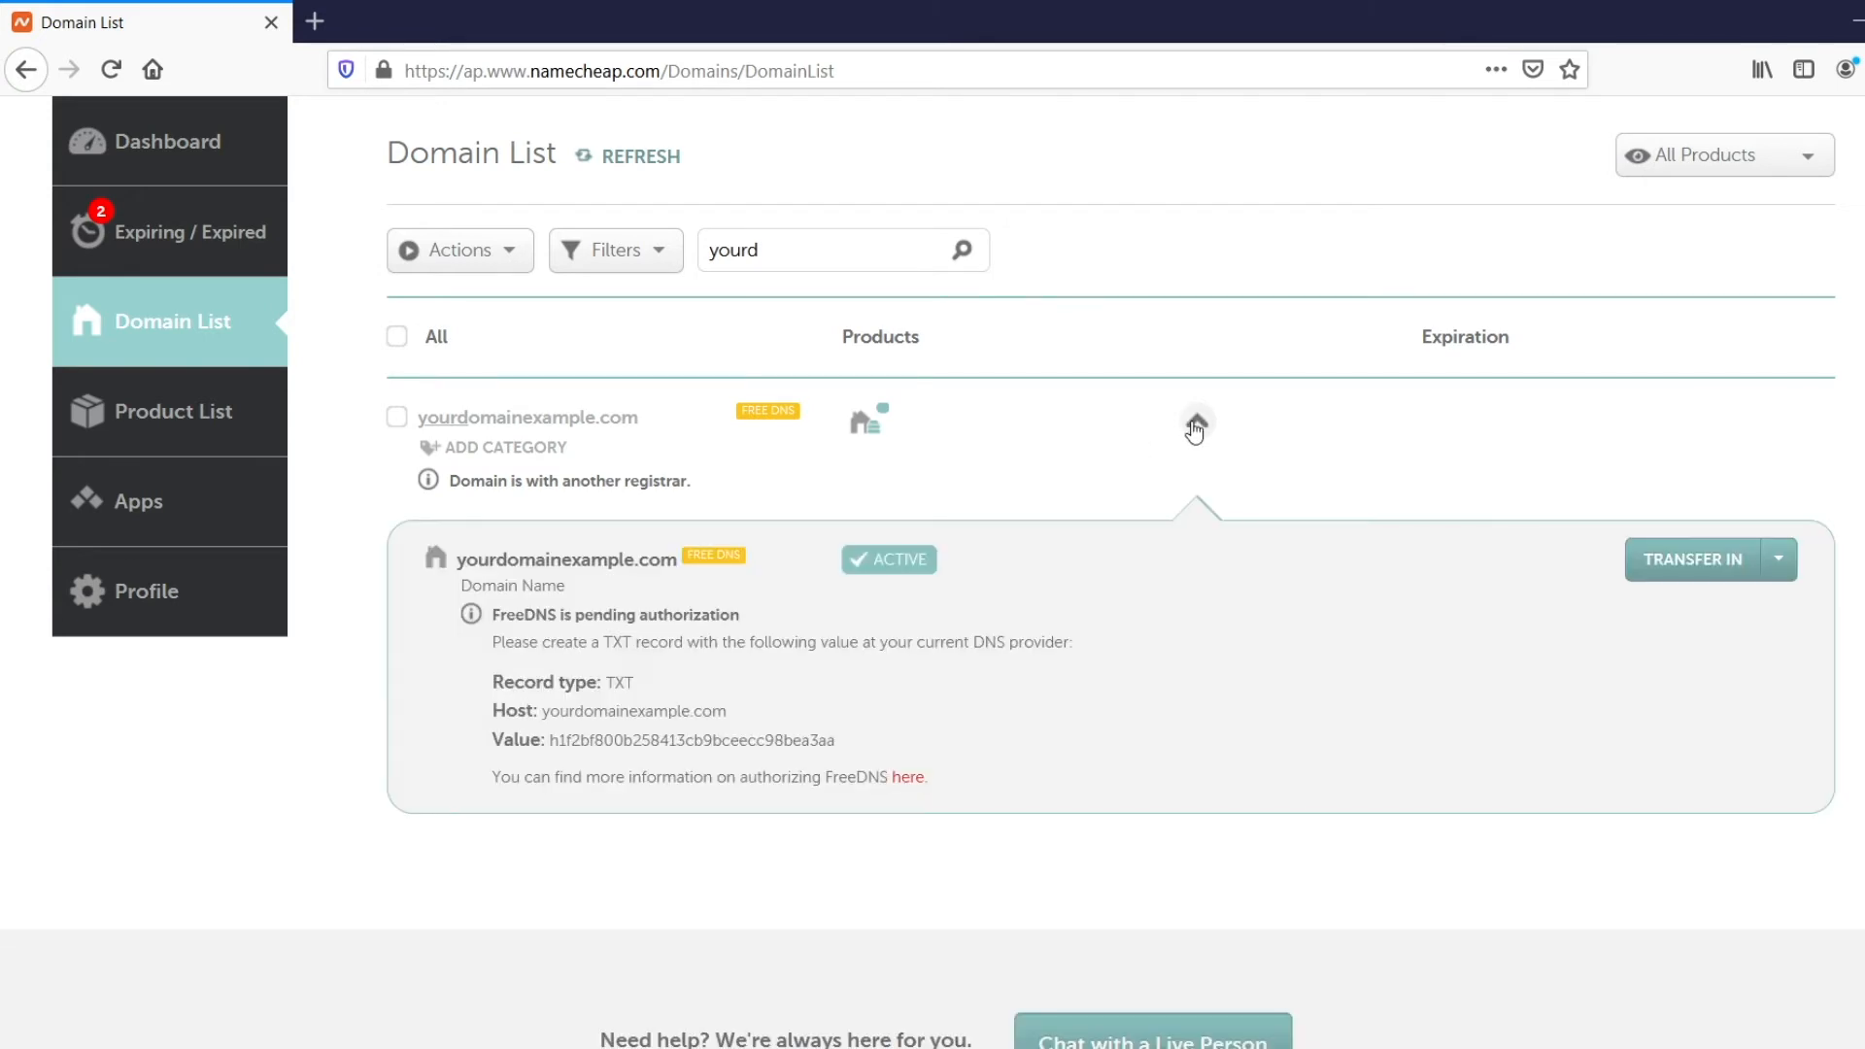
pyautogui.click(1779, 560)
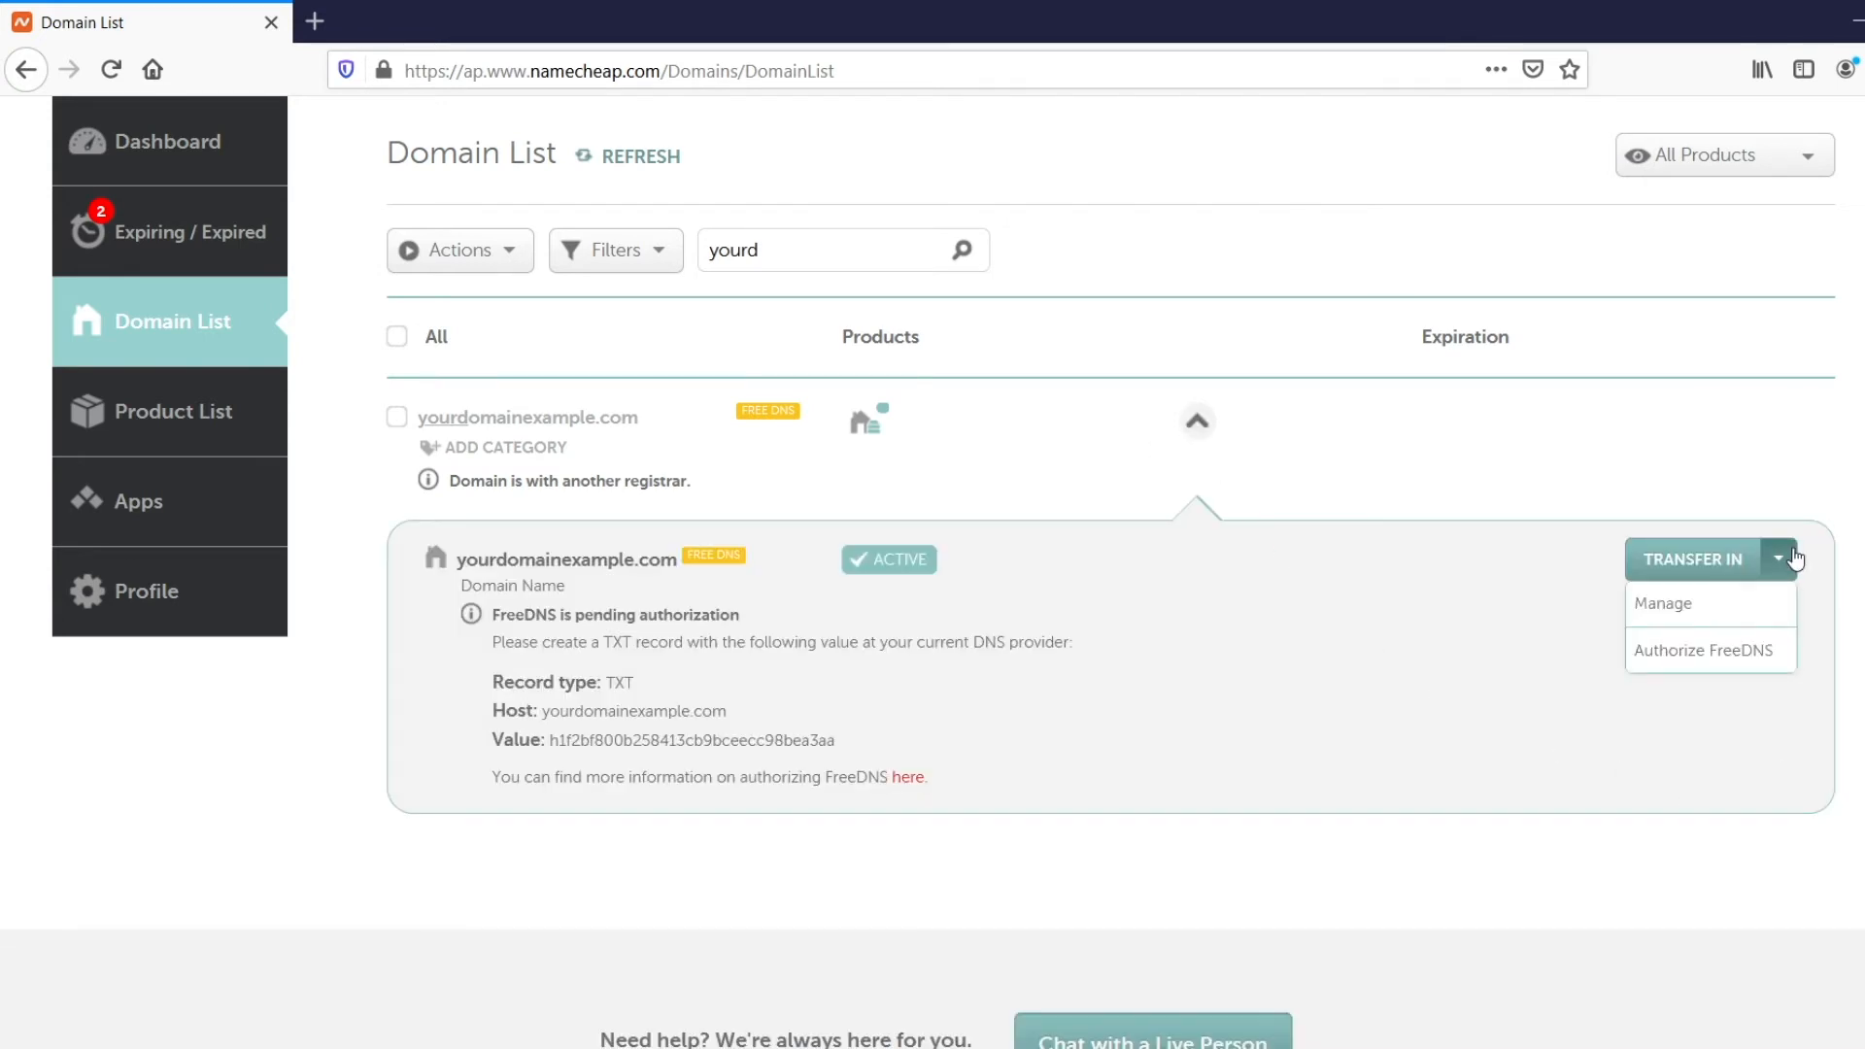
pyautogui.scroll(3)
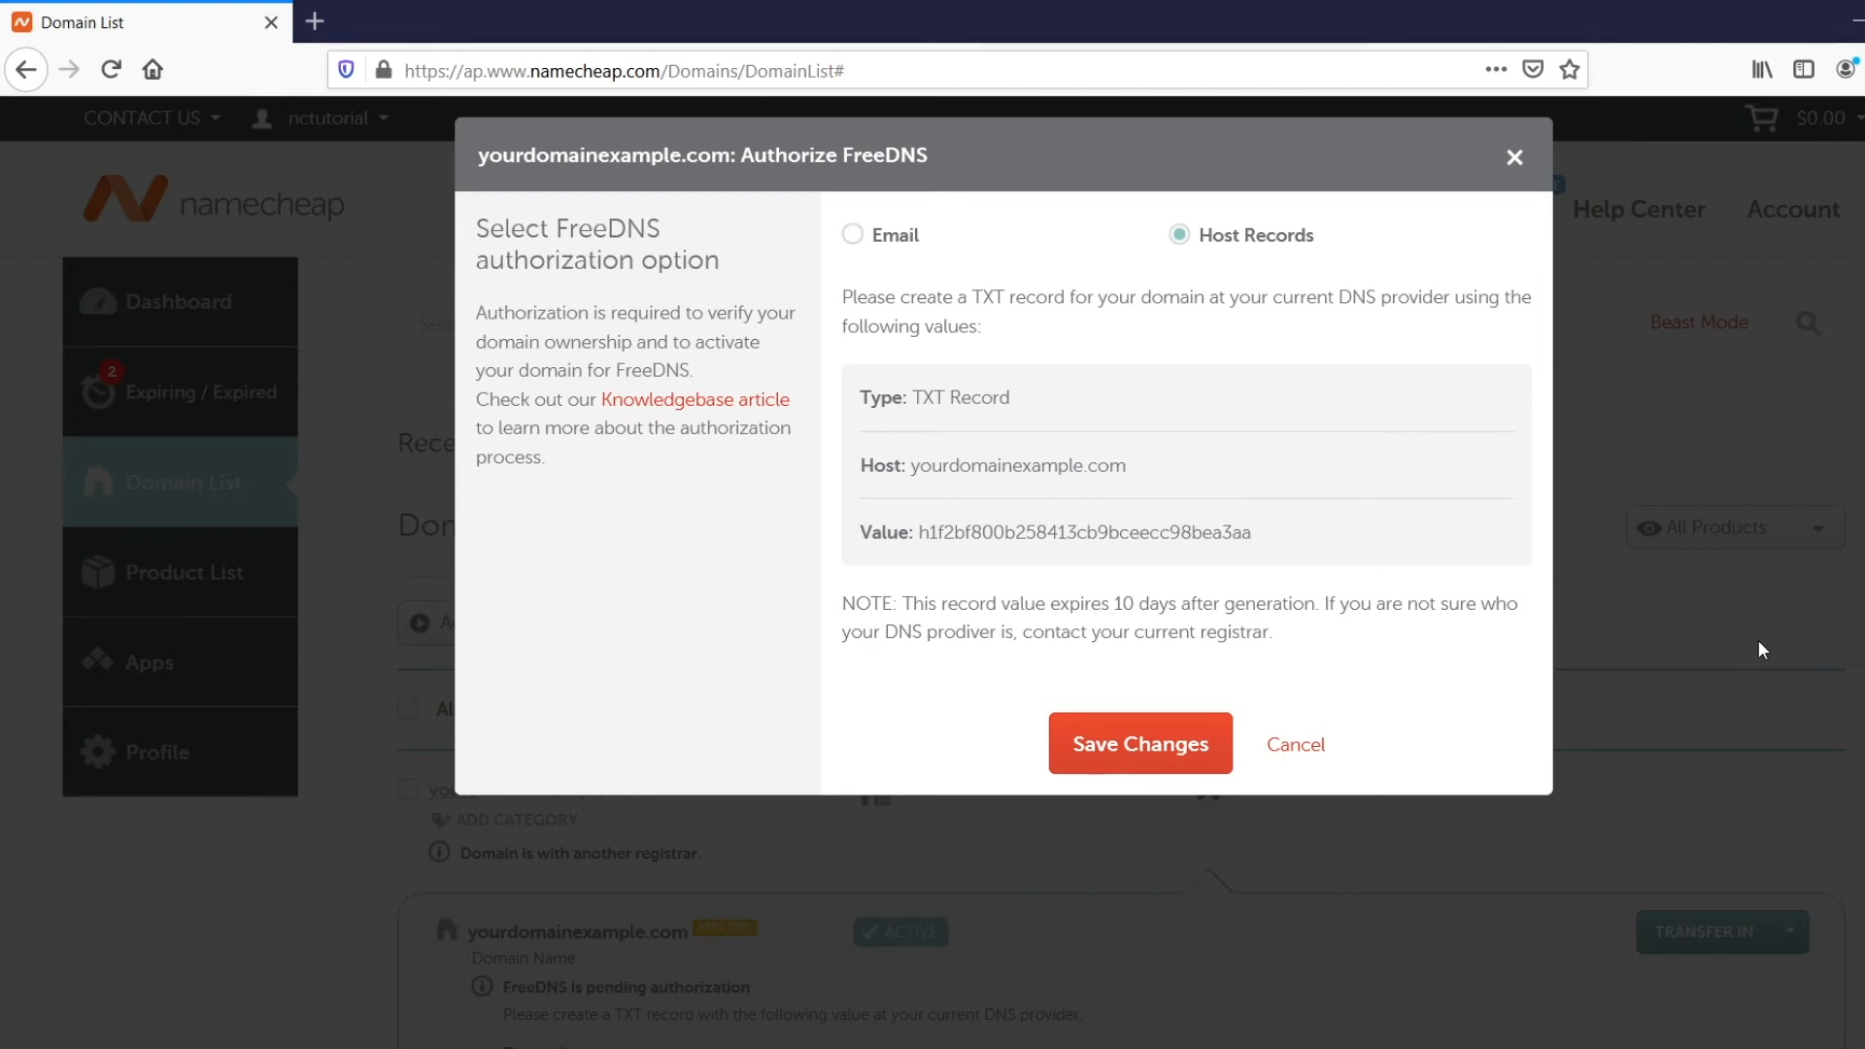
pyautogui.click(853, 235)
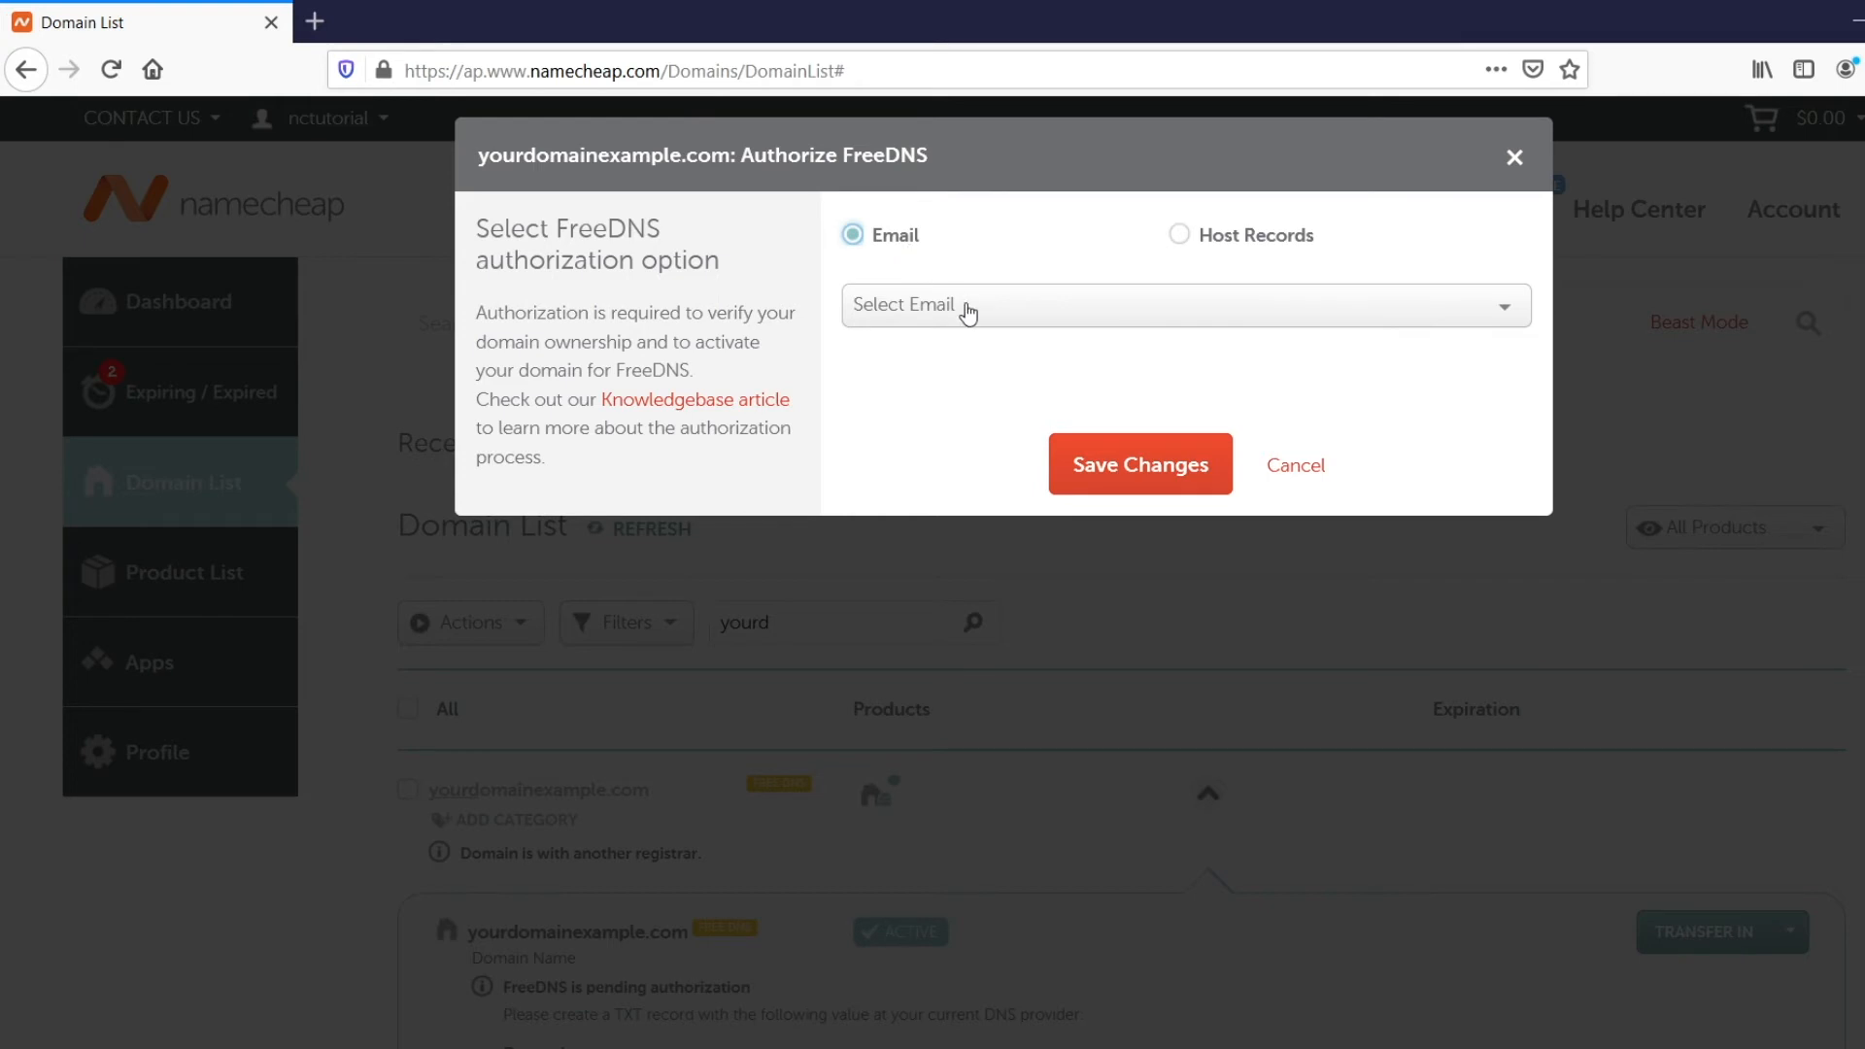
pyautogui.click(1183, 304)
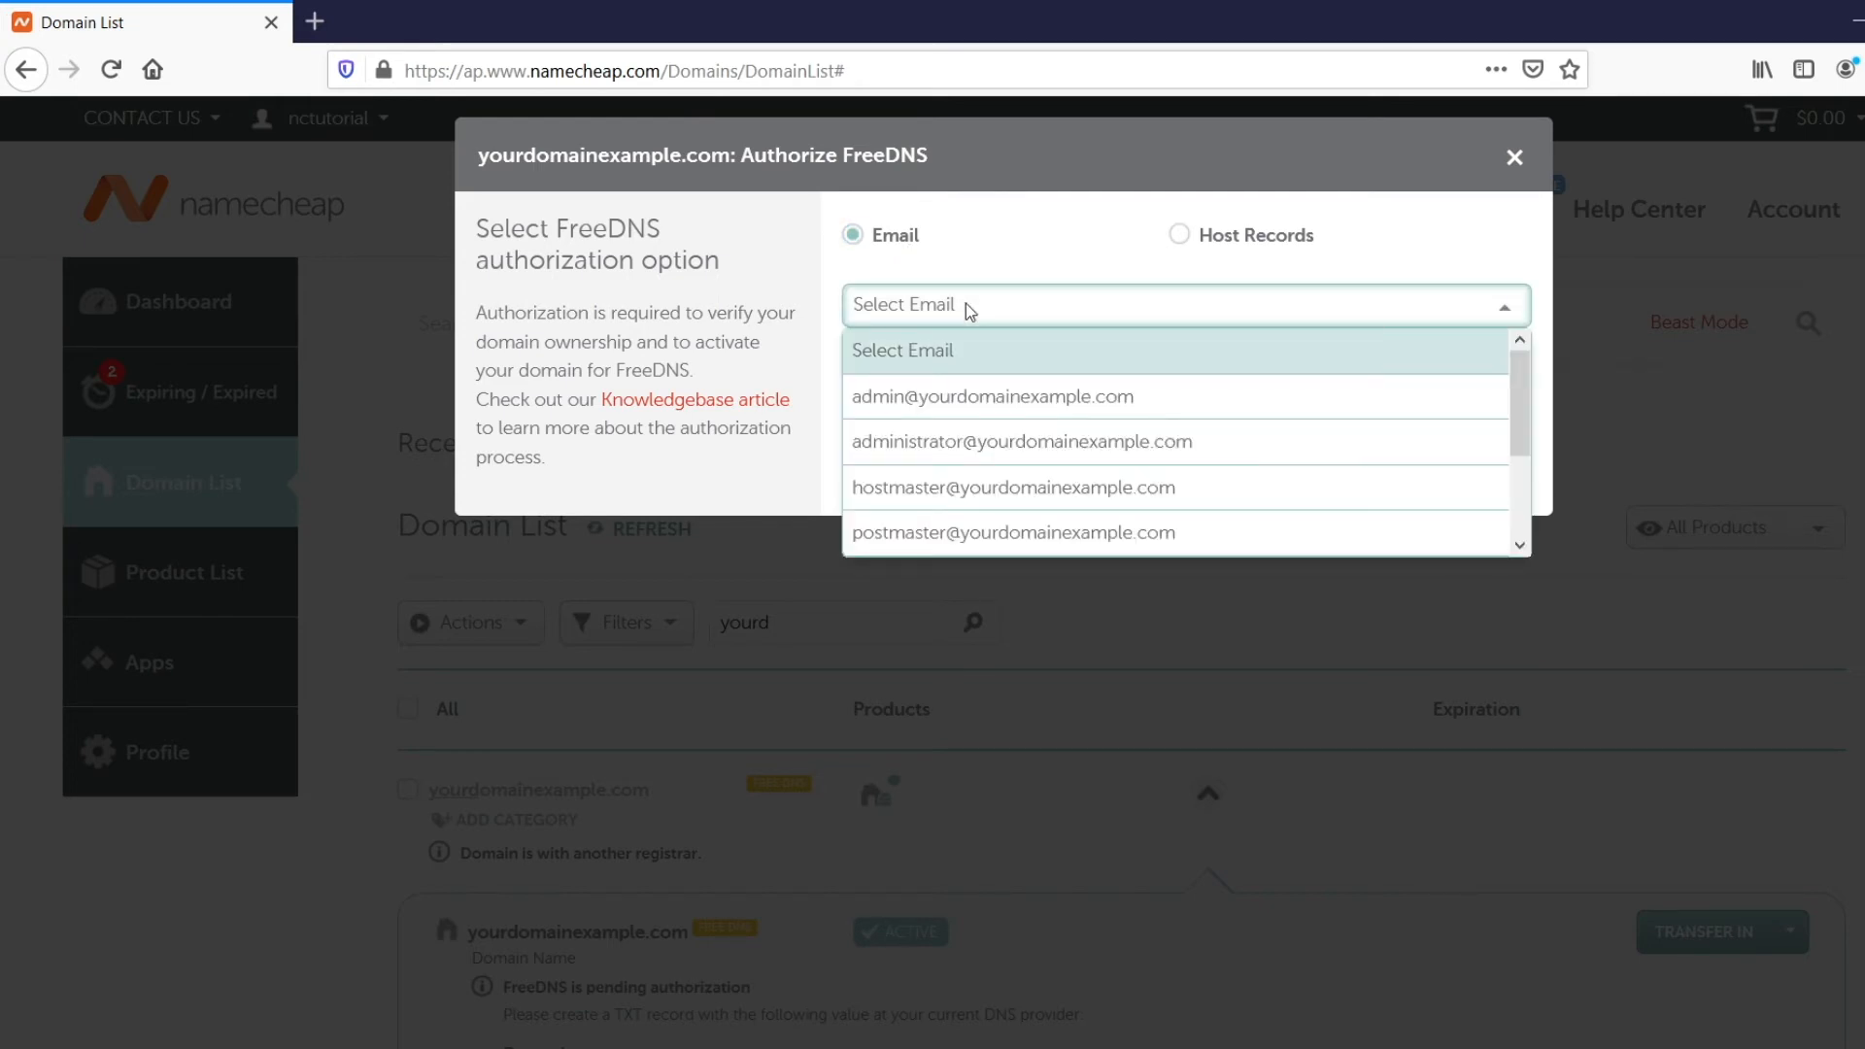
pyautogui.moveTo(1012, 441)
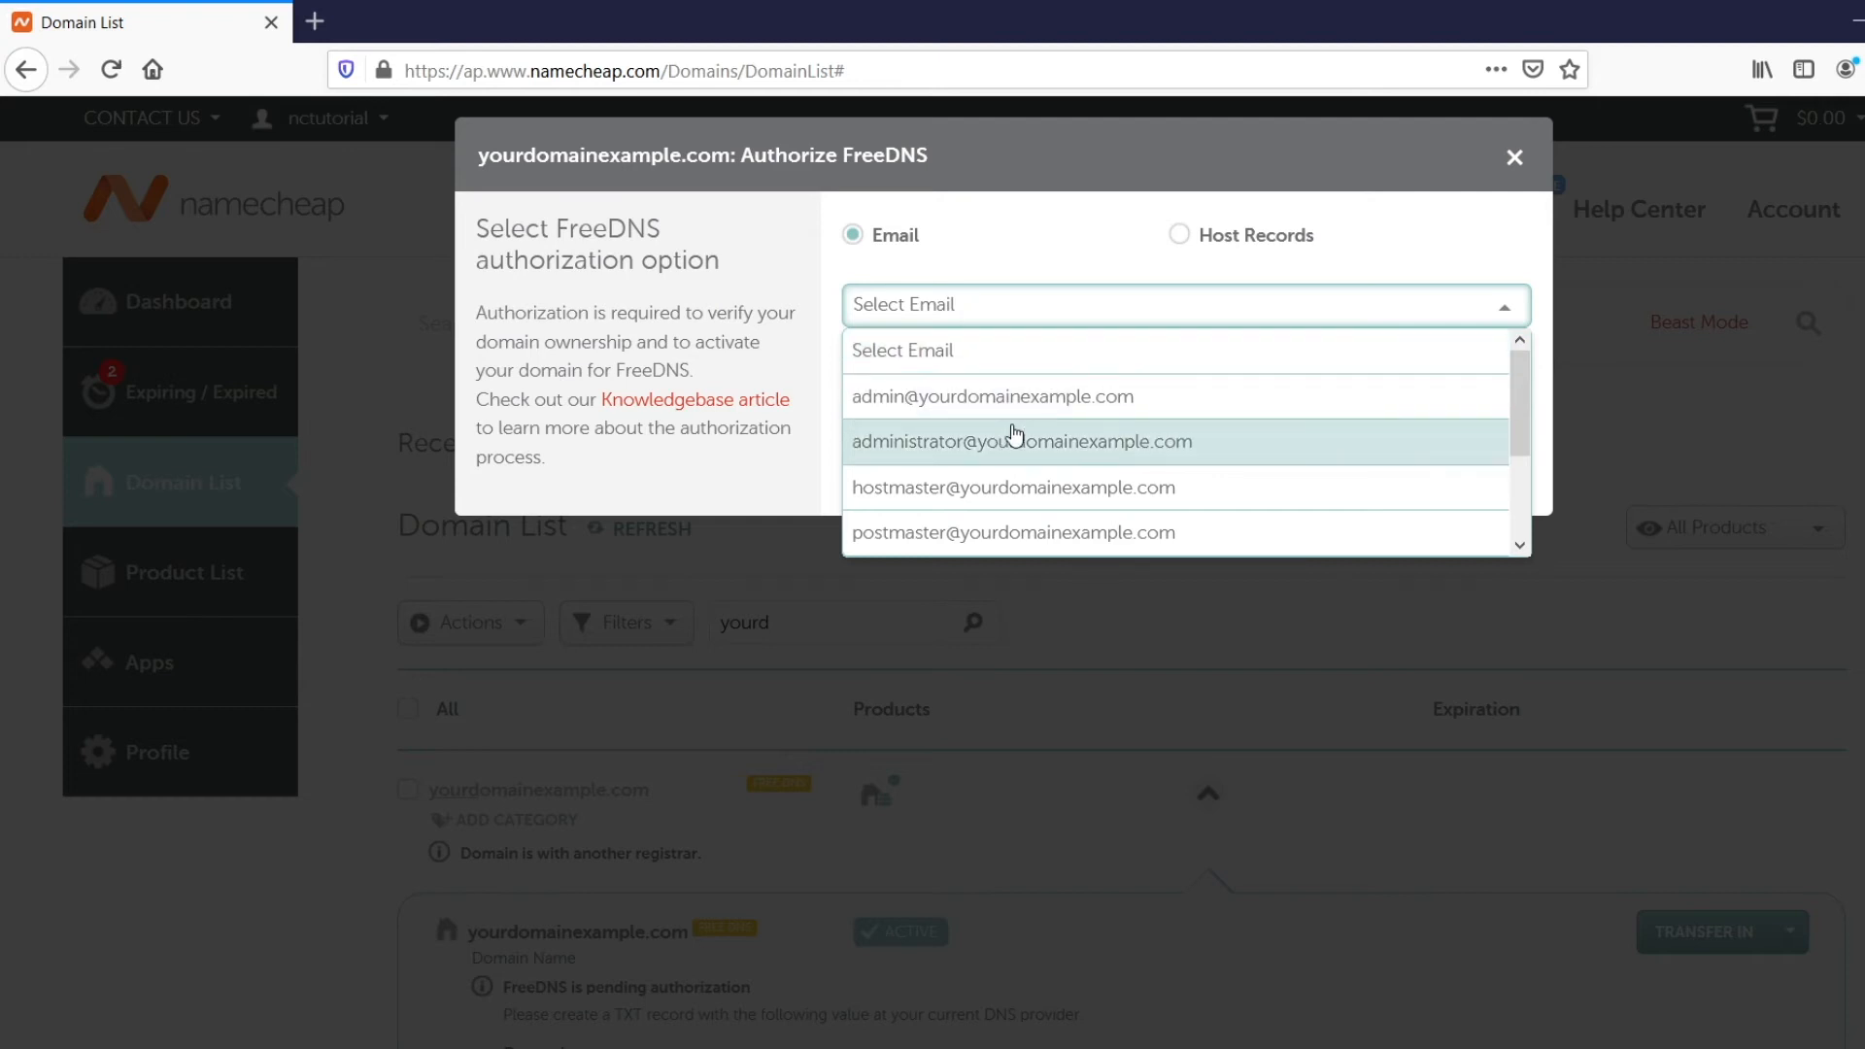
pyautogui.click(1019, 442)
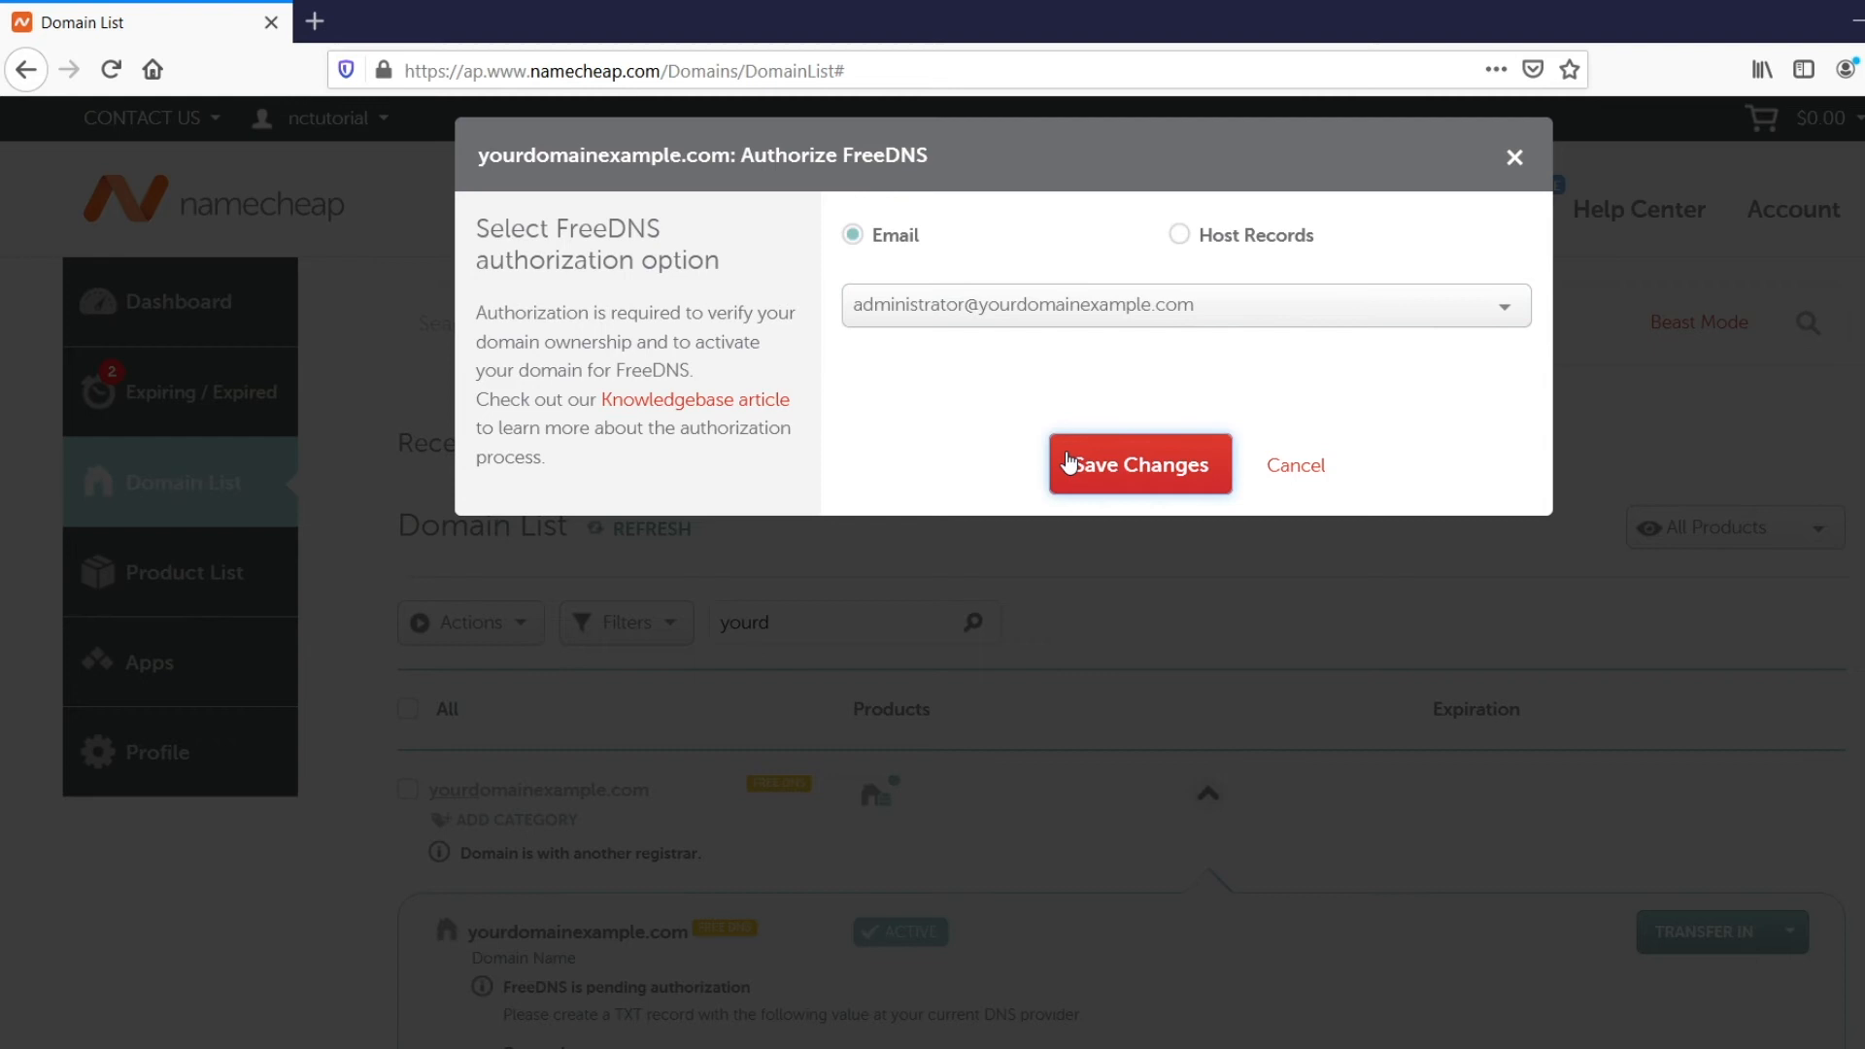
pyautogui.click(1137, 464)
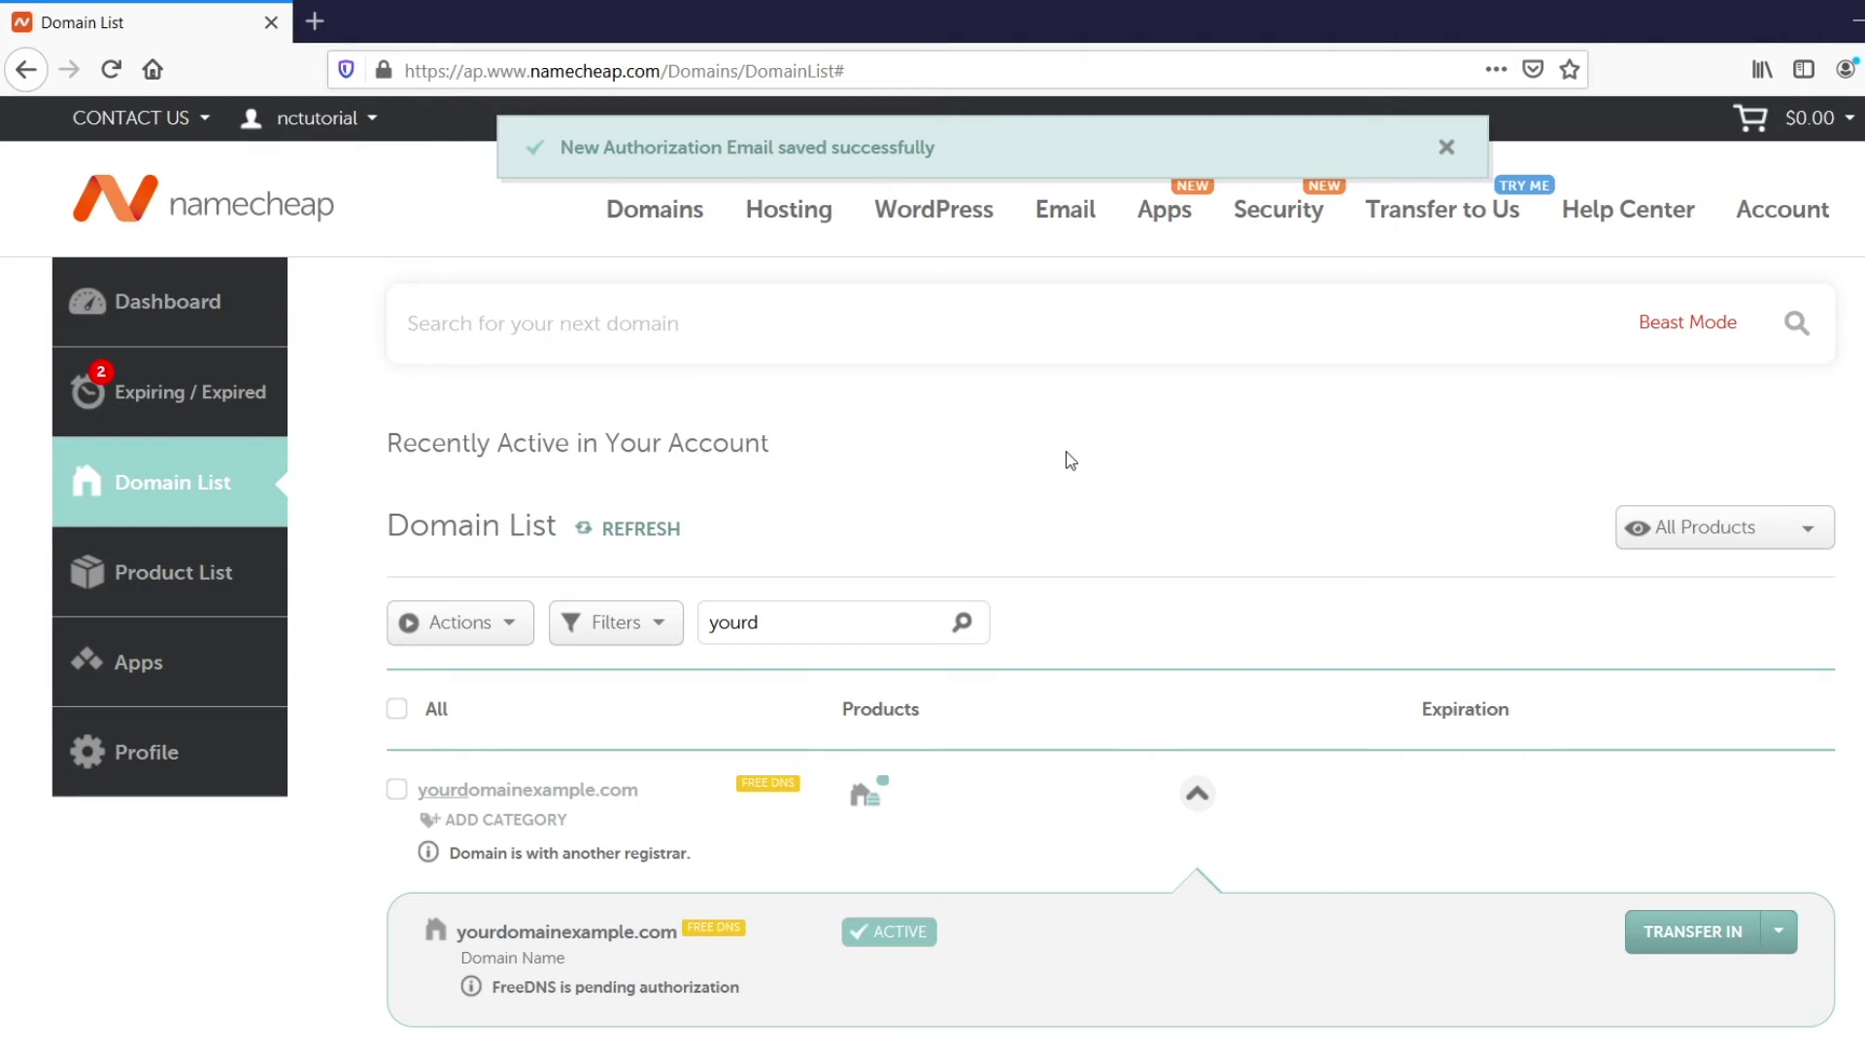
# Step: Dismiss the saved-email notice and reveal the domain's Manage and Authorize FreeDNS actions
pyautogui.click(1447, 148)
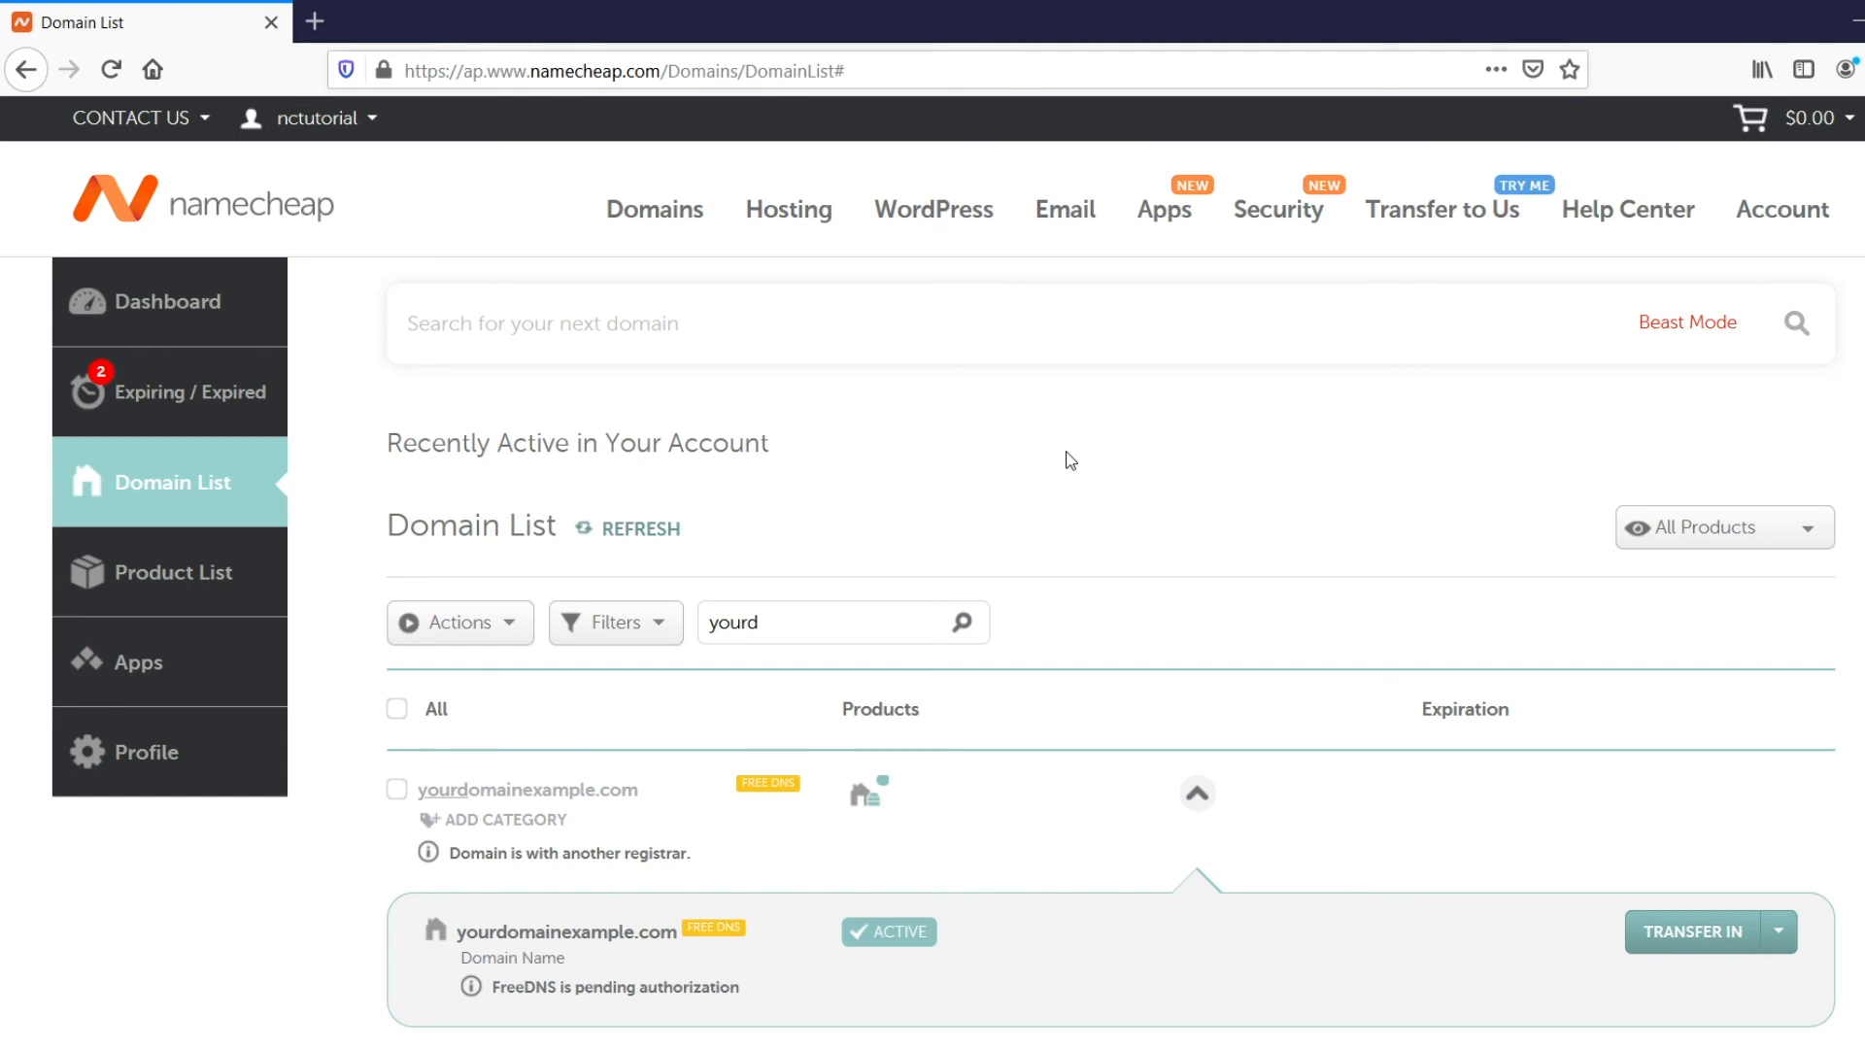
pyautogui.click(1779, 932)
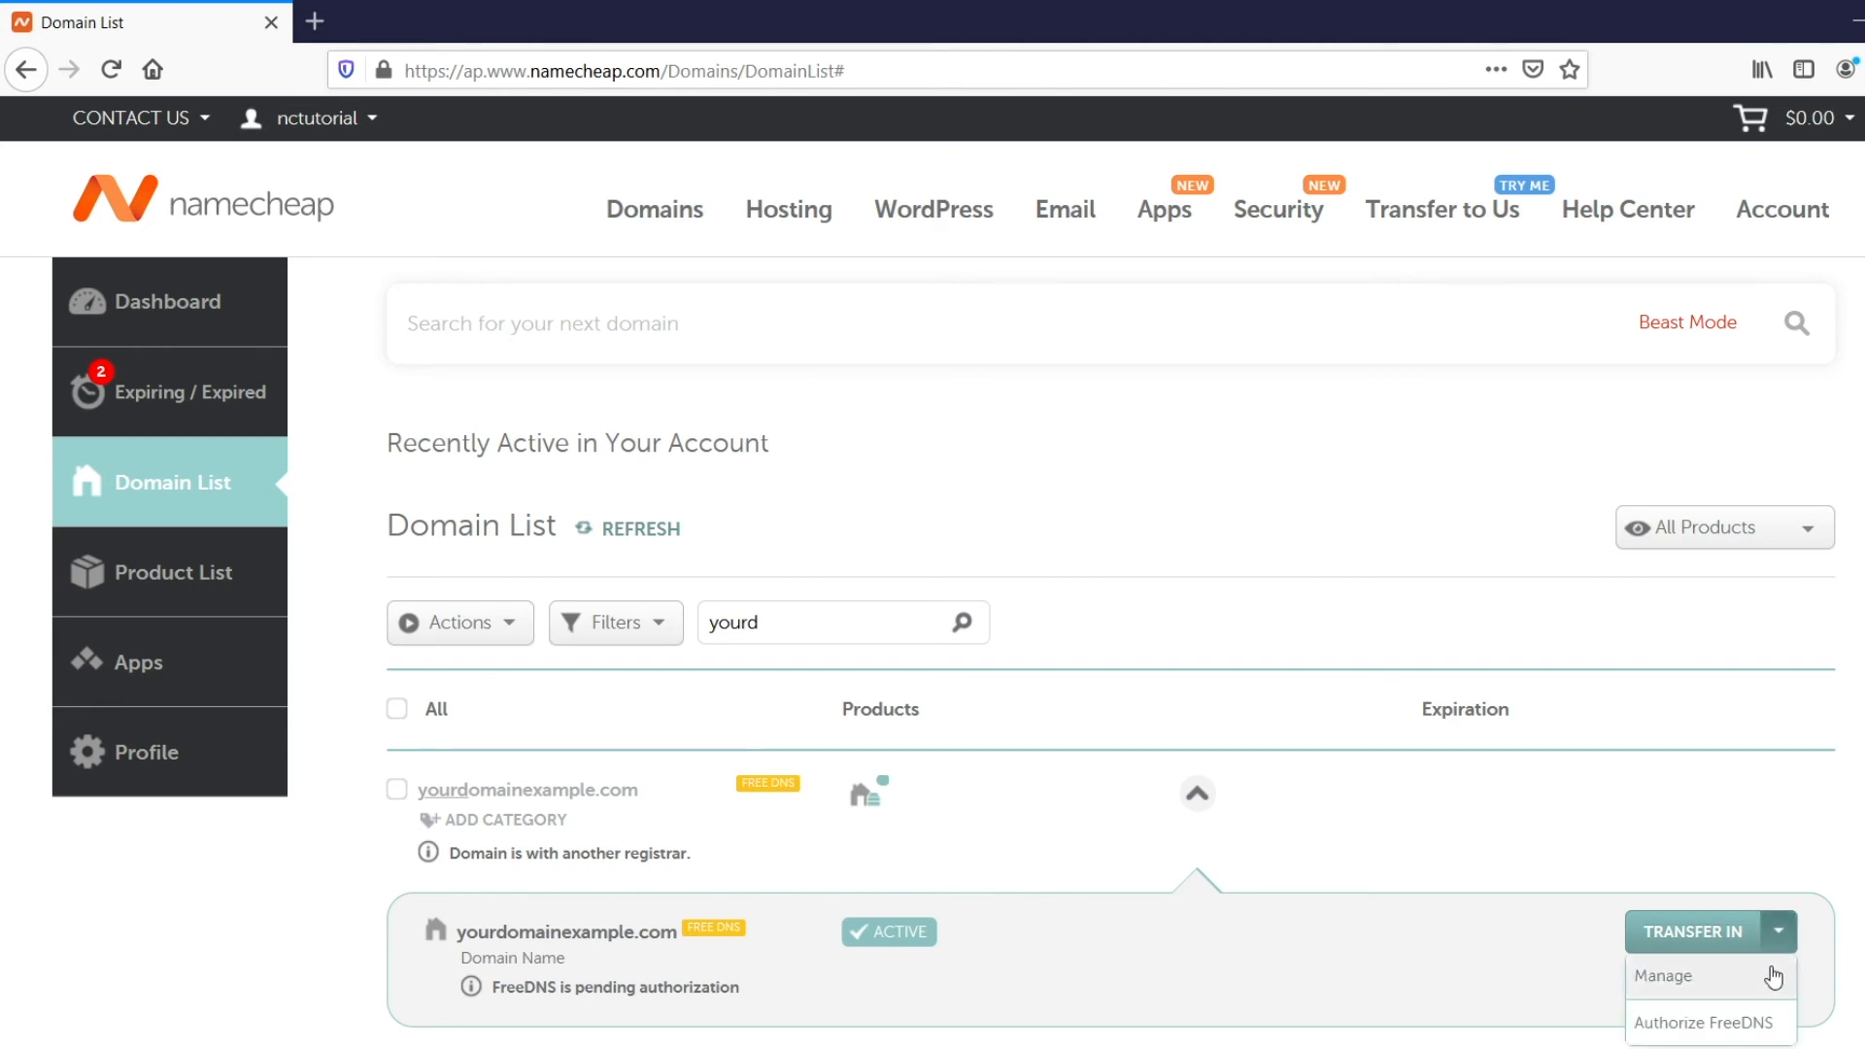
# Step: Switch FreeDNS authorization to the Host Records TXT method and save
pyautogui.click(1708, 1023)
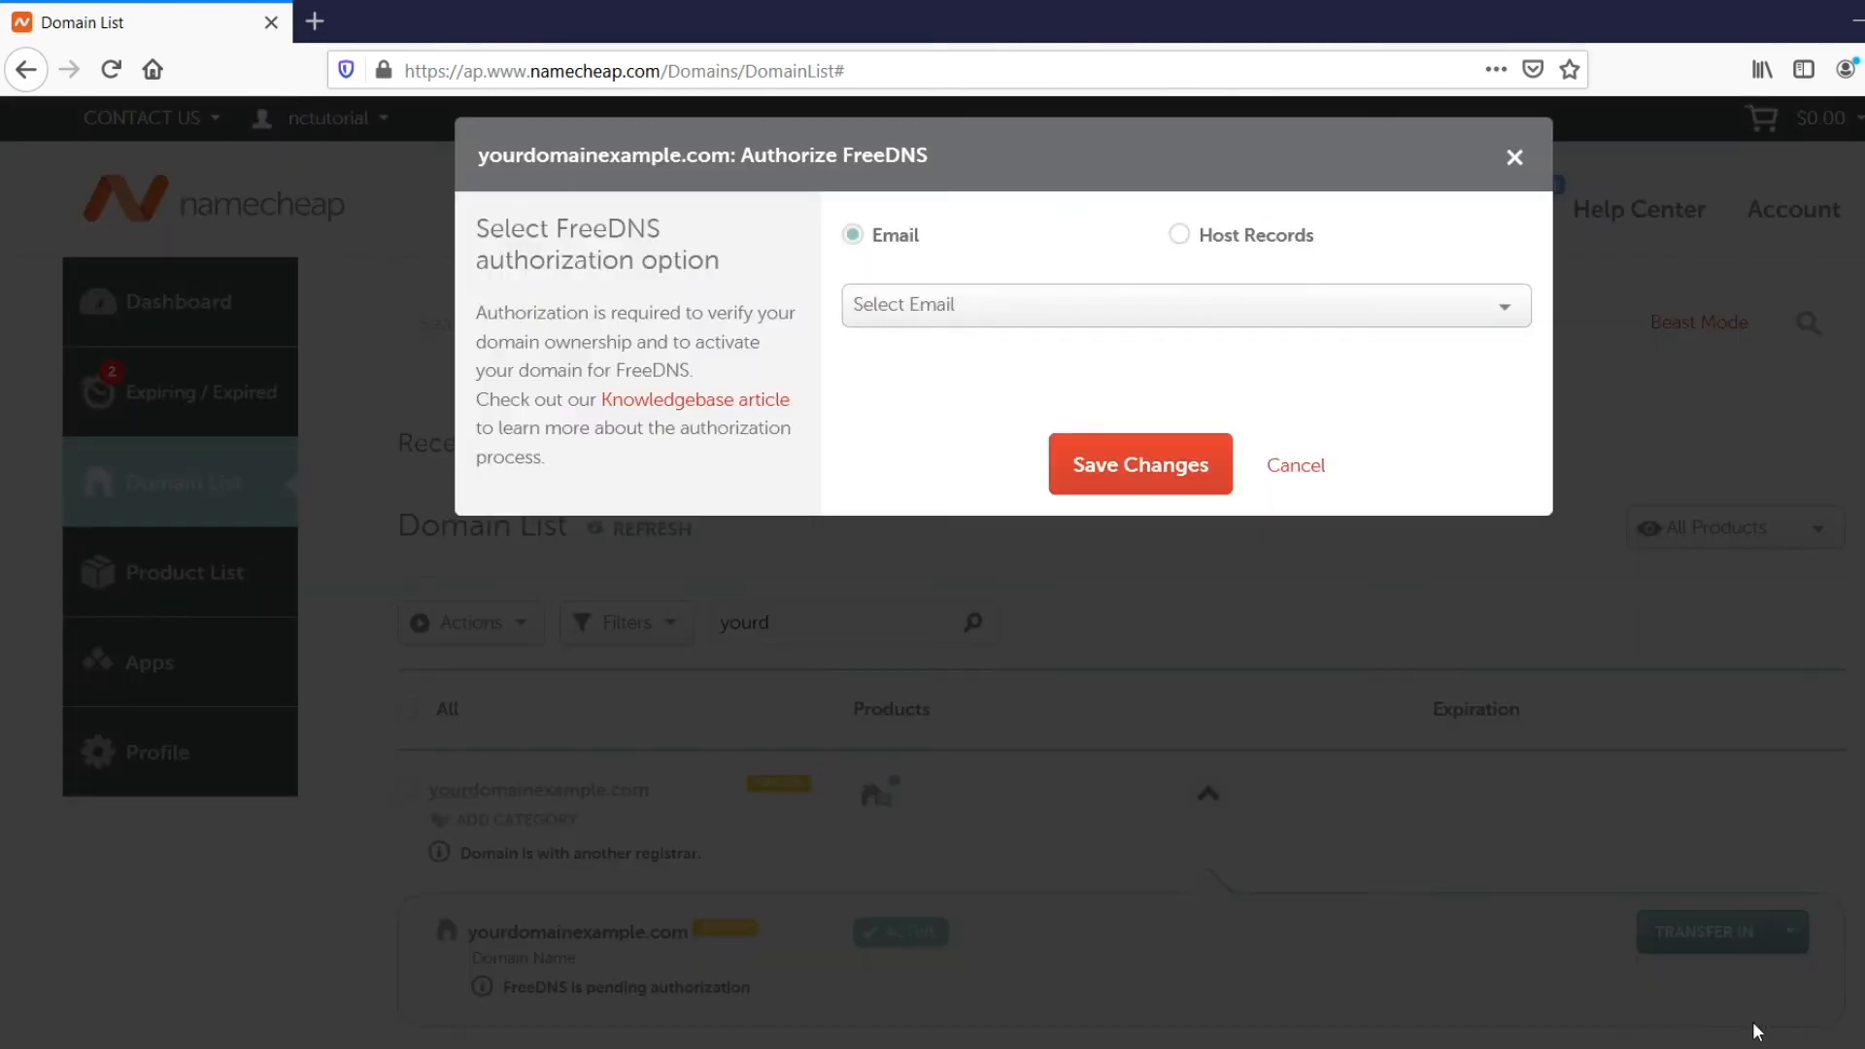
pyautogui.moveTo(1242, 266)
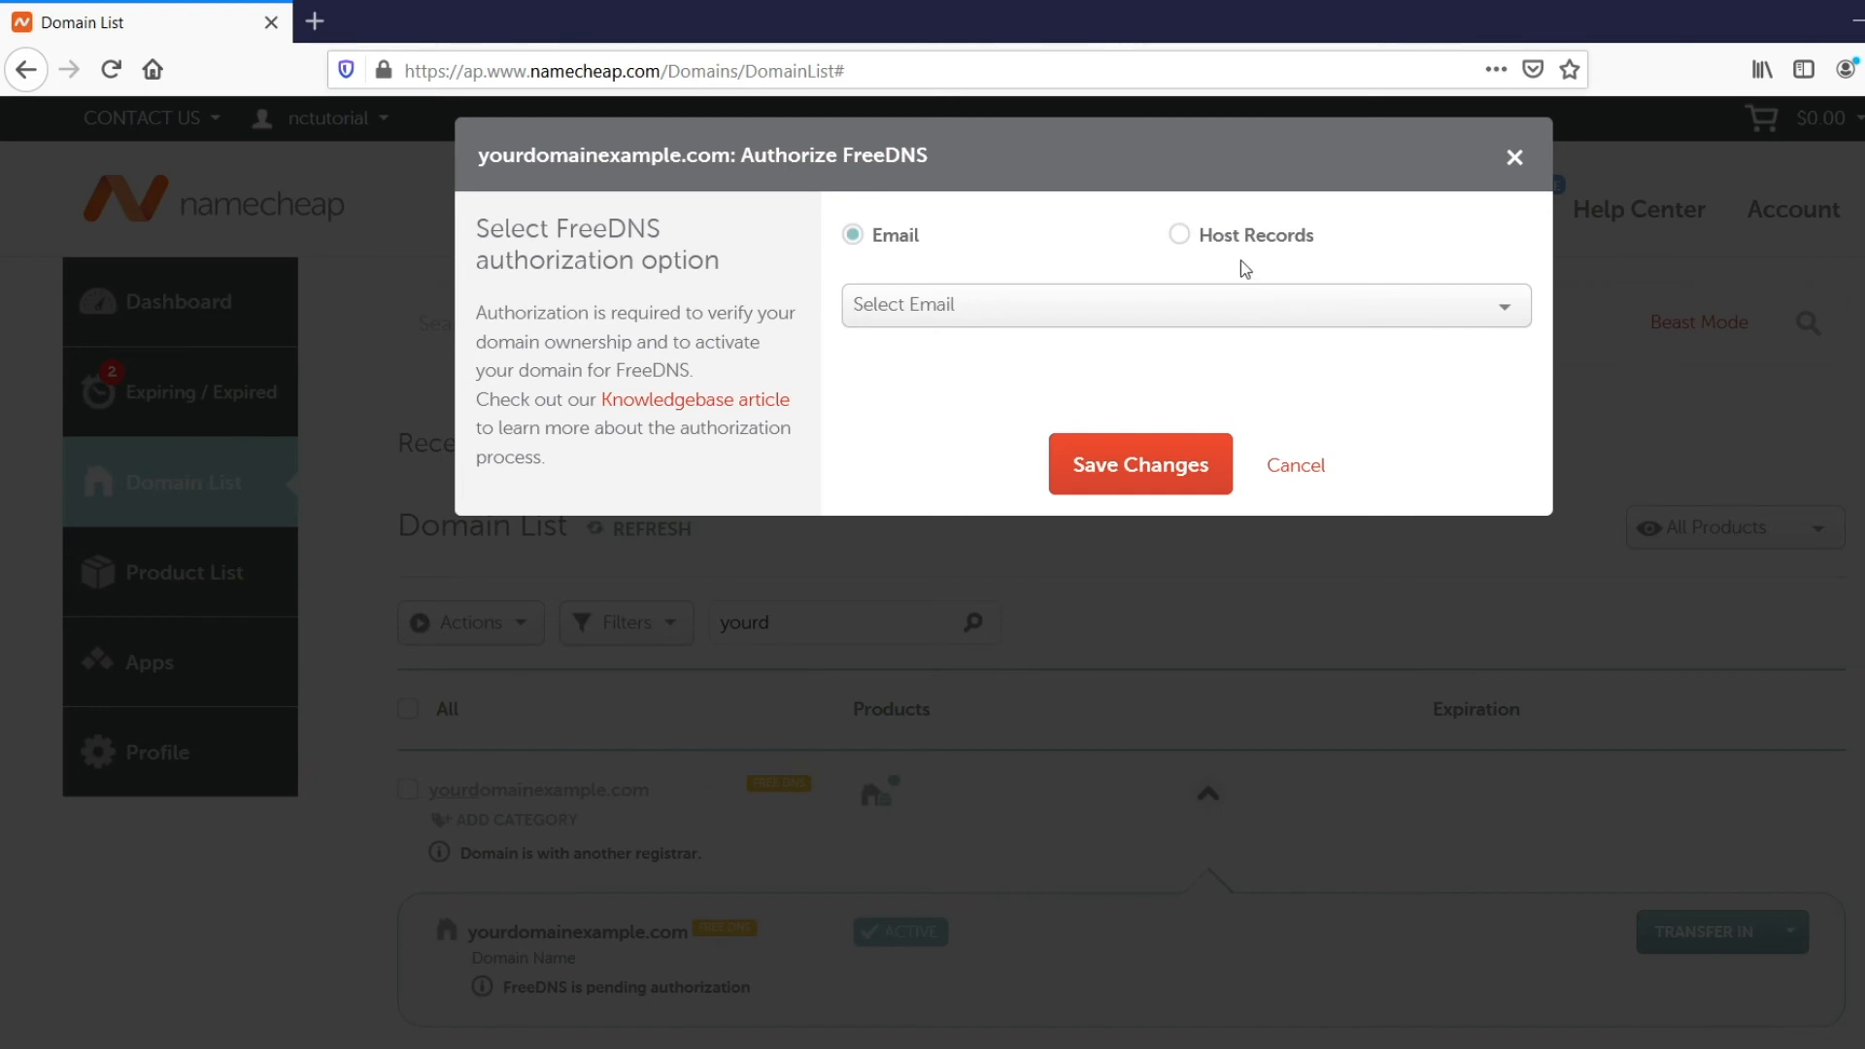
pyautogui.click(1177, 234)
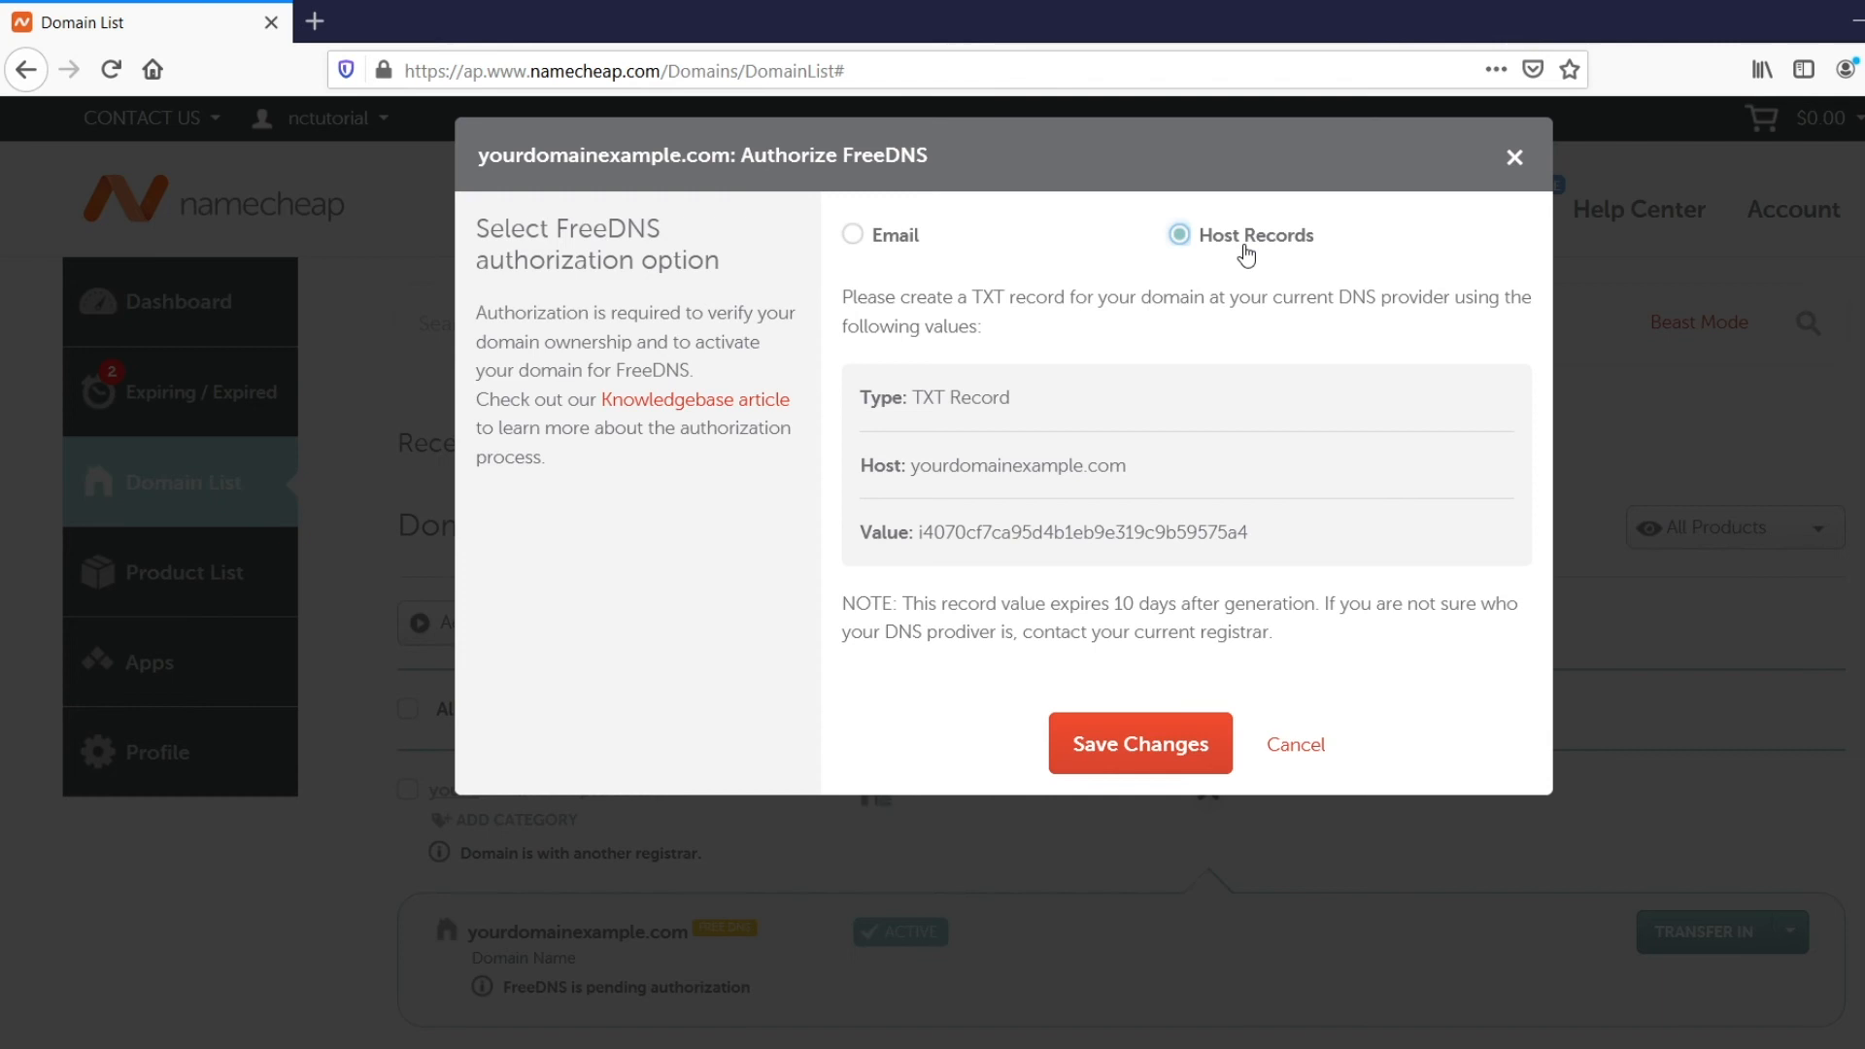
pyautogui.moveTo(1082, 571)
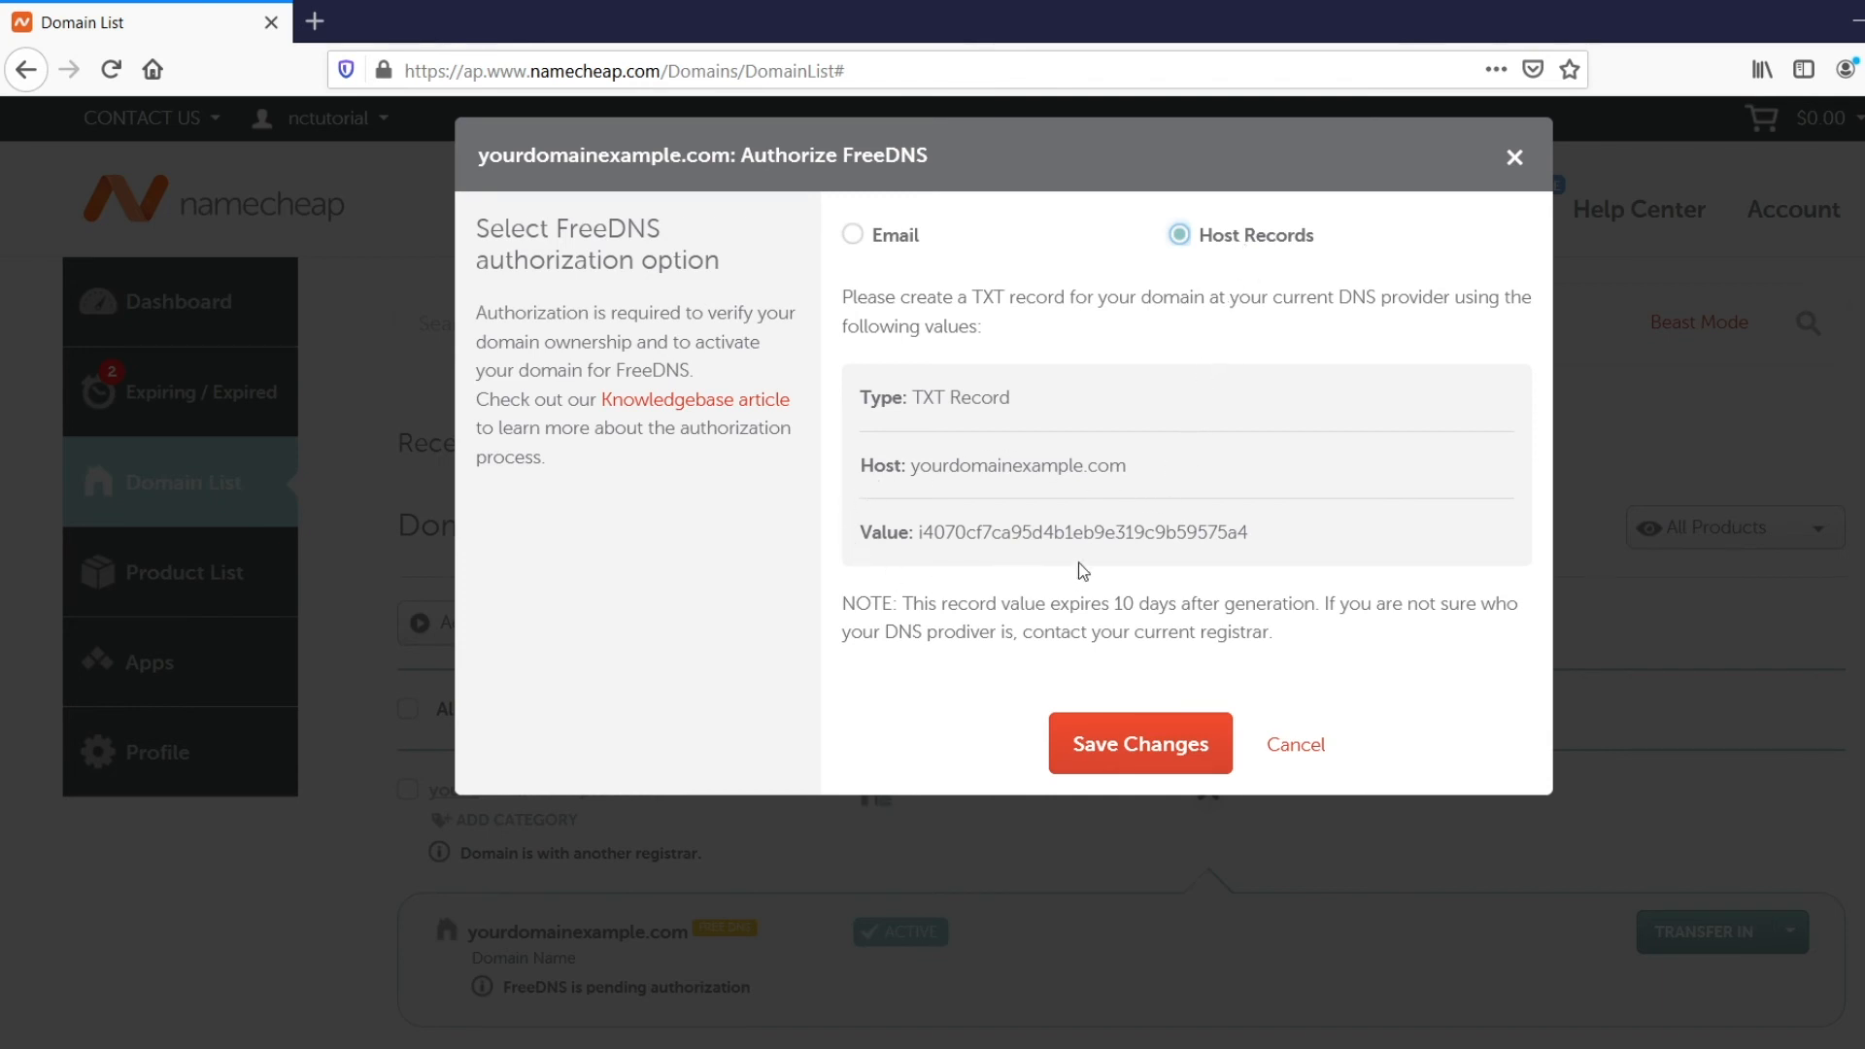
pyautogui.moveTo(1254, 514)
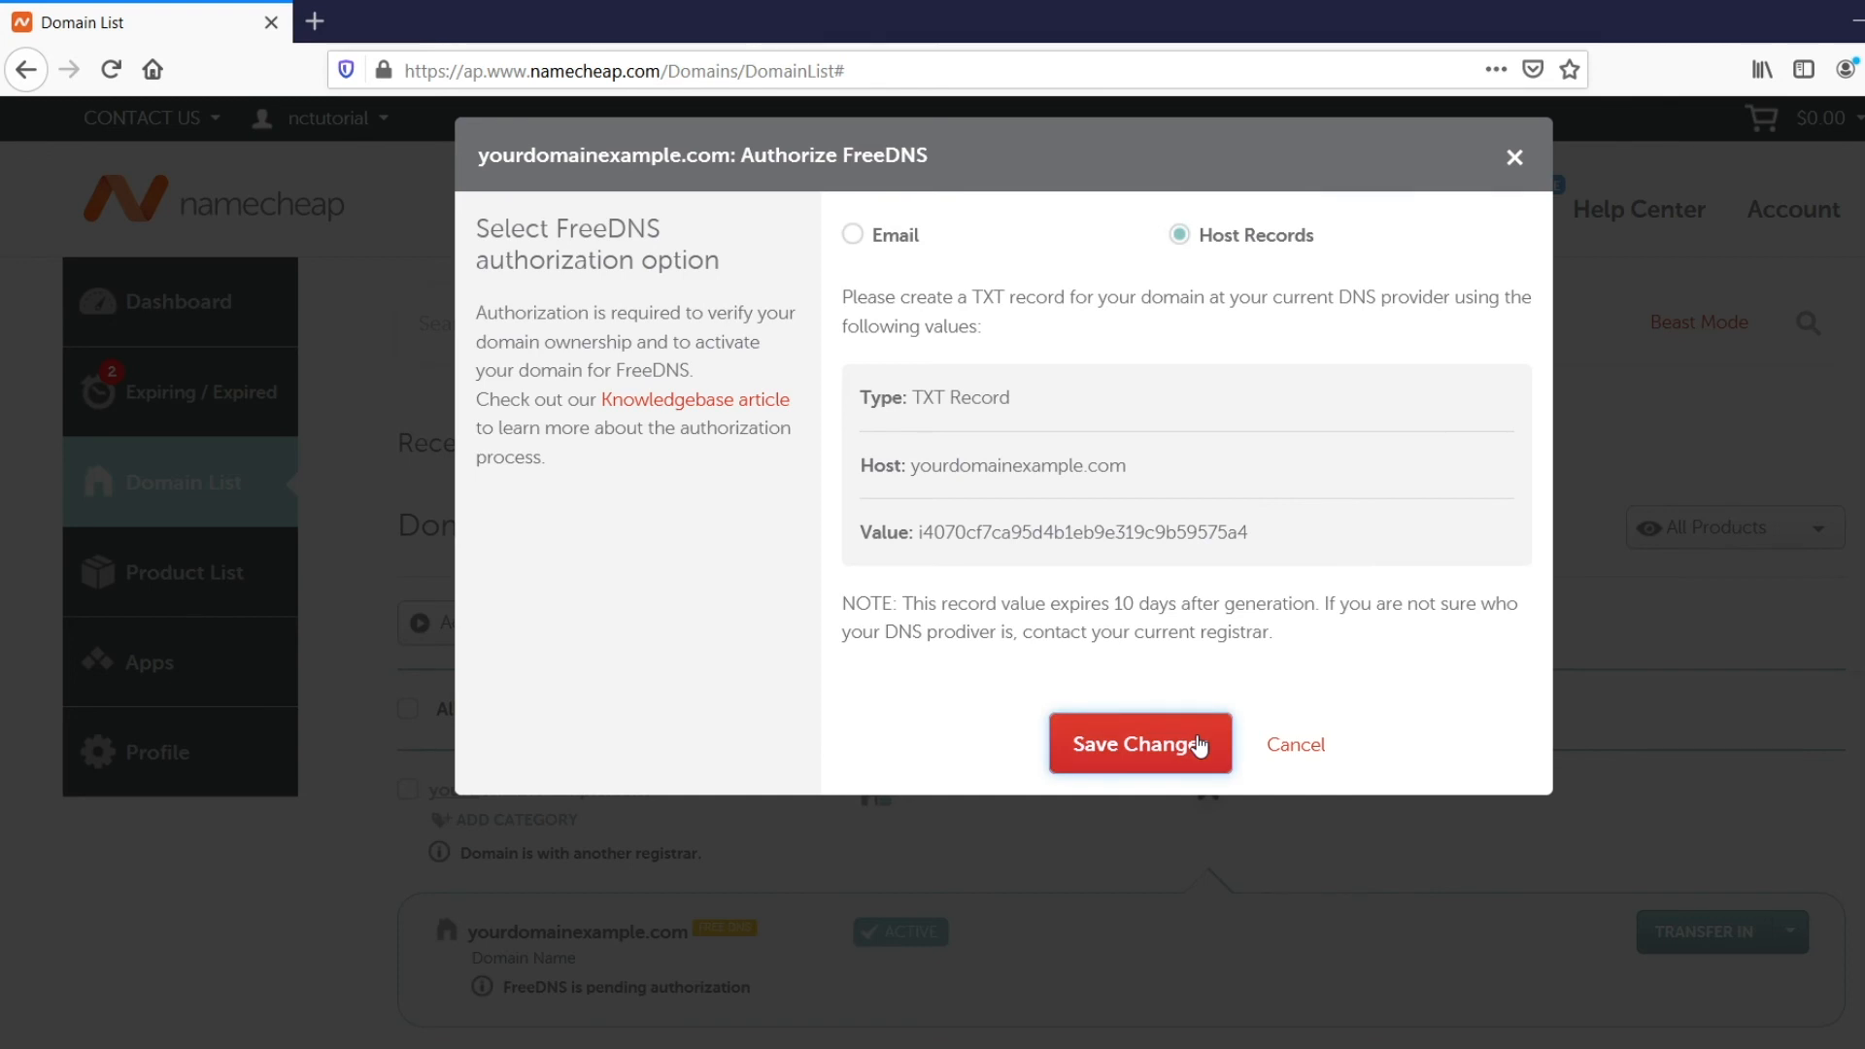
pyautogui.click(1139, 743)
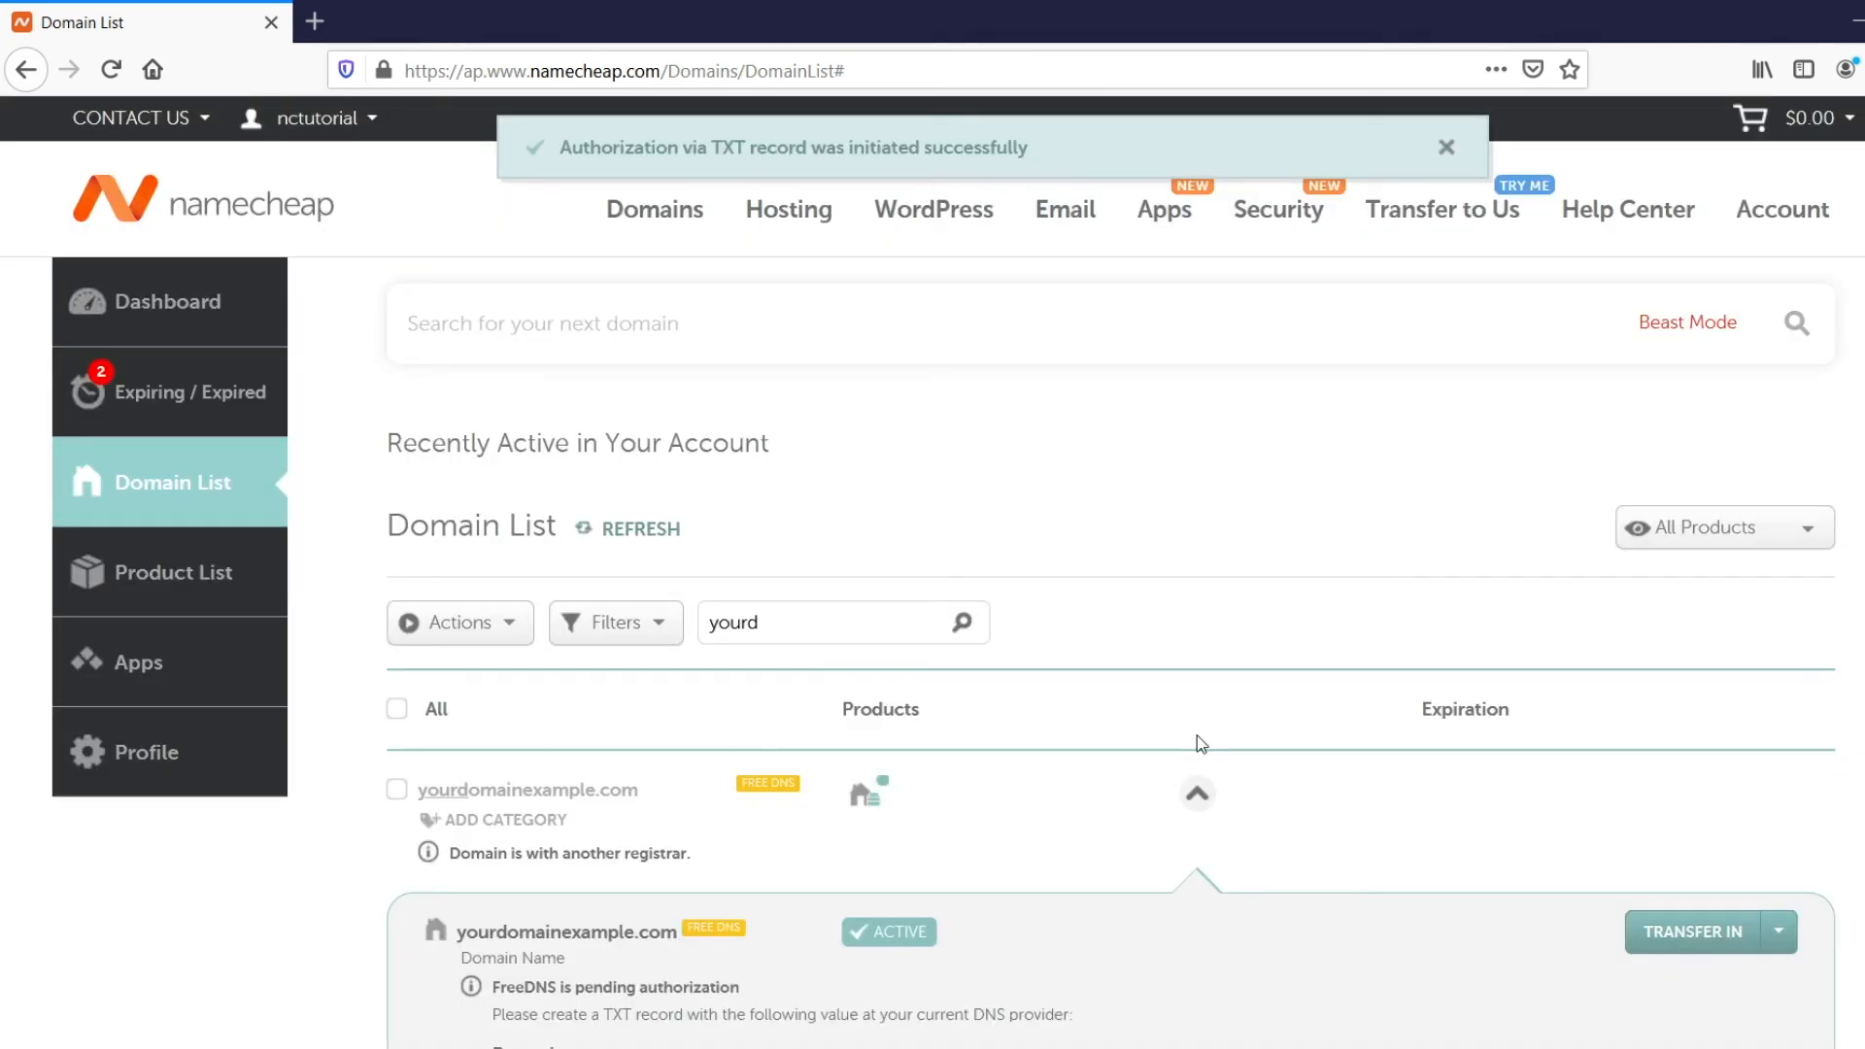
# Step: Scroll to the TXT record type, host and value, and dismiss the success notice
pyautogui.scroll(-3)
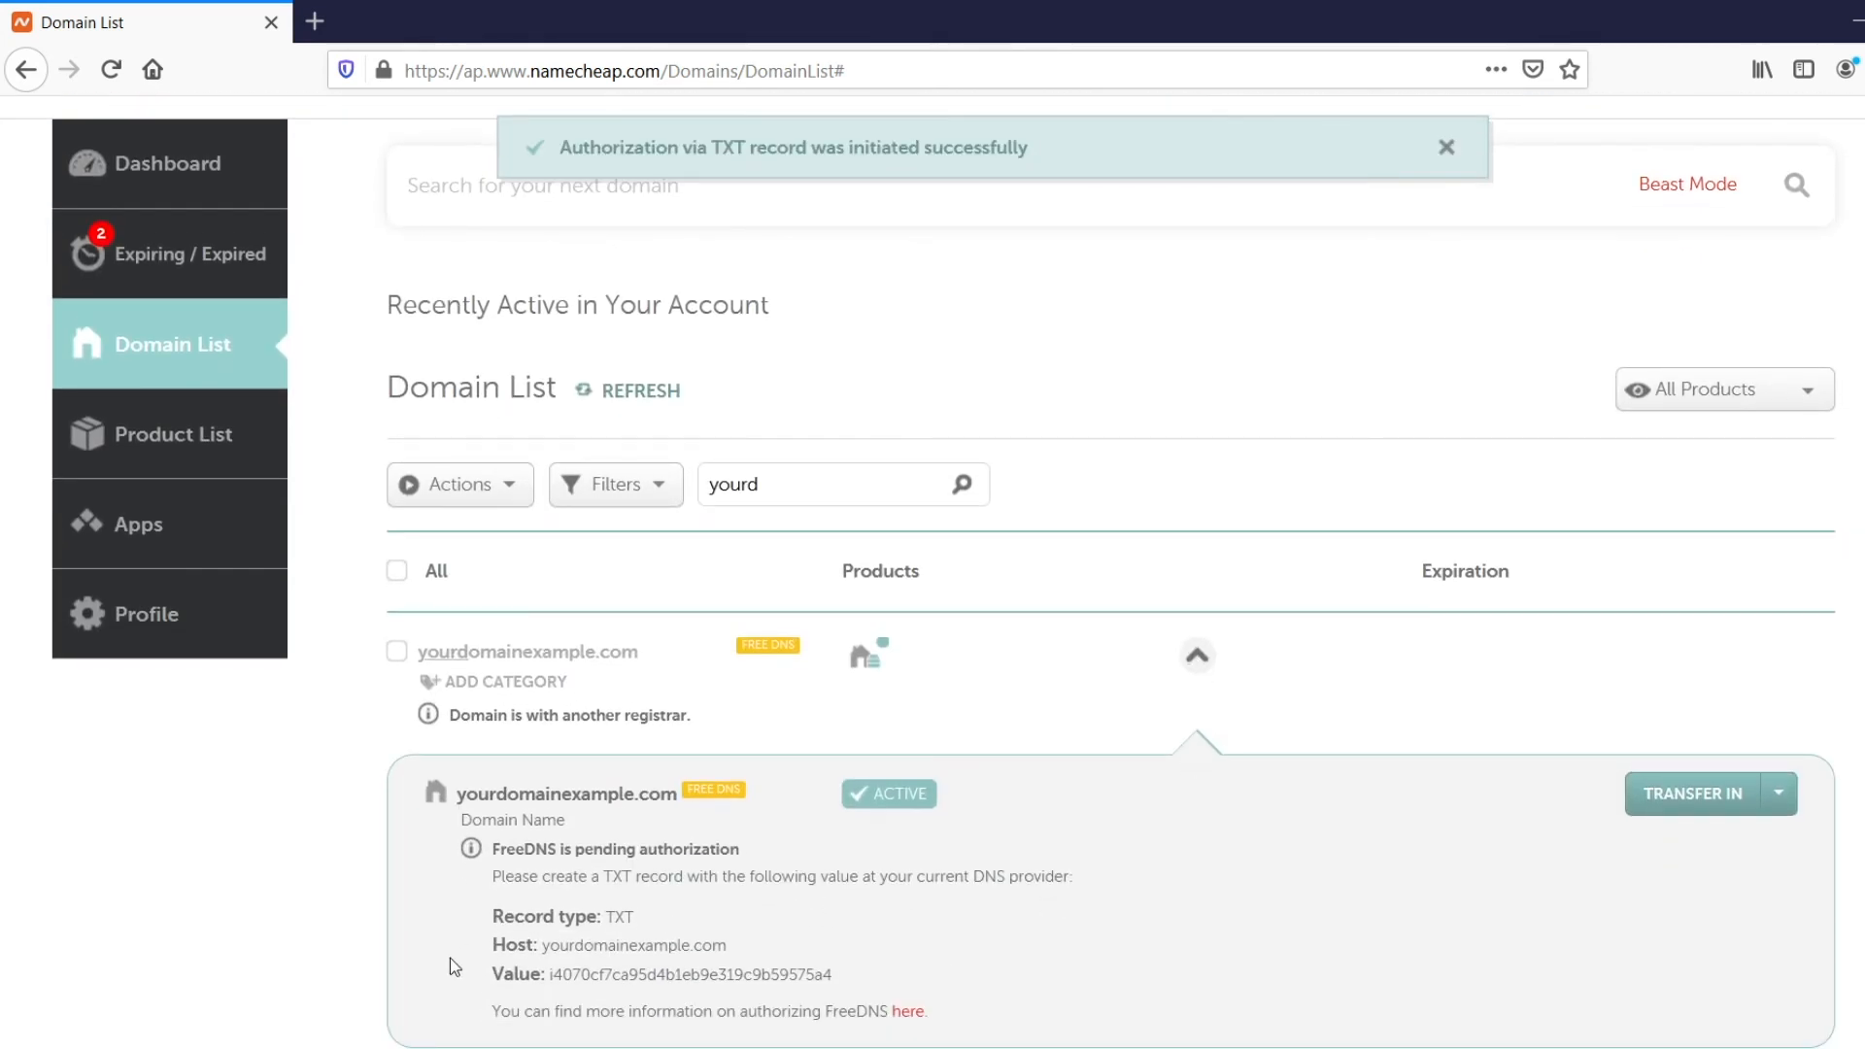
pyautogui.moveTo(875, 968)
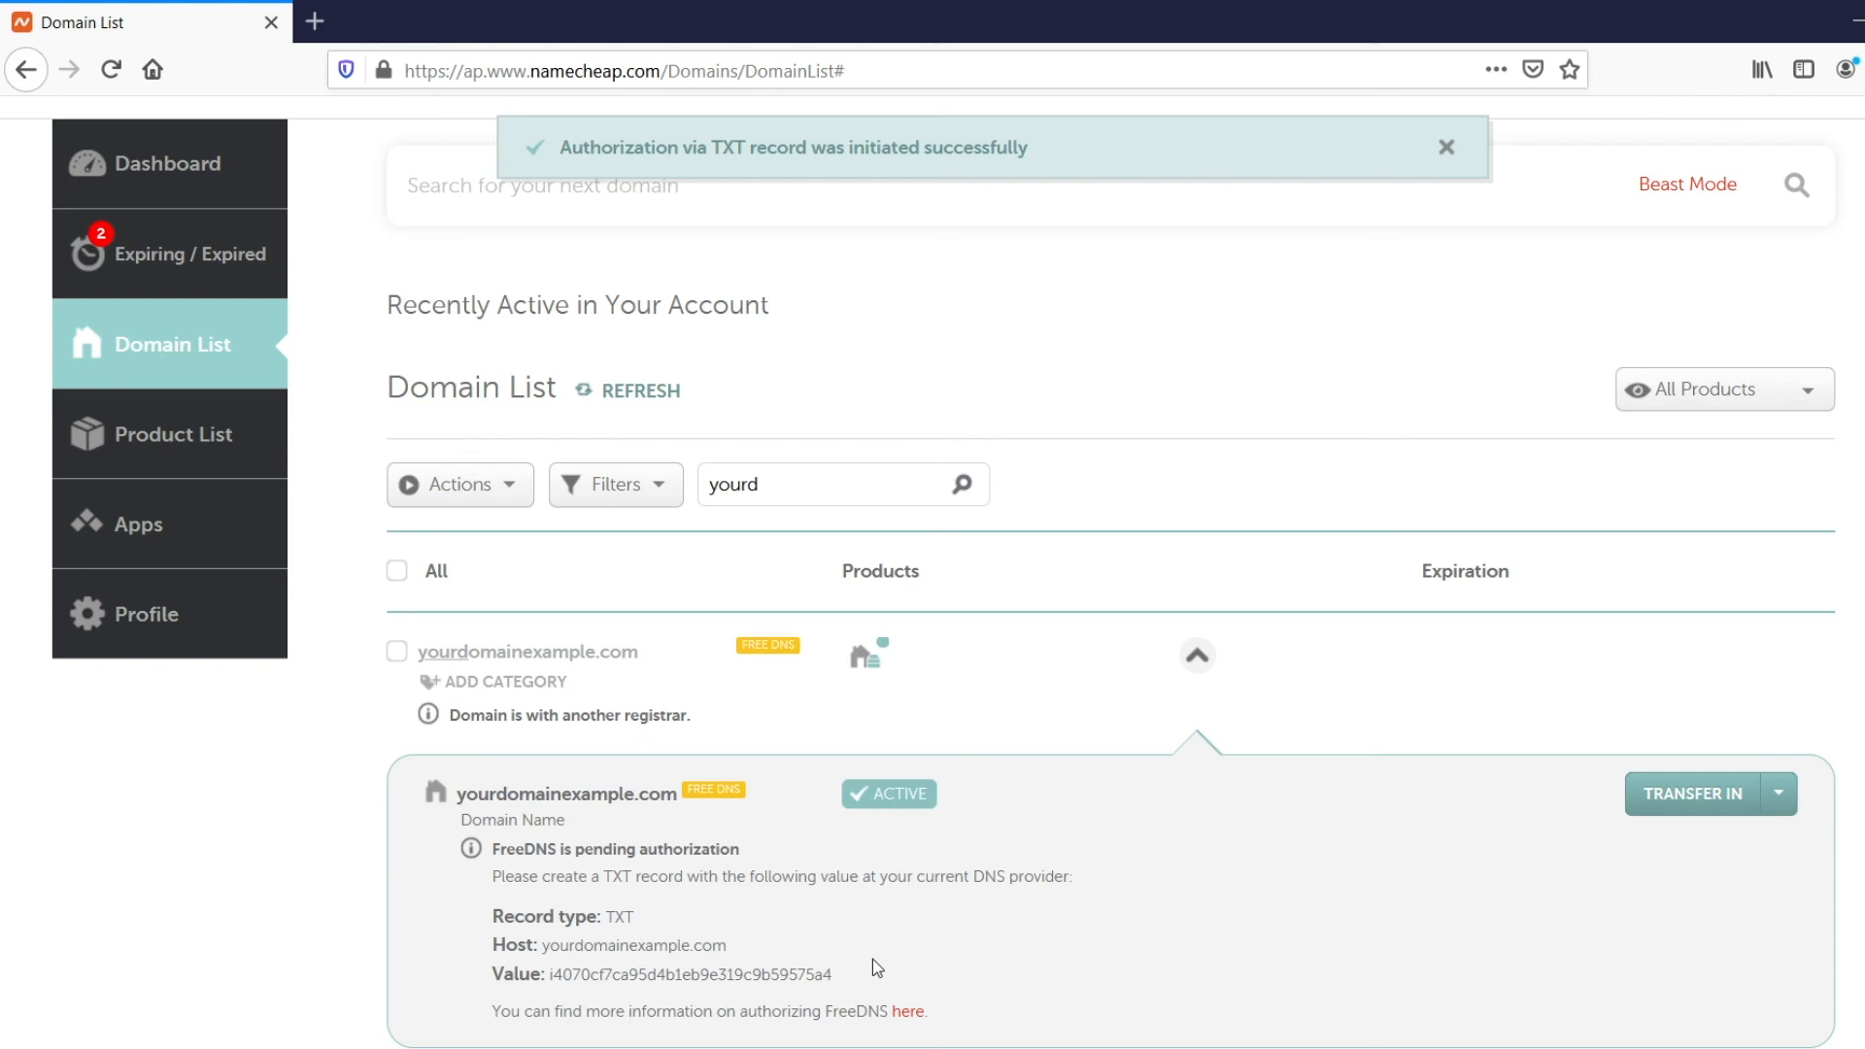
pyautogui.click(1446, 147)
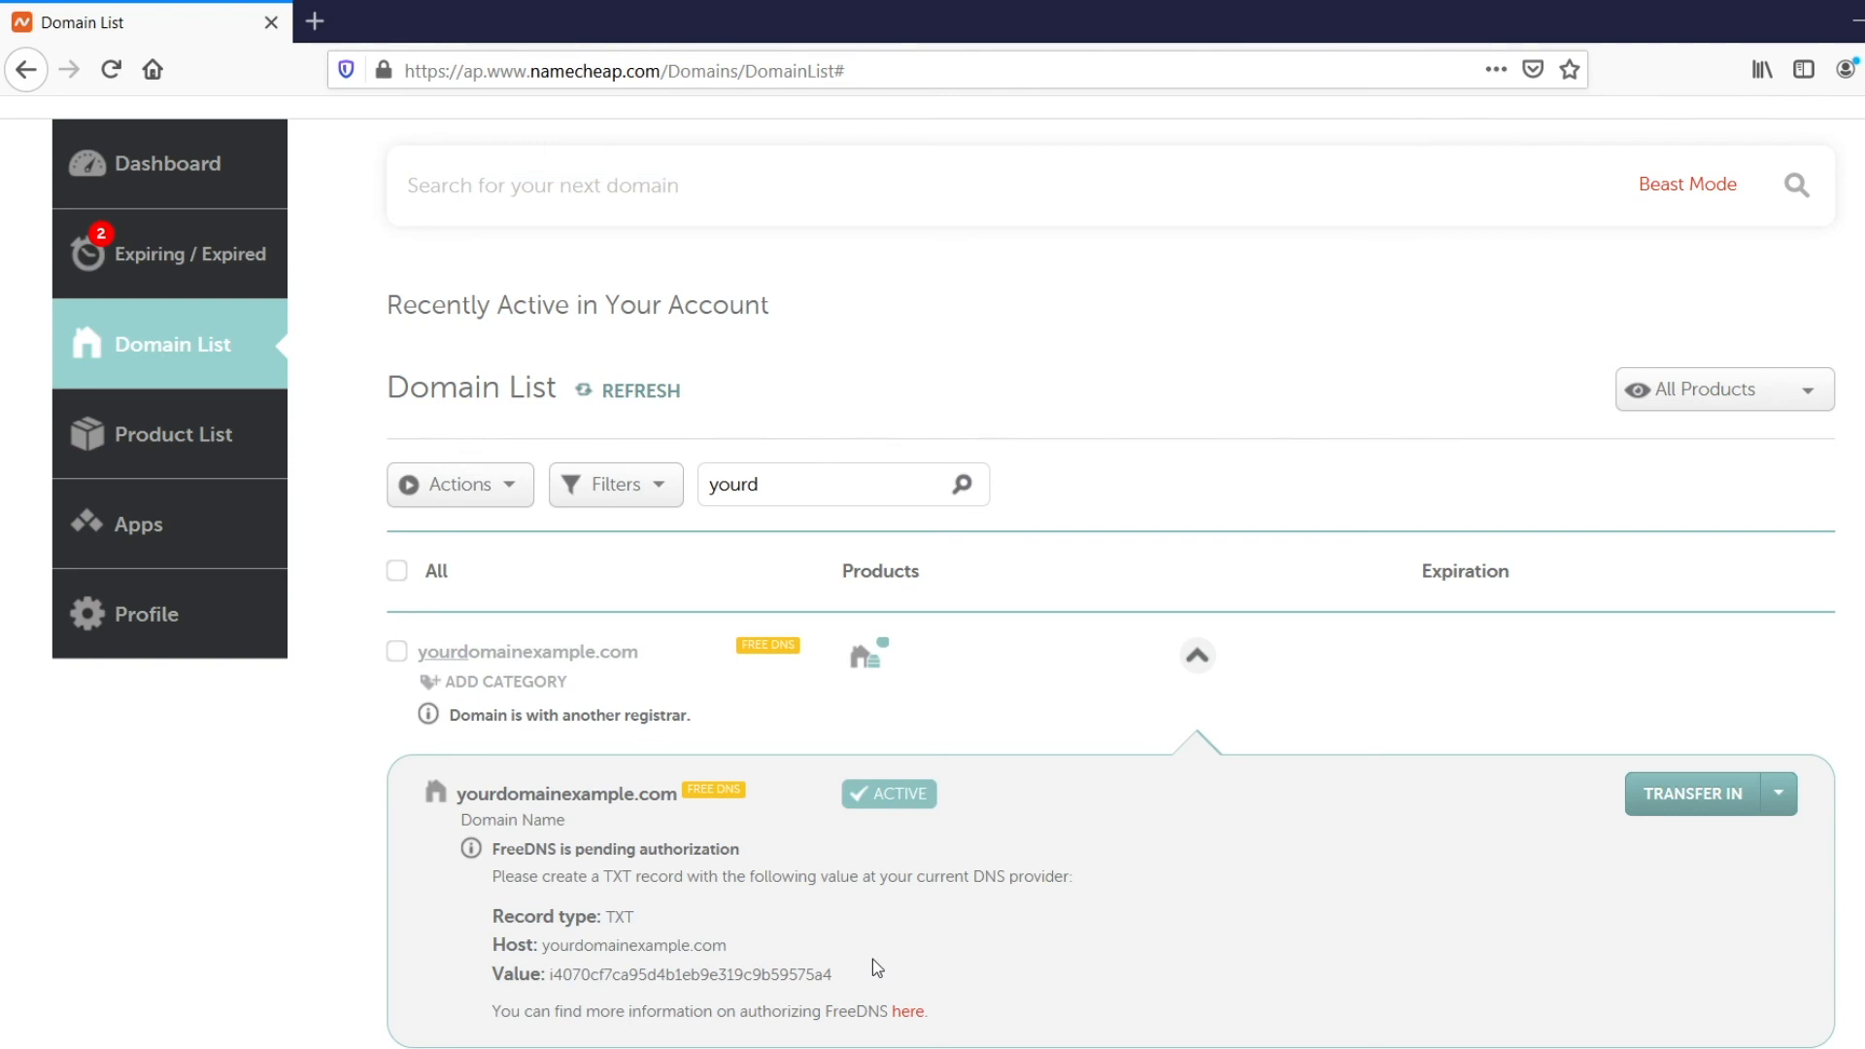